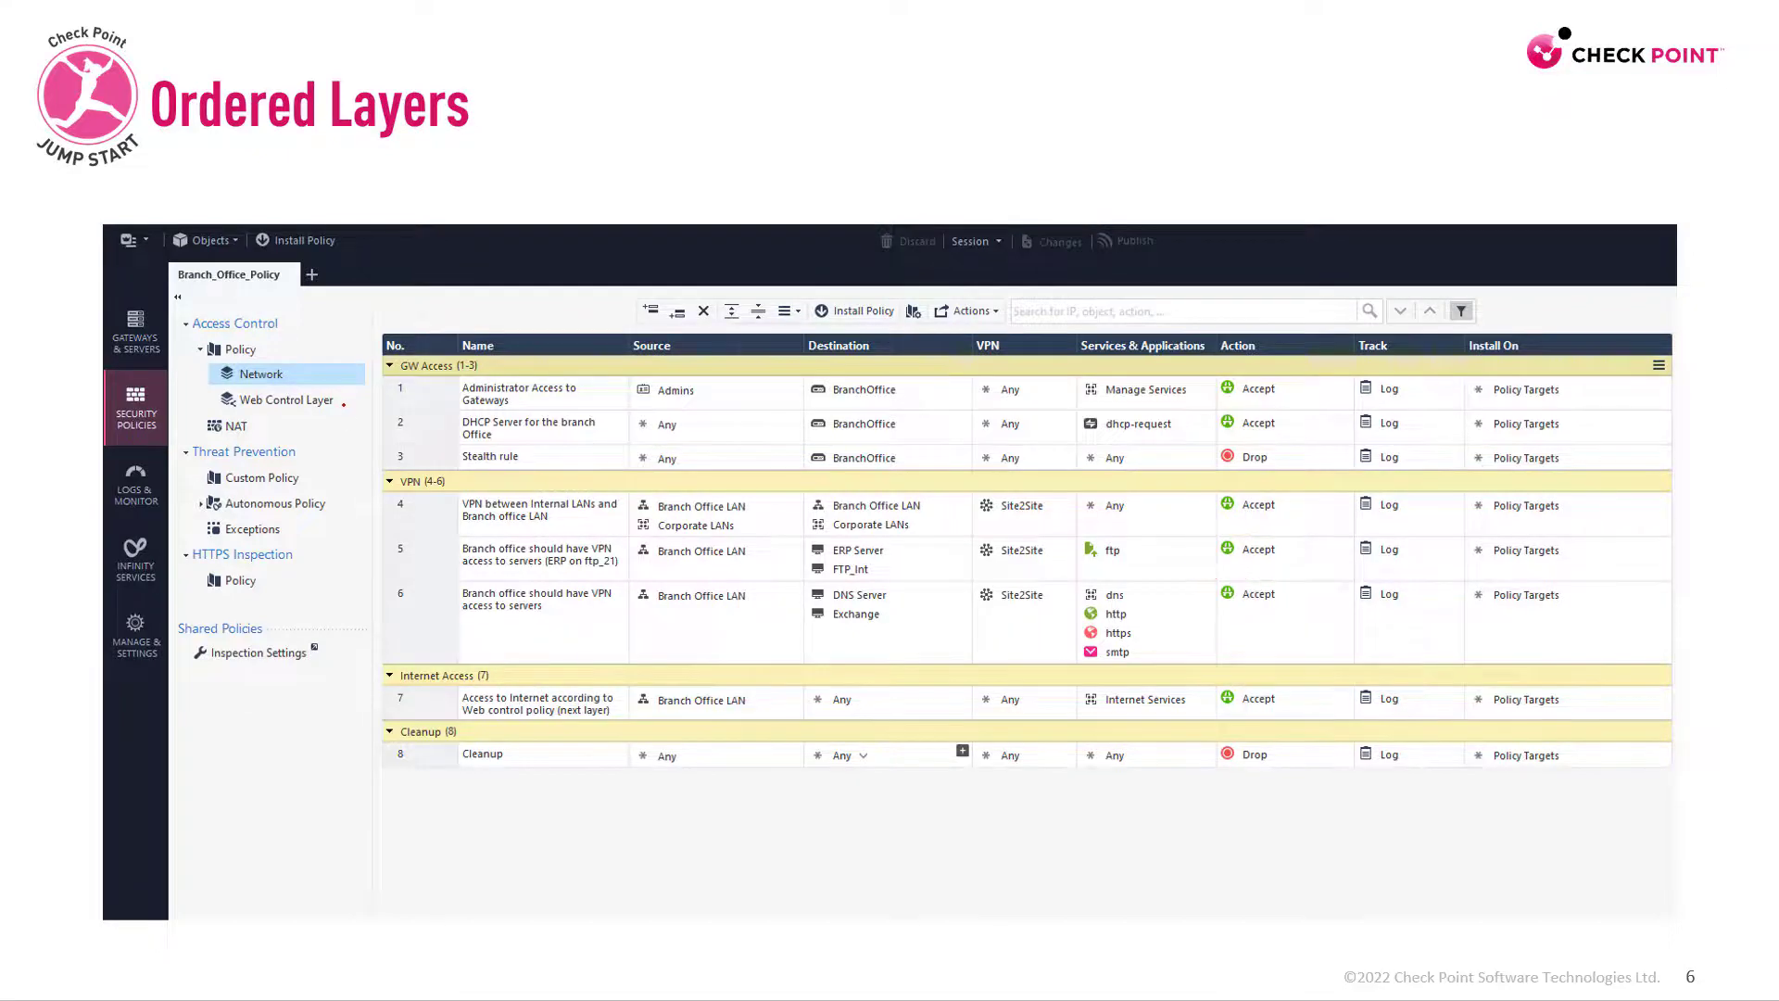
Show the Standard policy's Access Control rules in Security Policies.
click(285, 400)
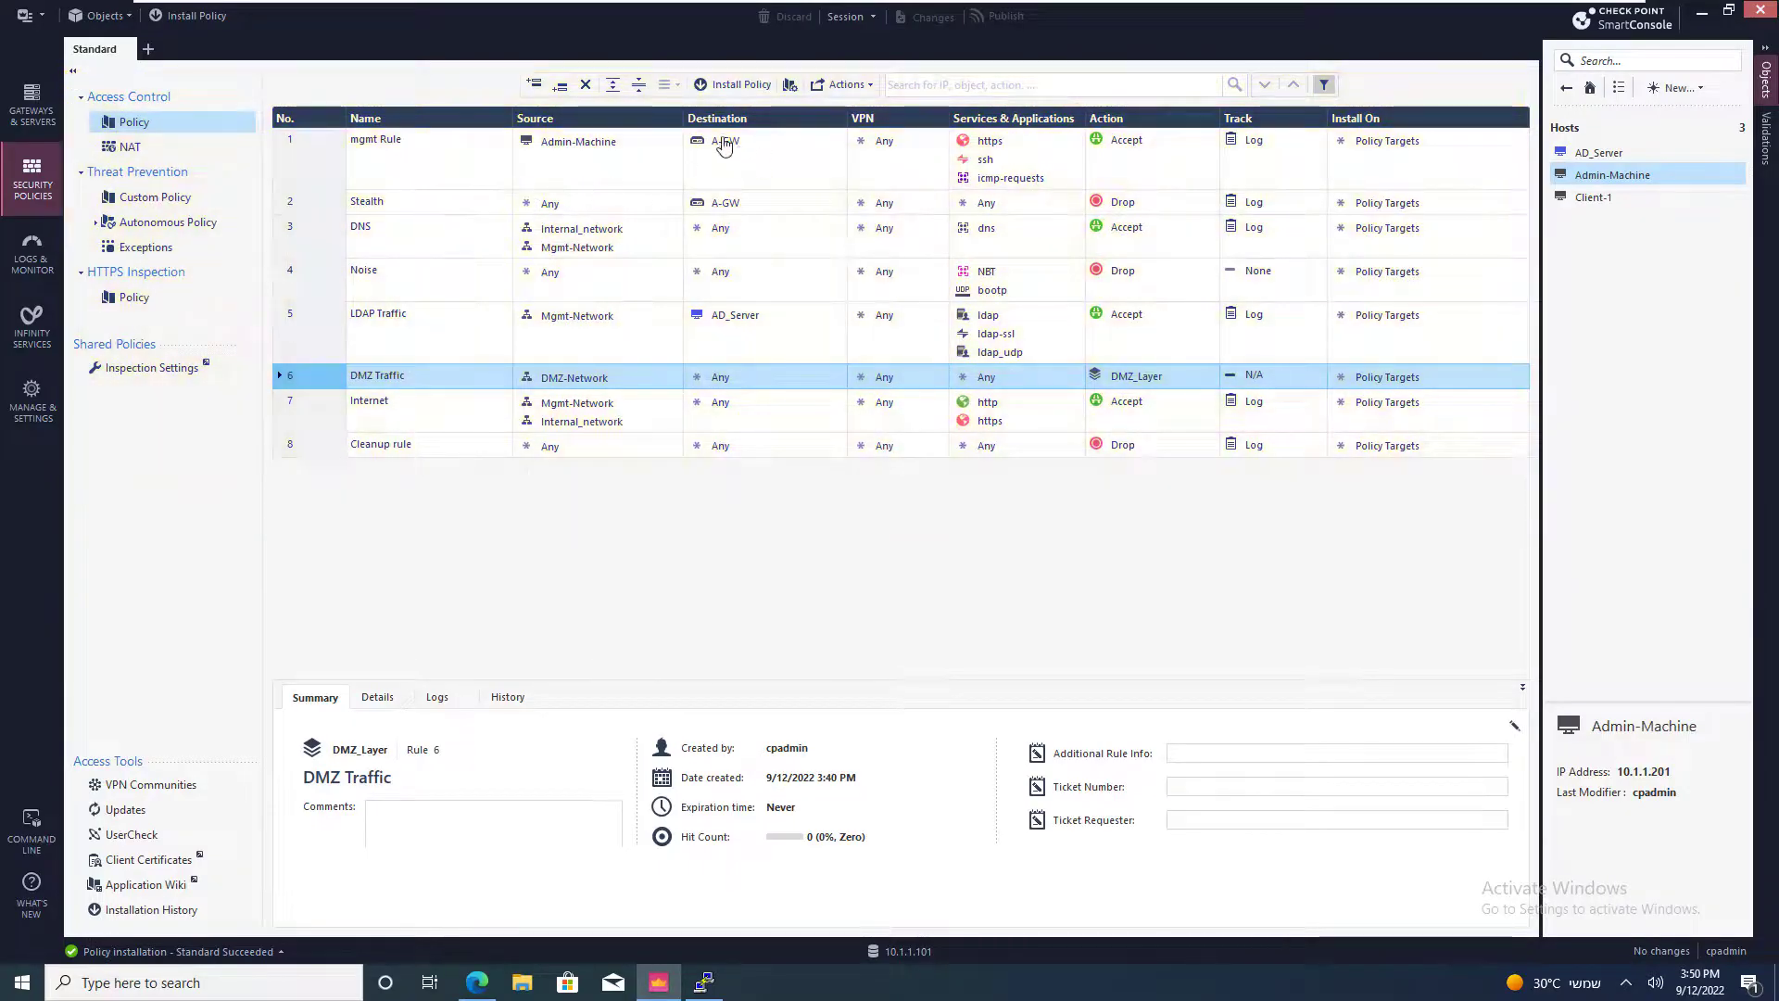
Enable Application Control and URL Filtering on gateway A-GW from rule 1 and save it.
click(726, 141)
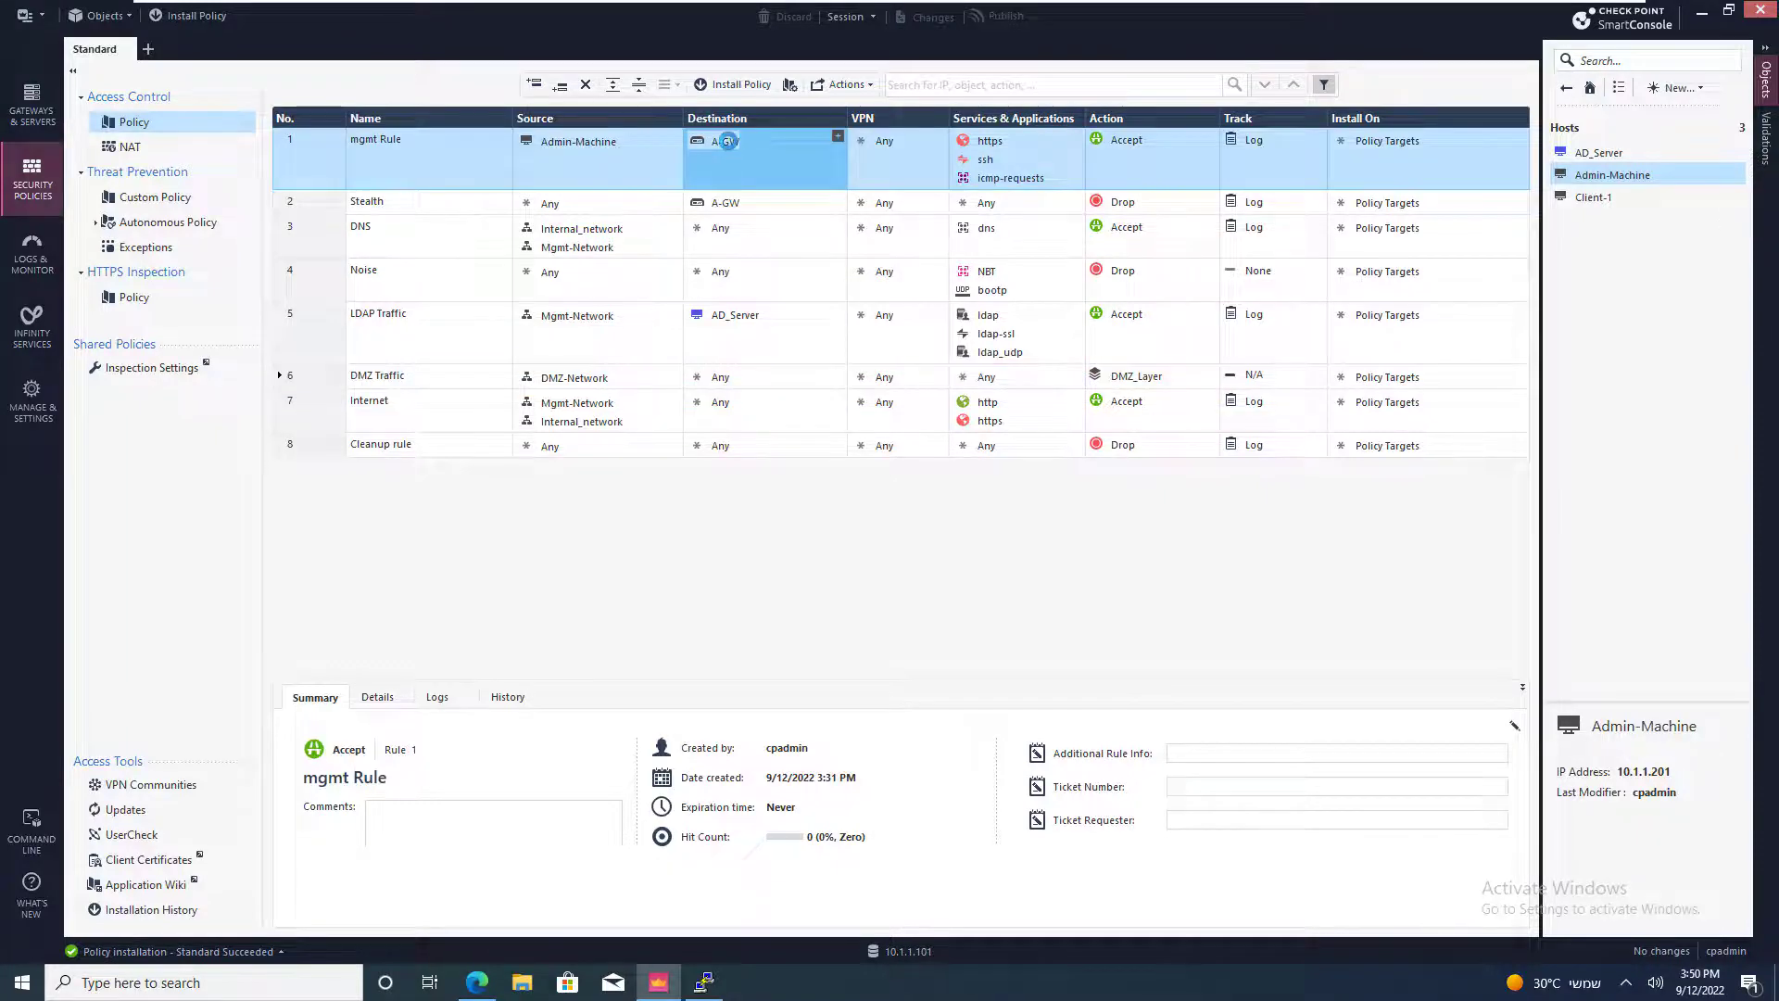
double_click(725, 140)
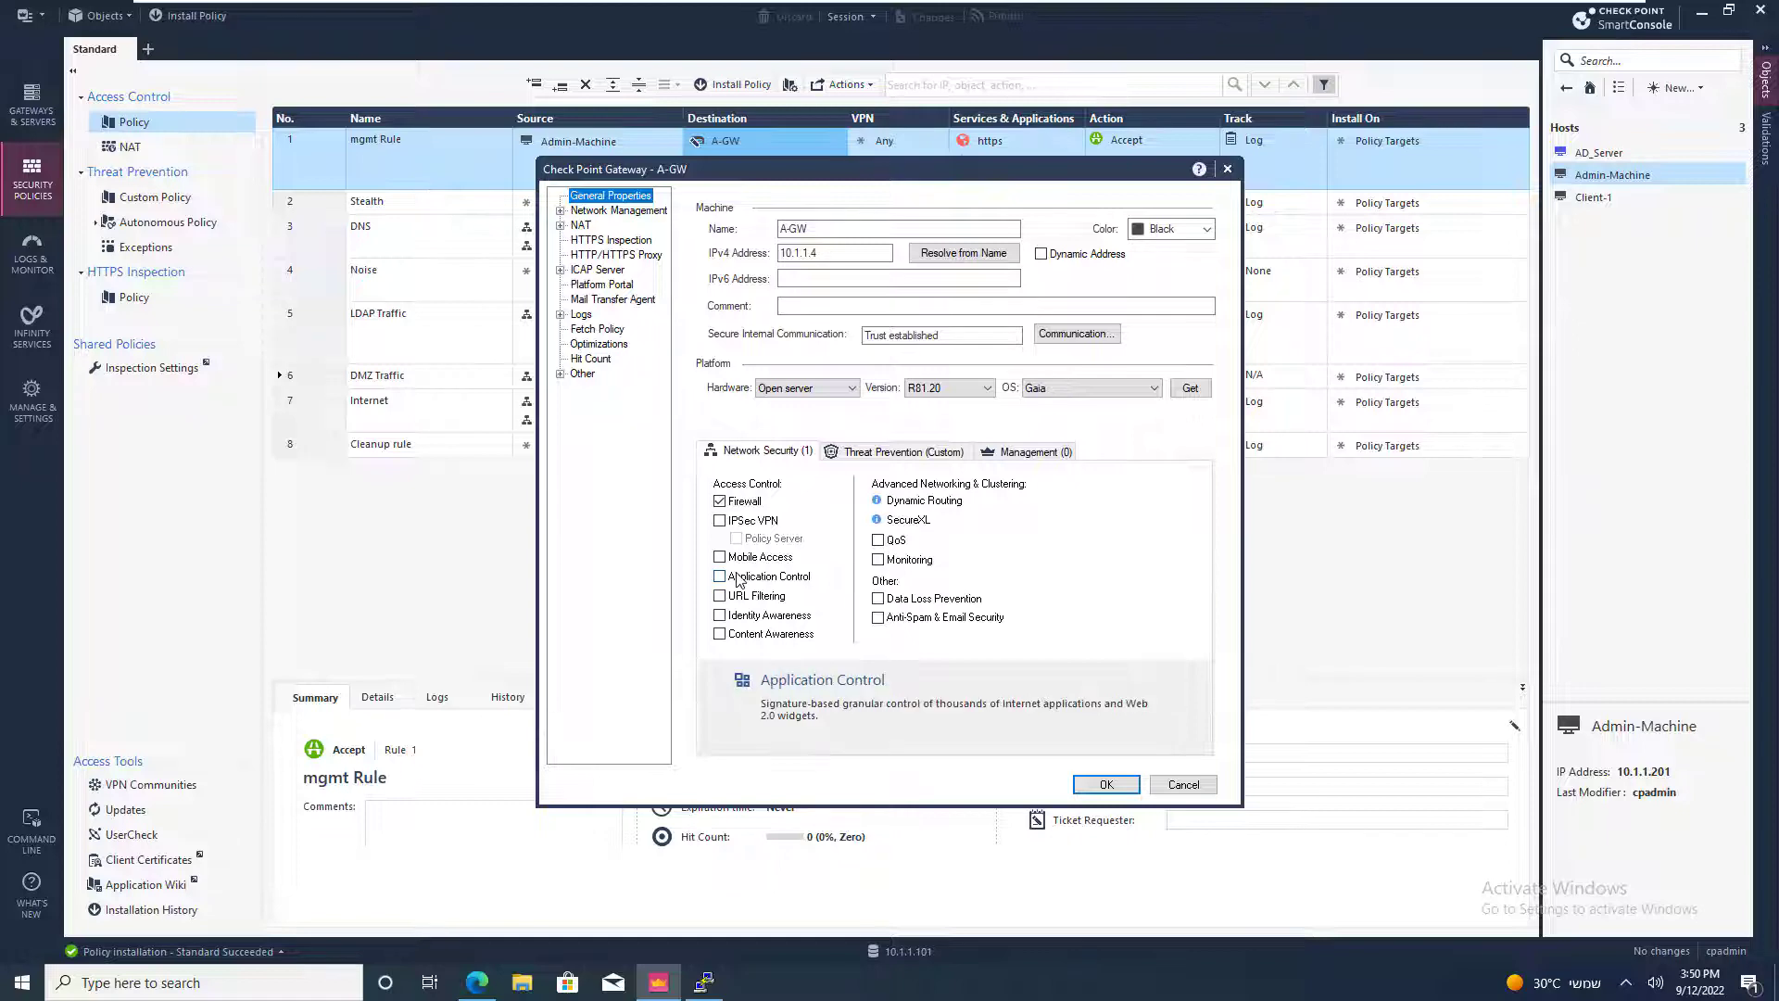
click(719, 574)
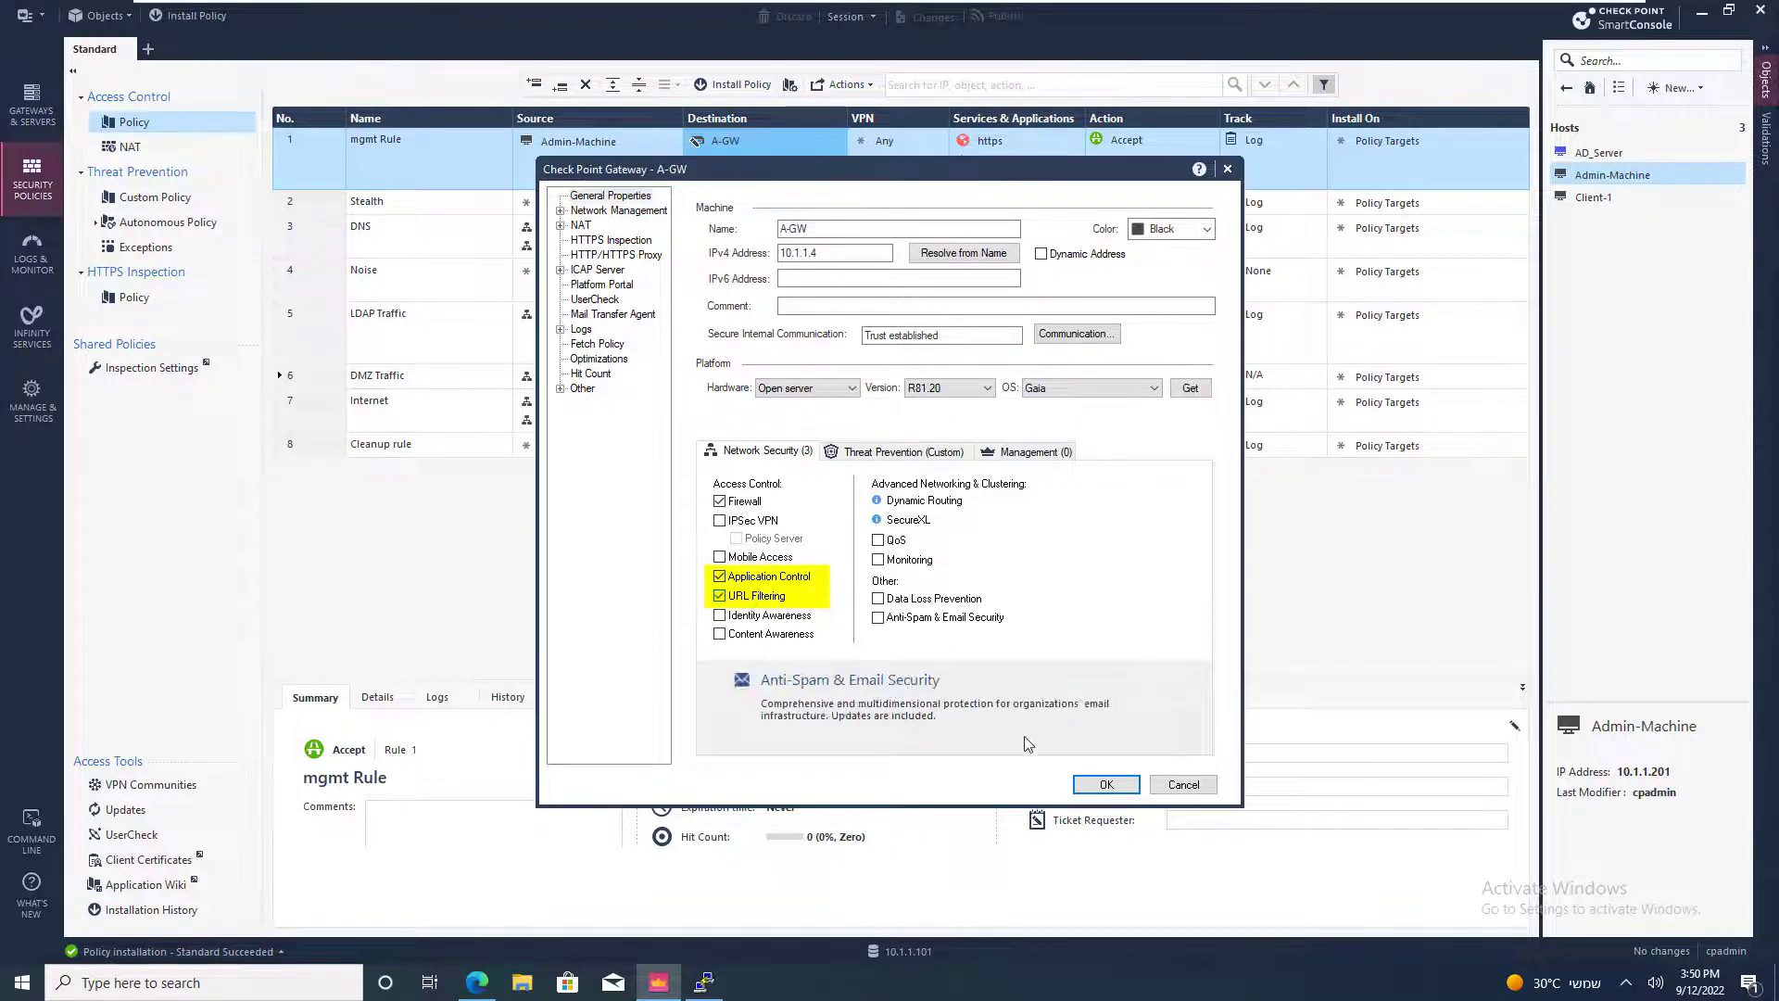
click(1102, 784)
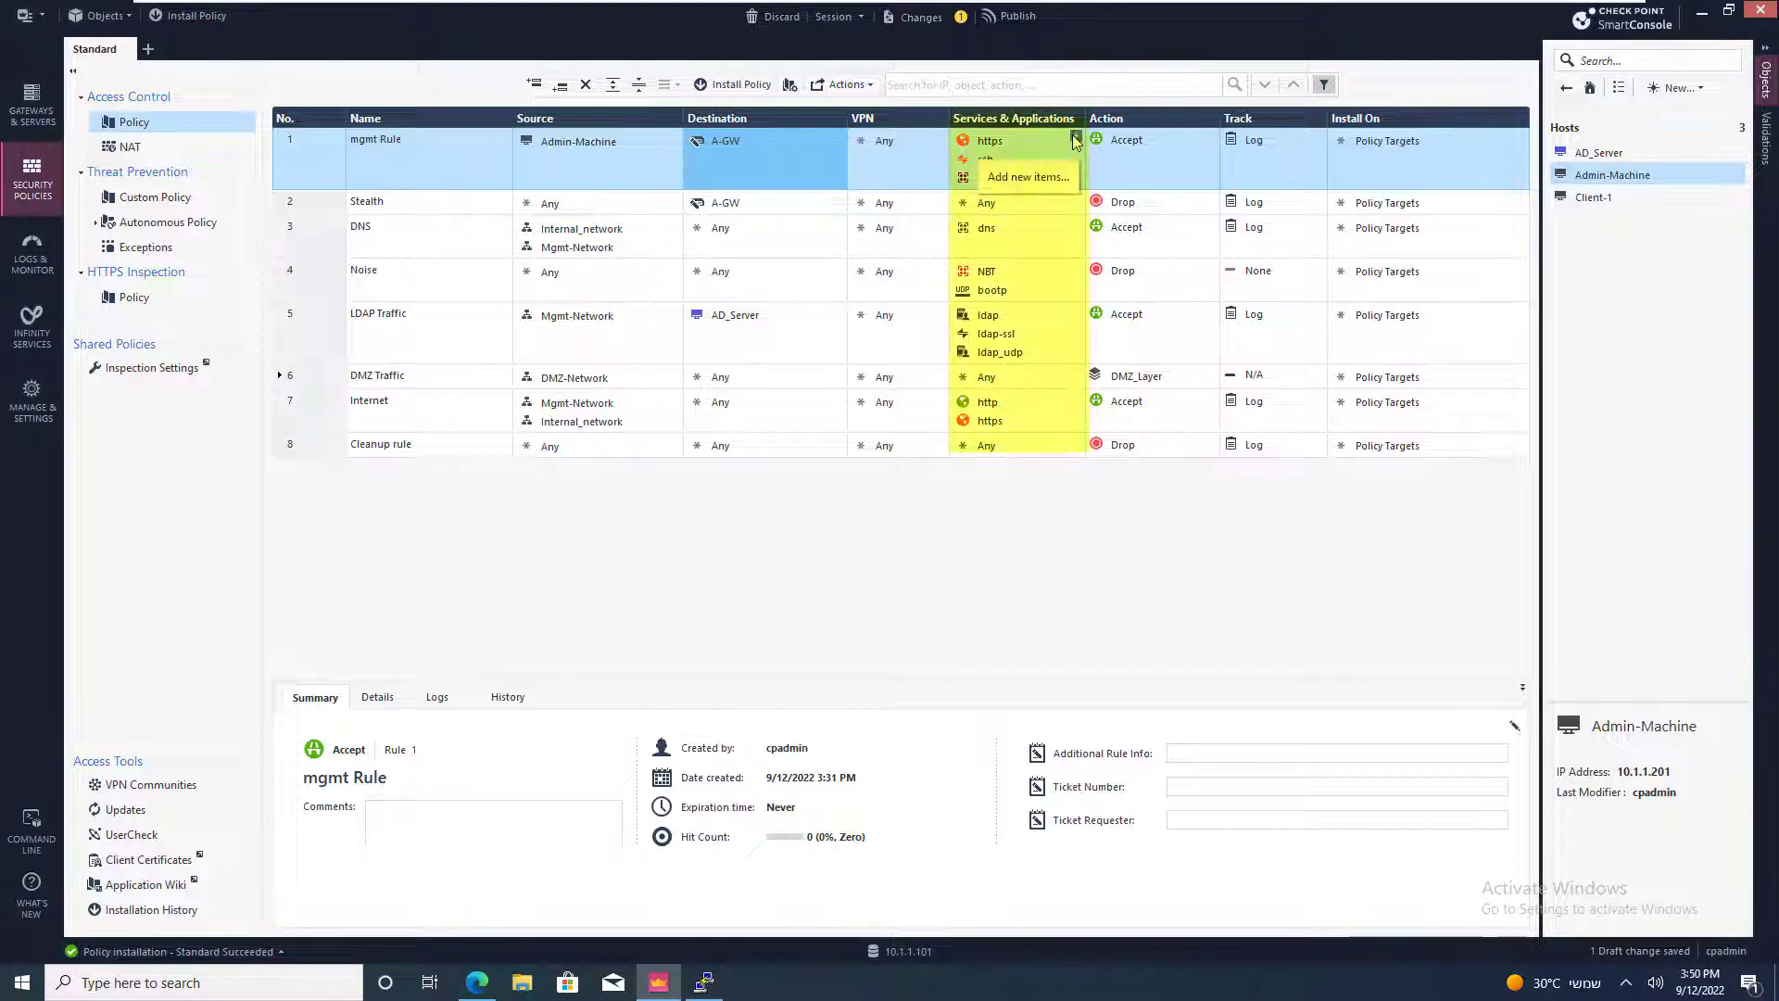
click(1025, 176)
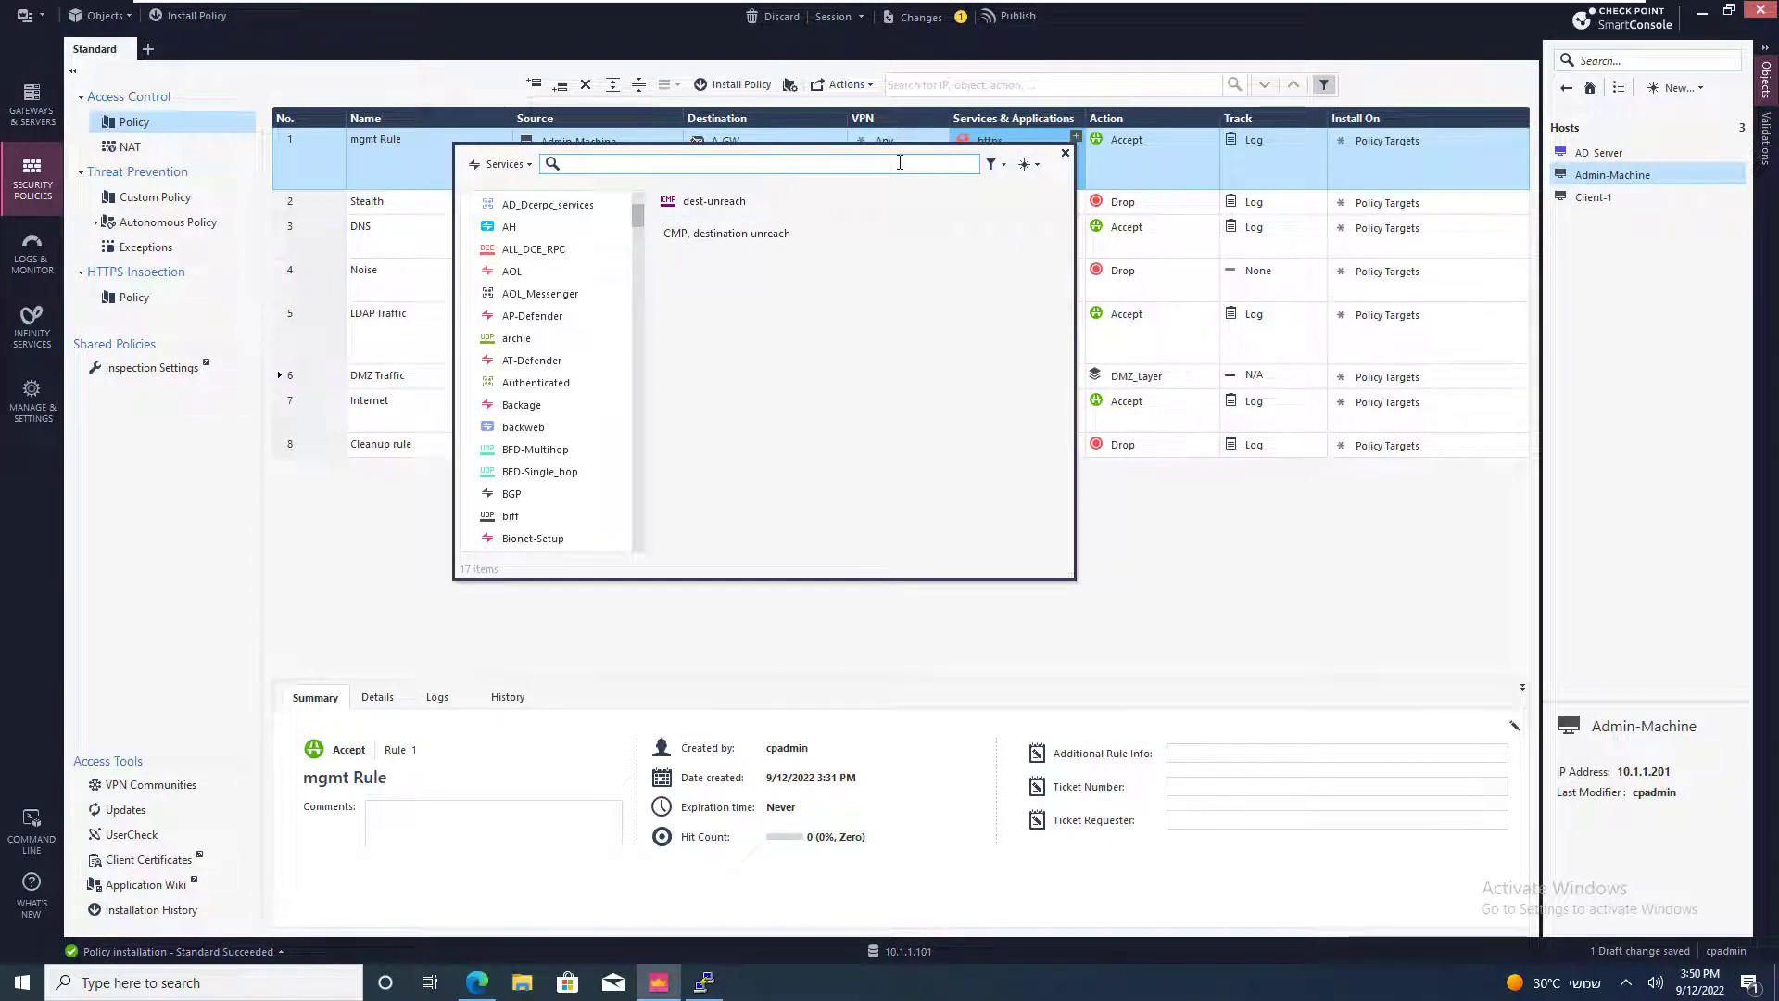
text(twi)
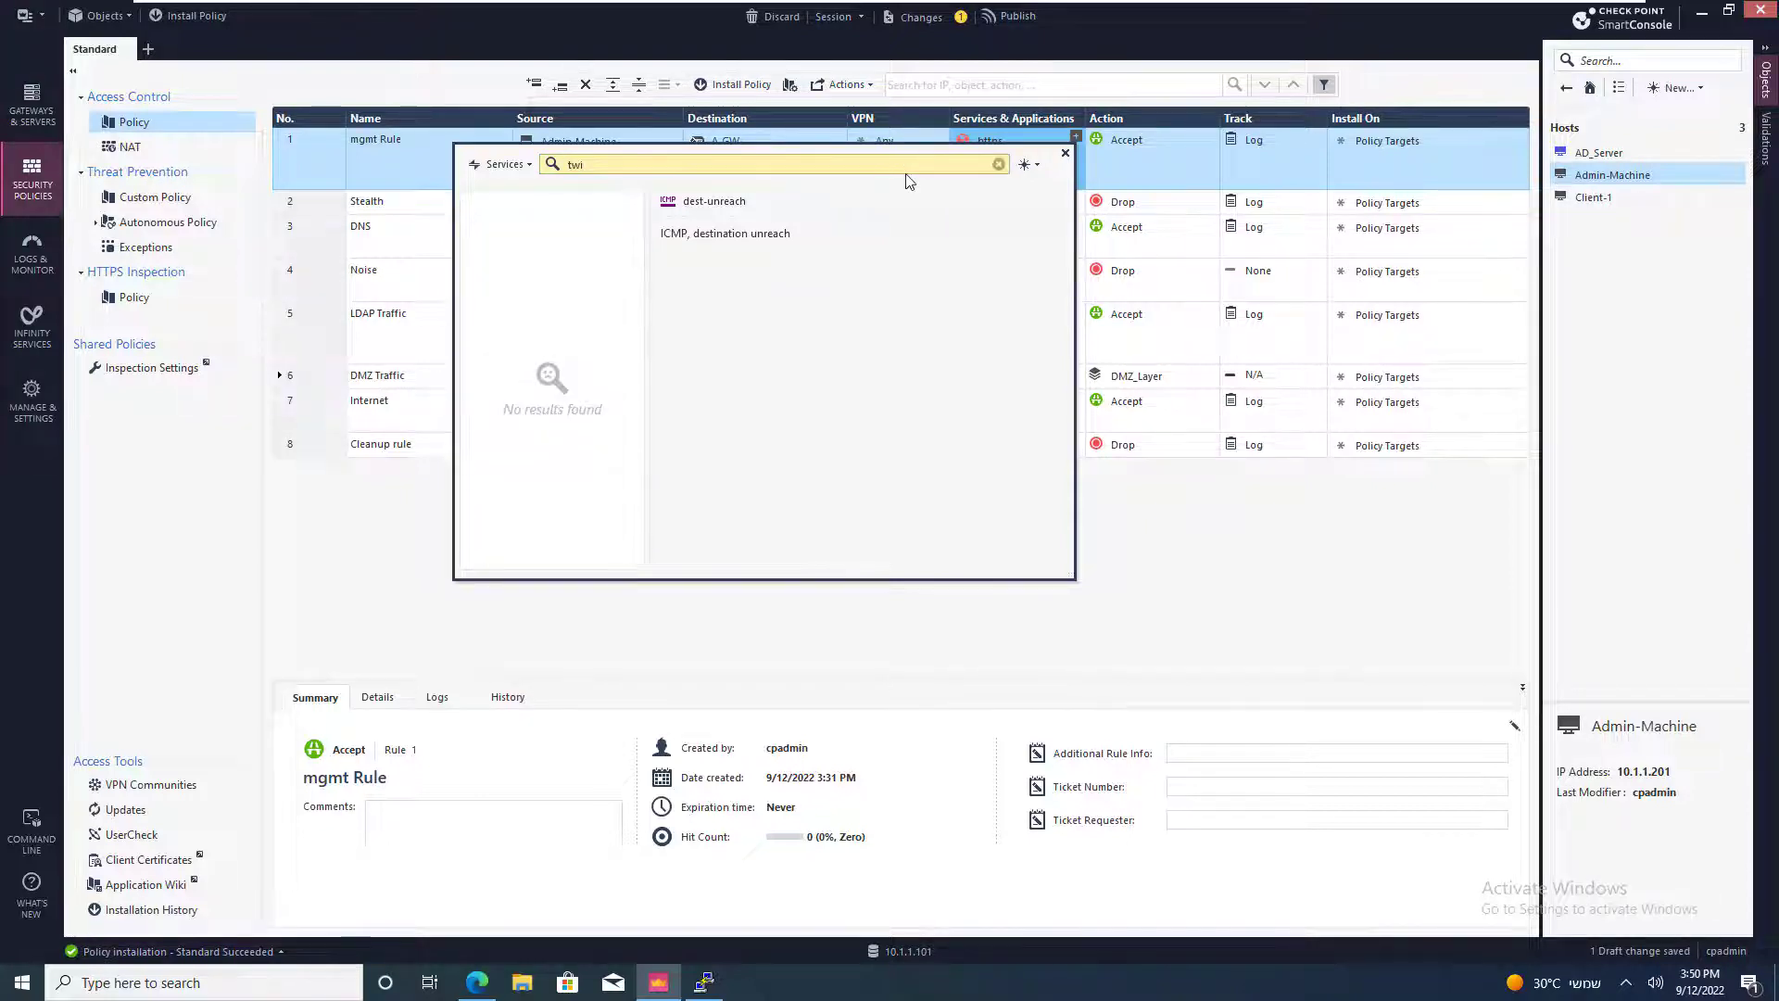
click(997, 163)
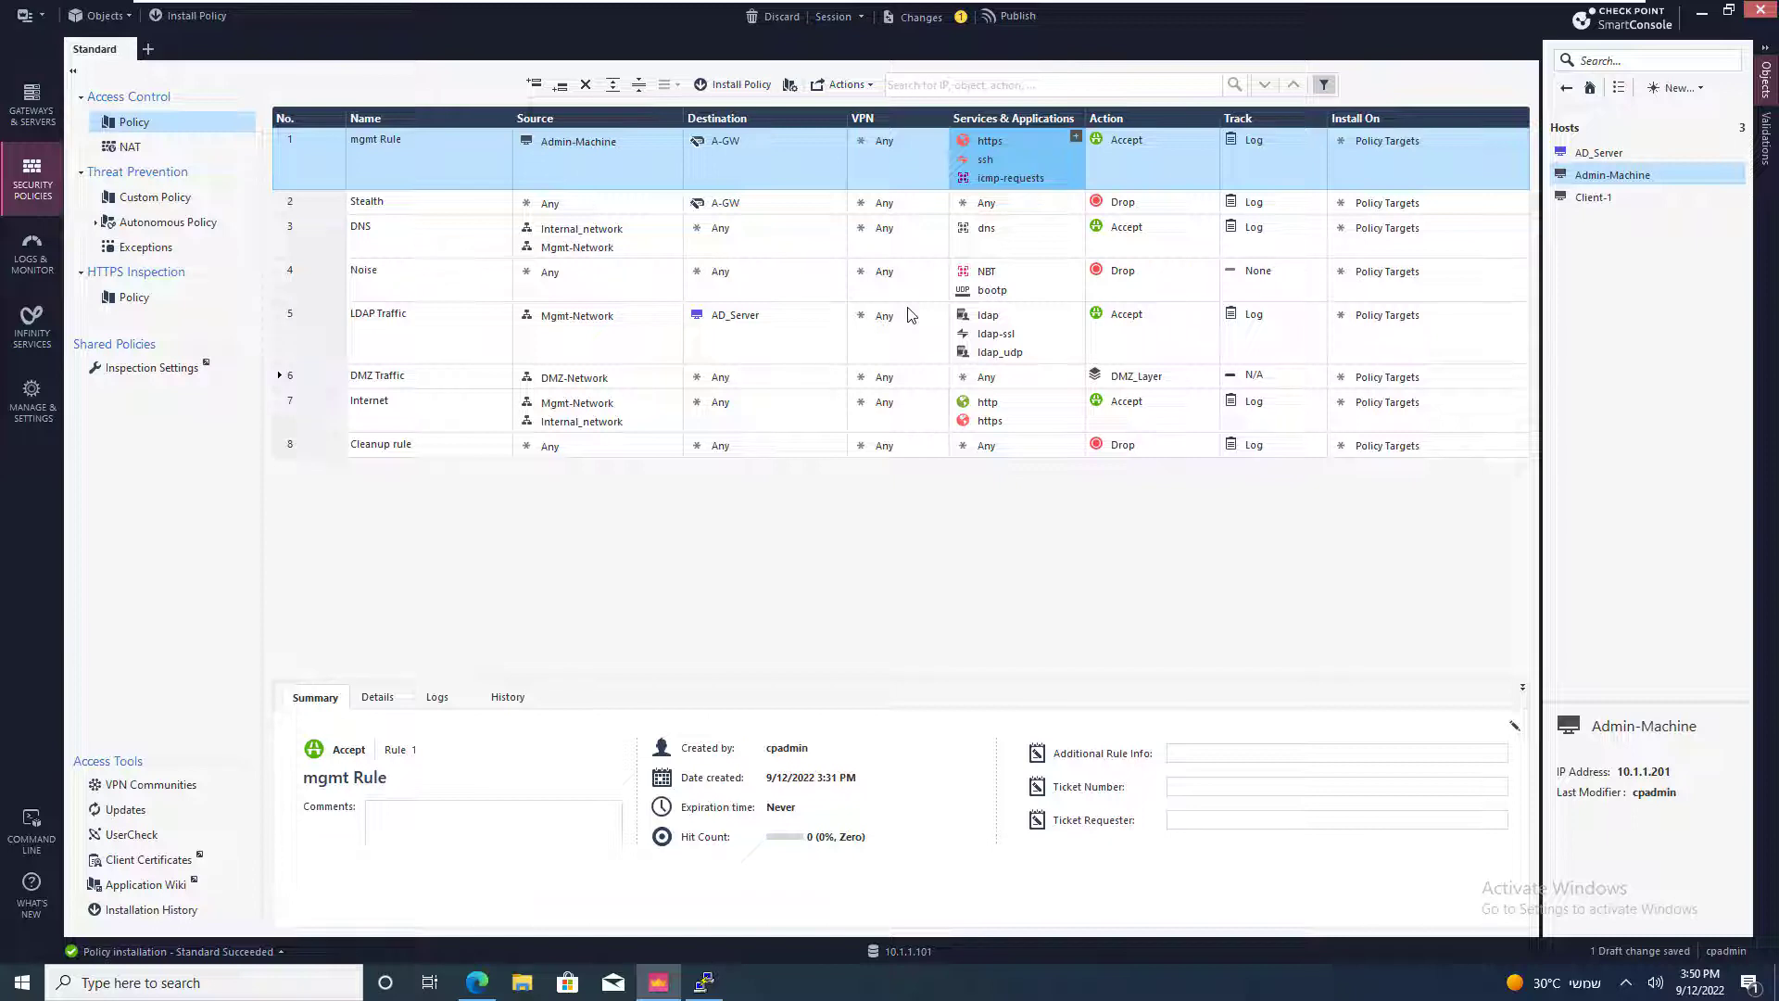
right_click(133, 122)
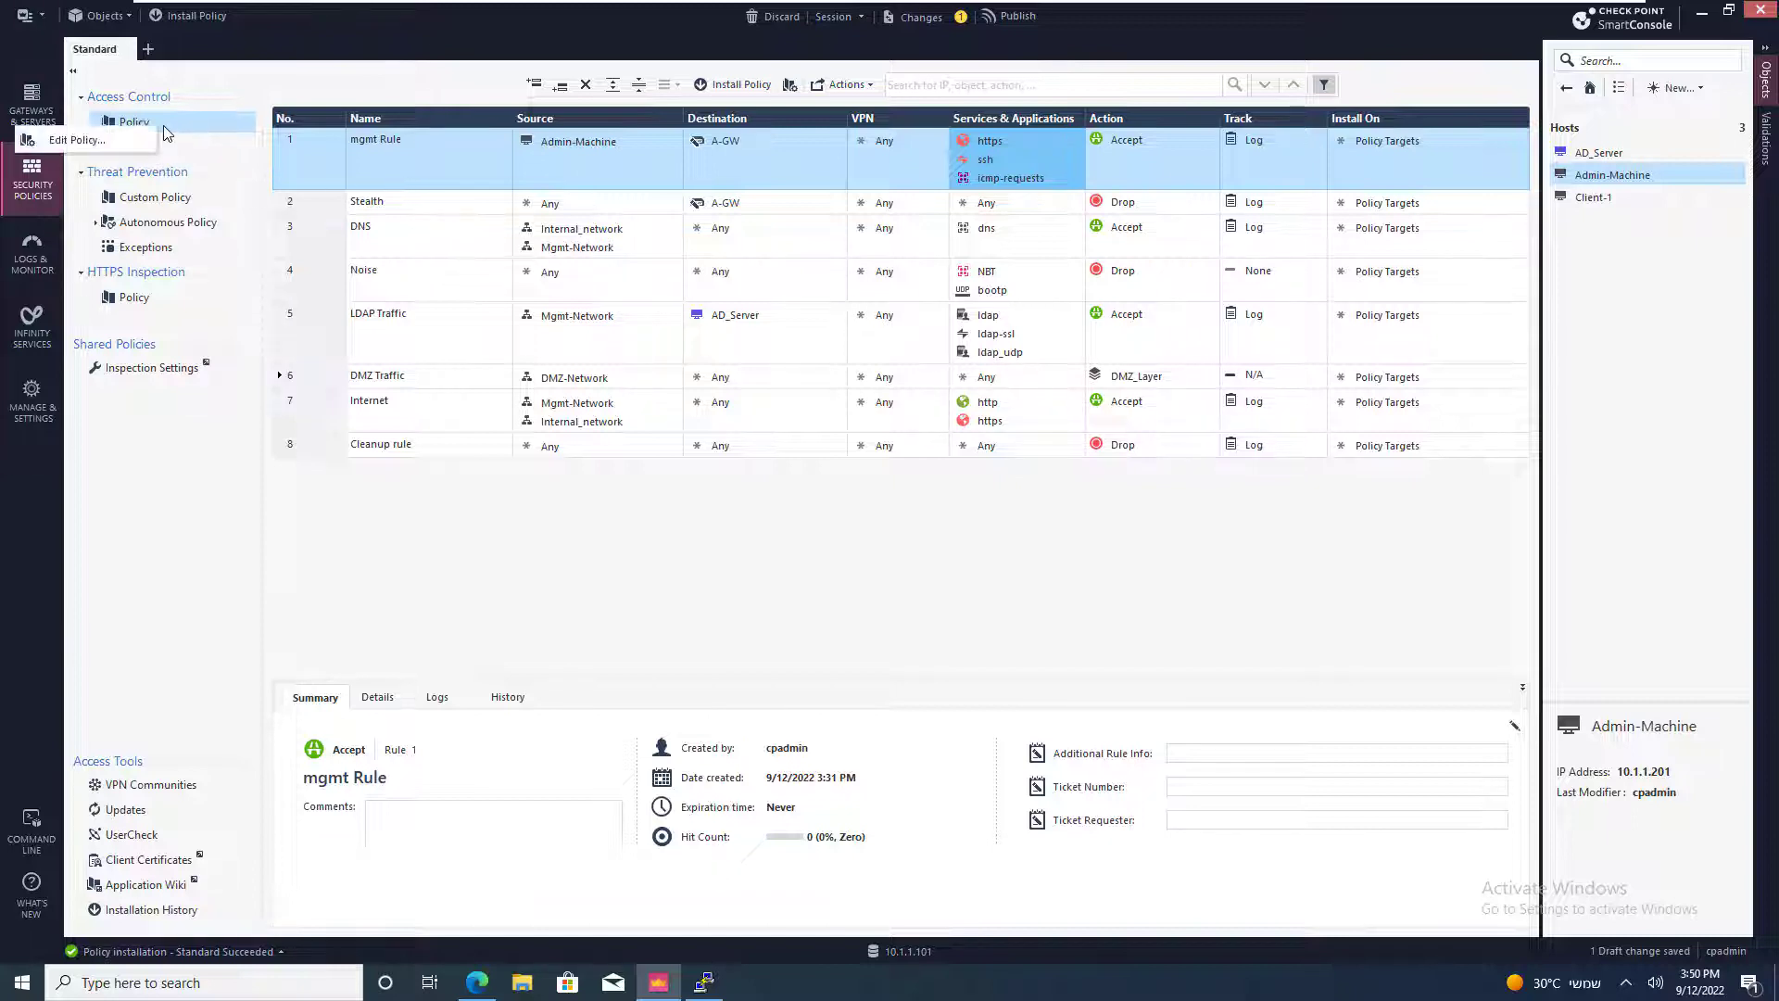
click(133, 122)
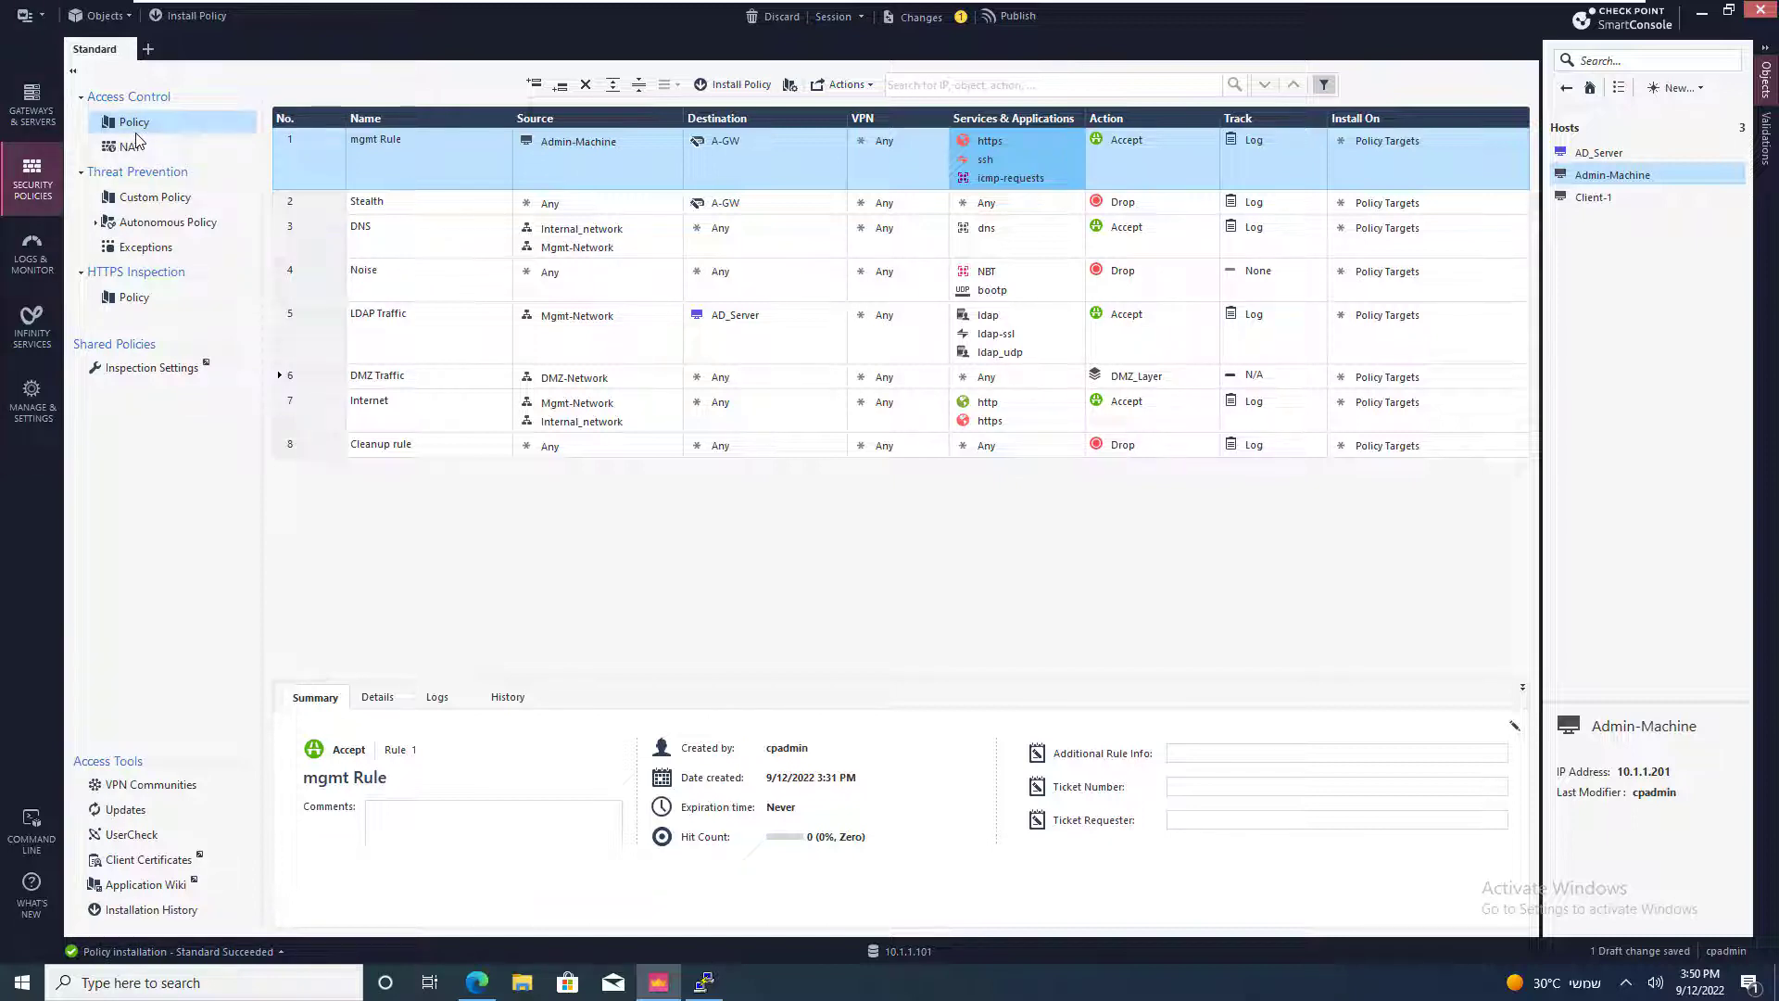
Add ordered layer Application_Control with Applications & URL Filtering and apply it to the Standard policy.
click(136, 122)
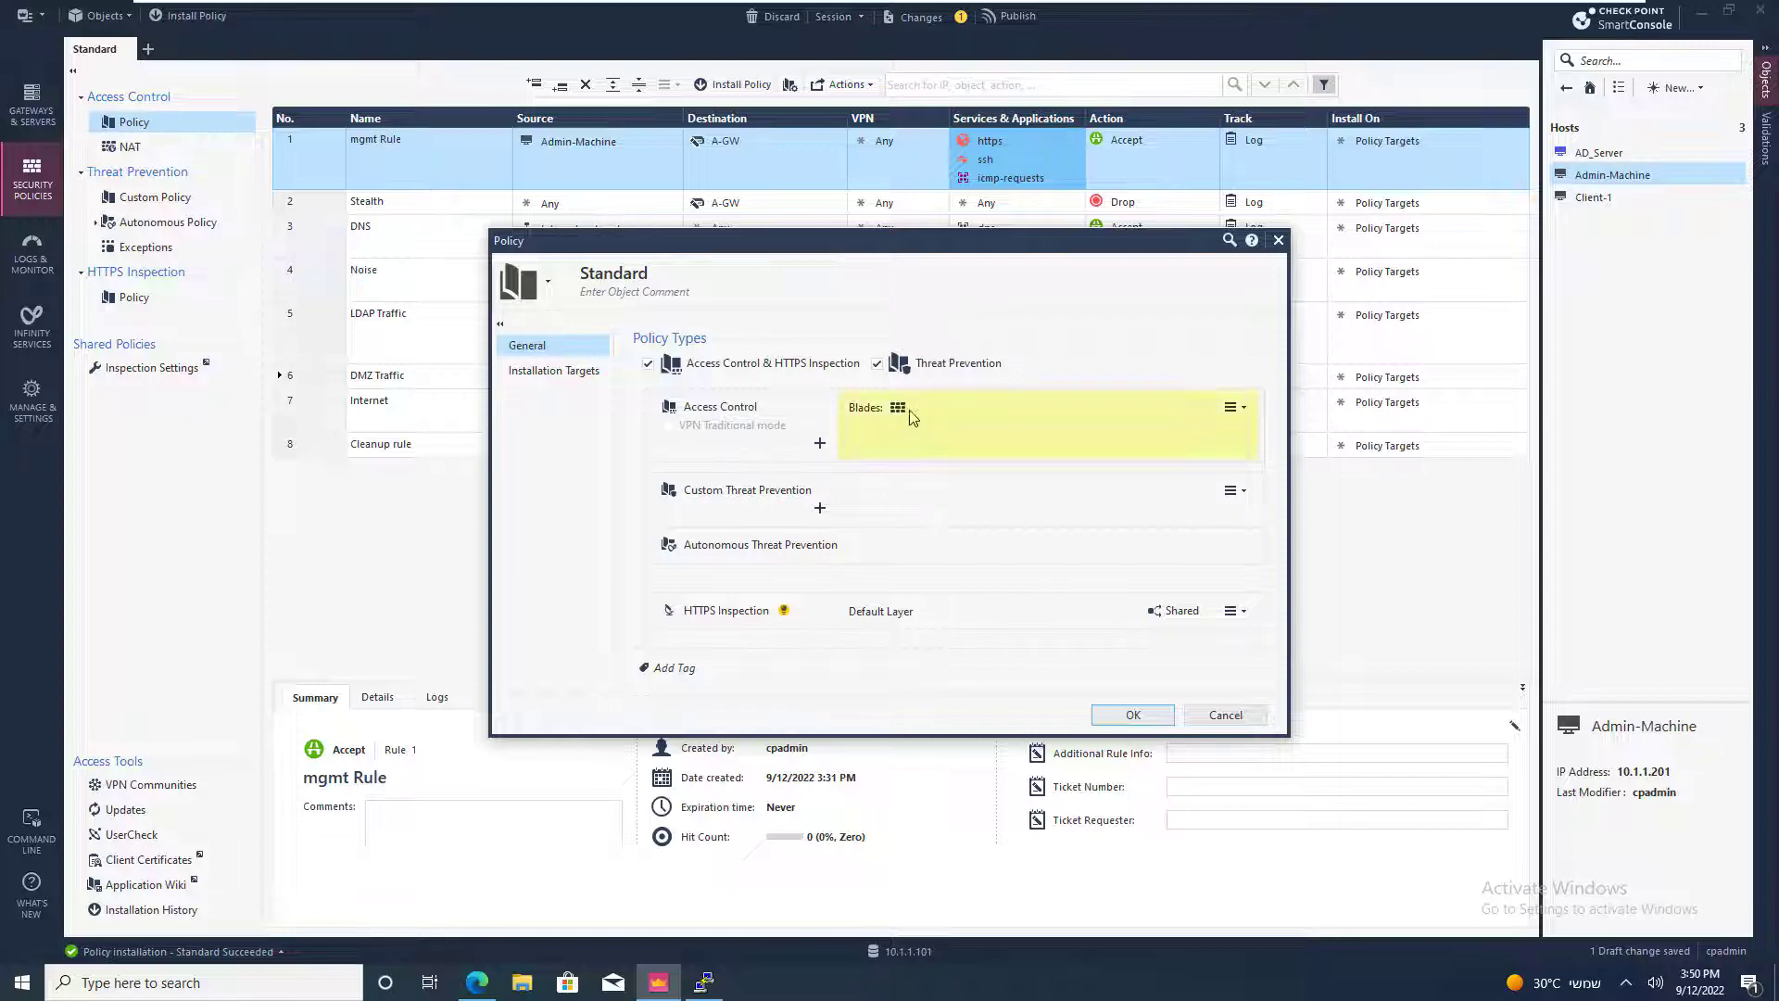
click(819, 443)
text(A)
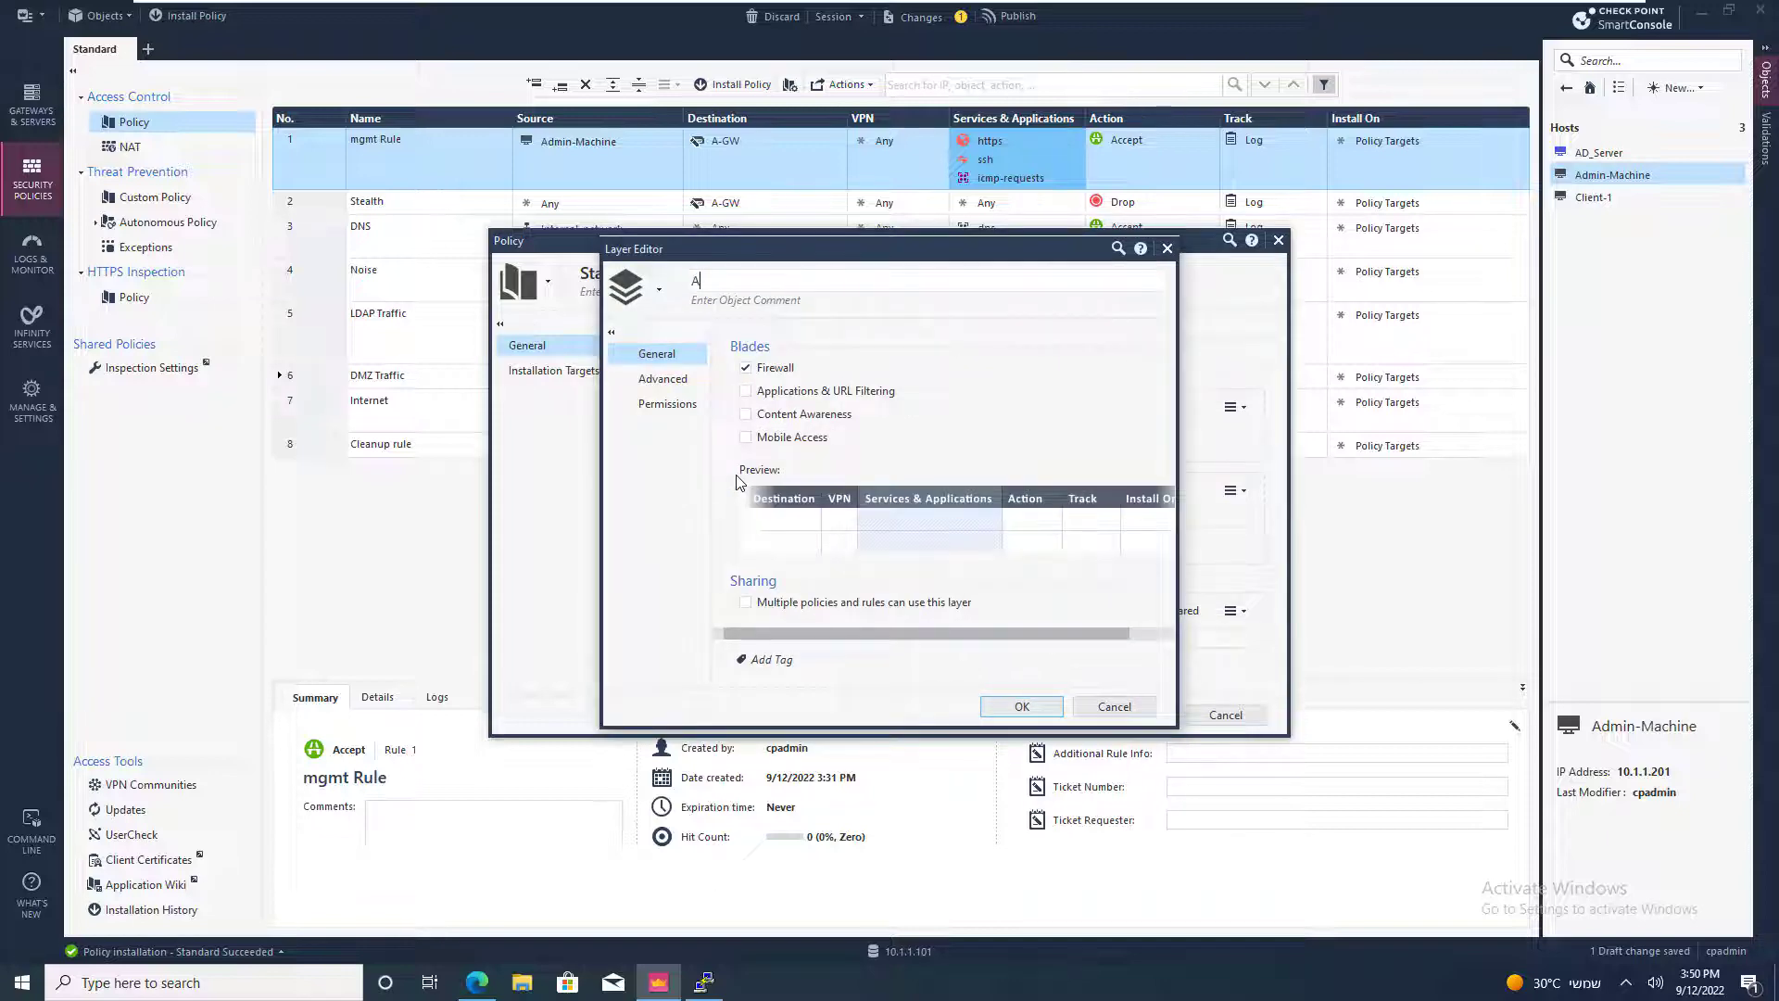
text(pplication Co)
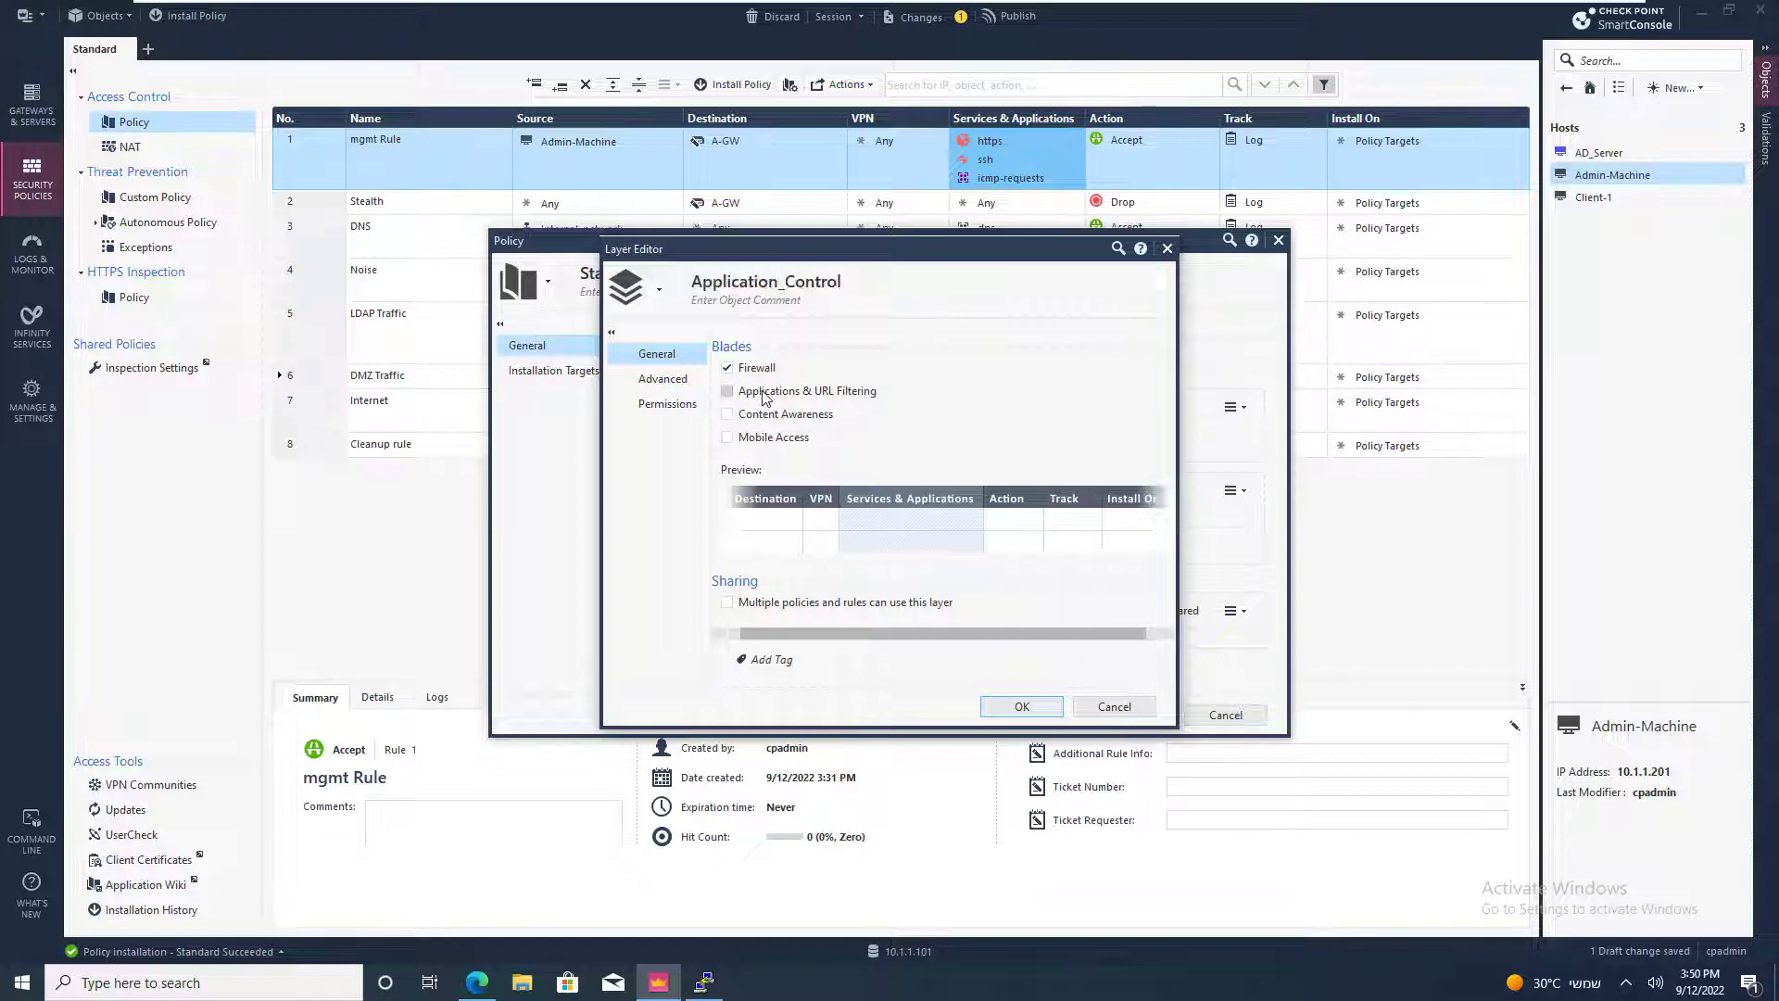
click(726, 391)
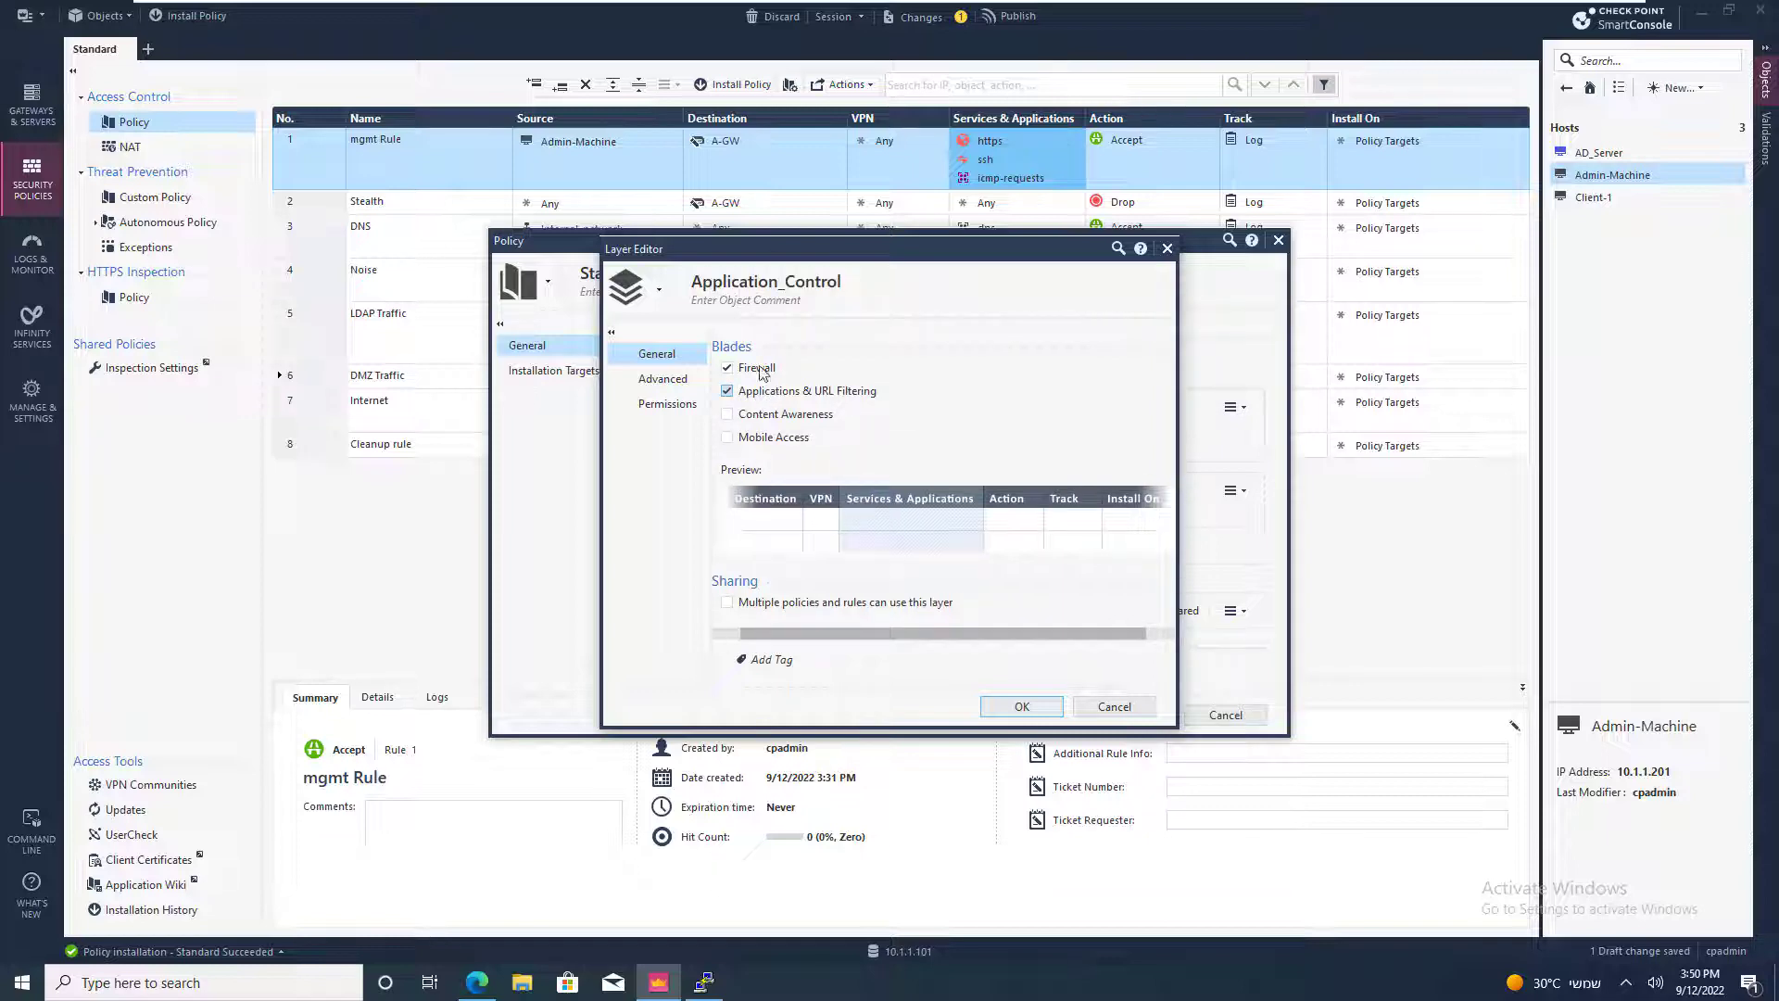
click(726, 366)
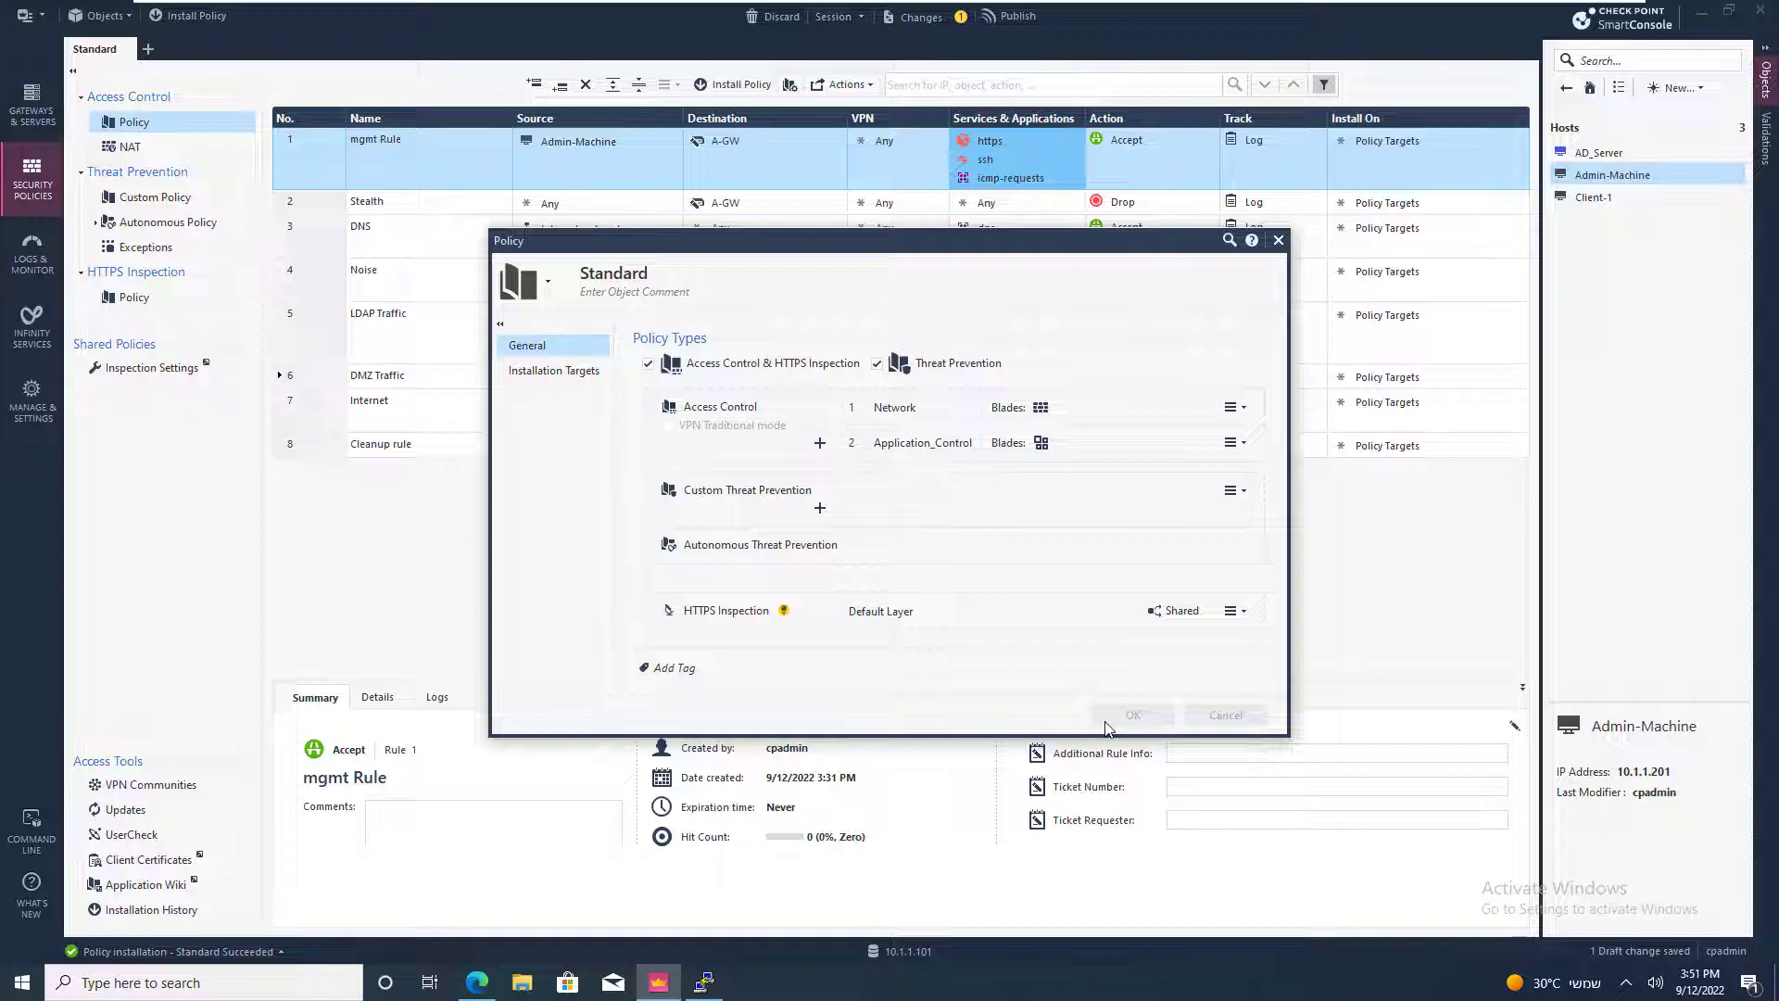
click(1131, 715)
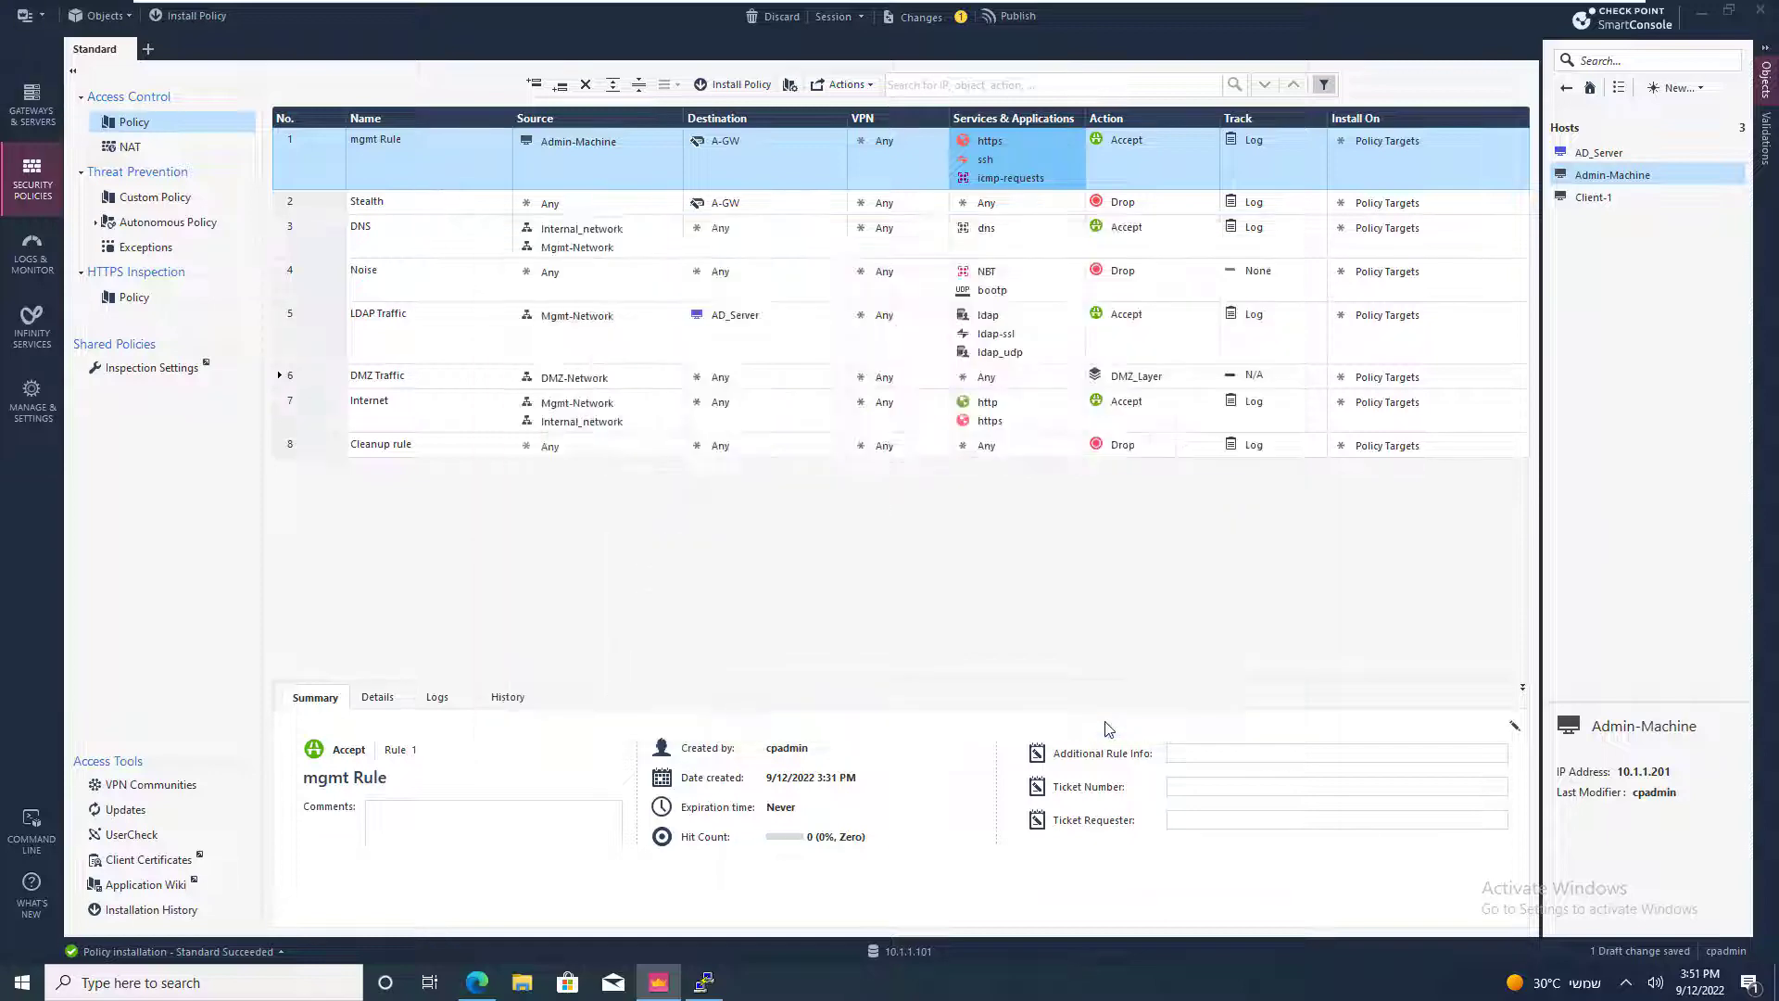
Set the Application_Control layer's Cleanup rule to Accept with Log tracking.
click(109, 123)
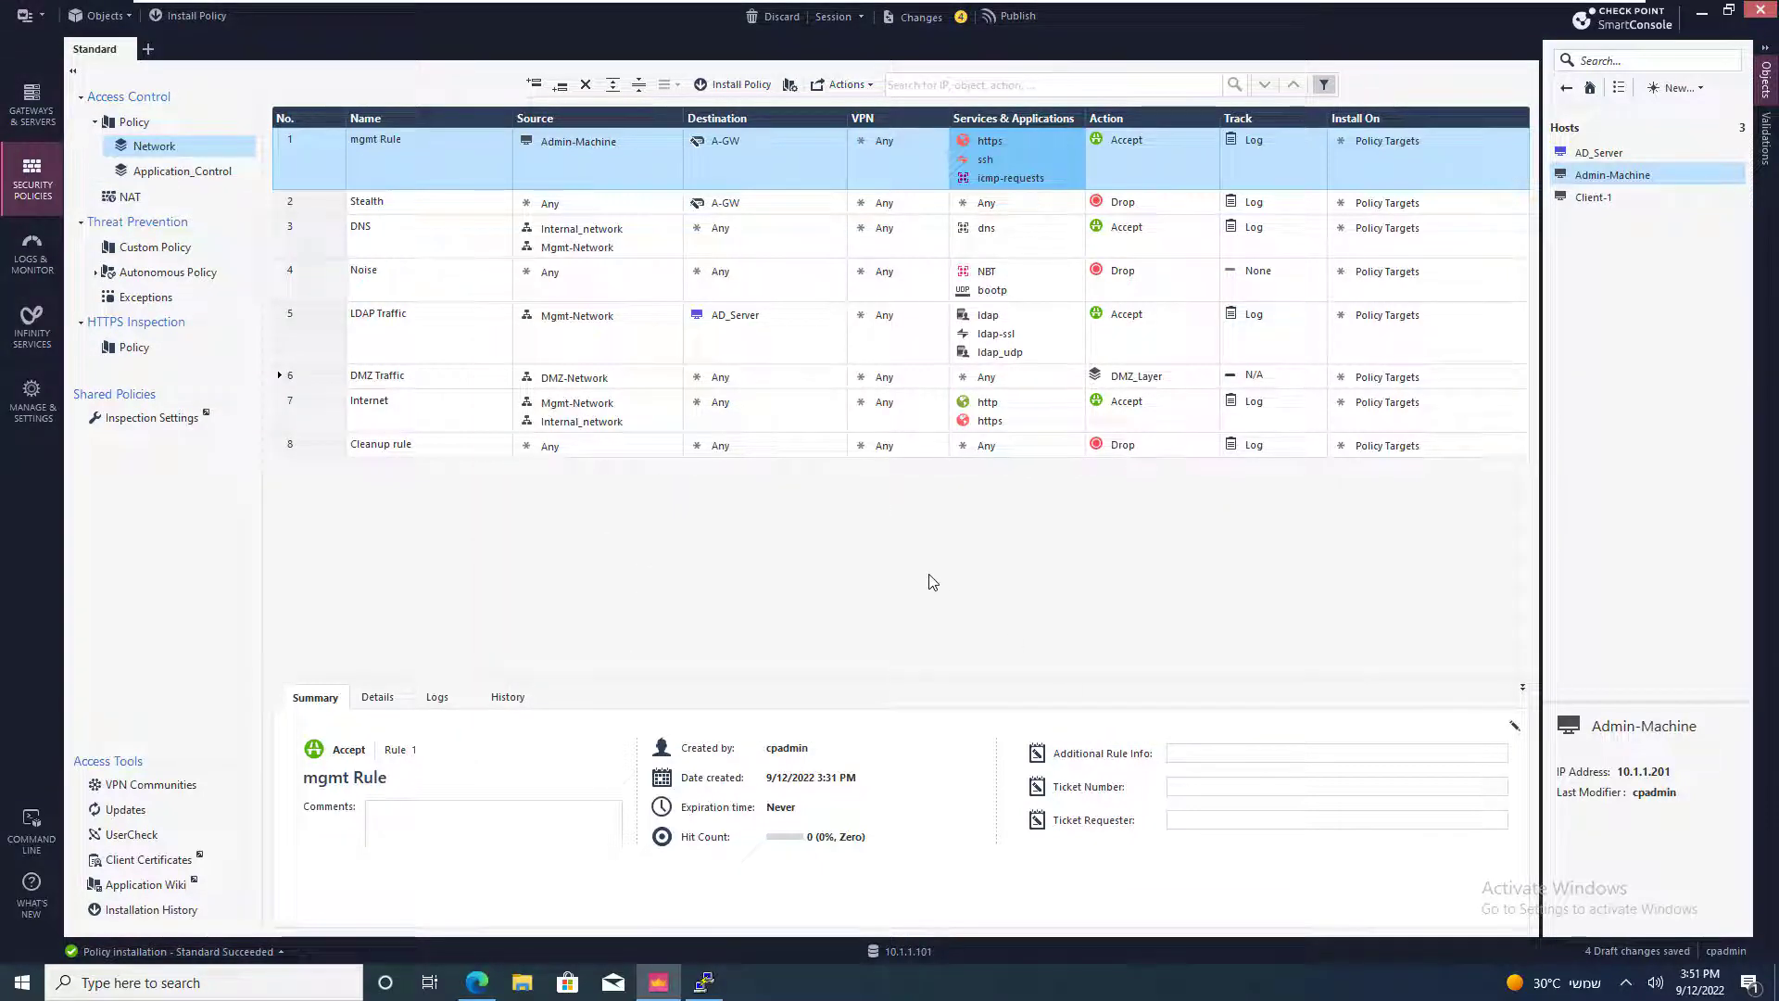
mouse_move(938, 574)
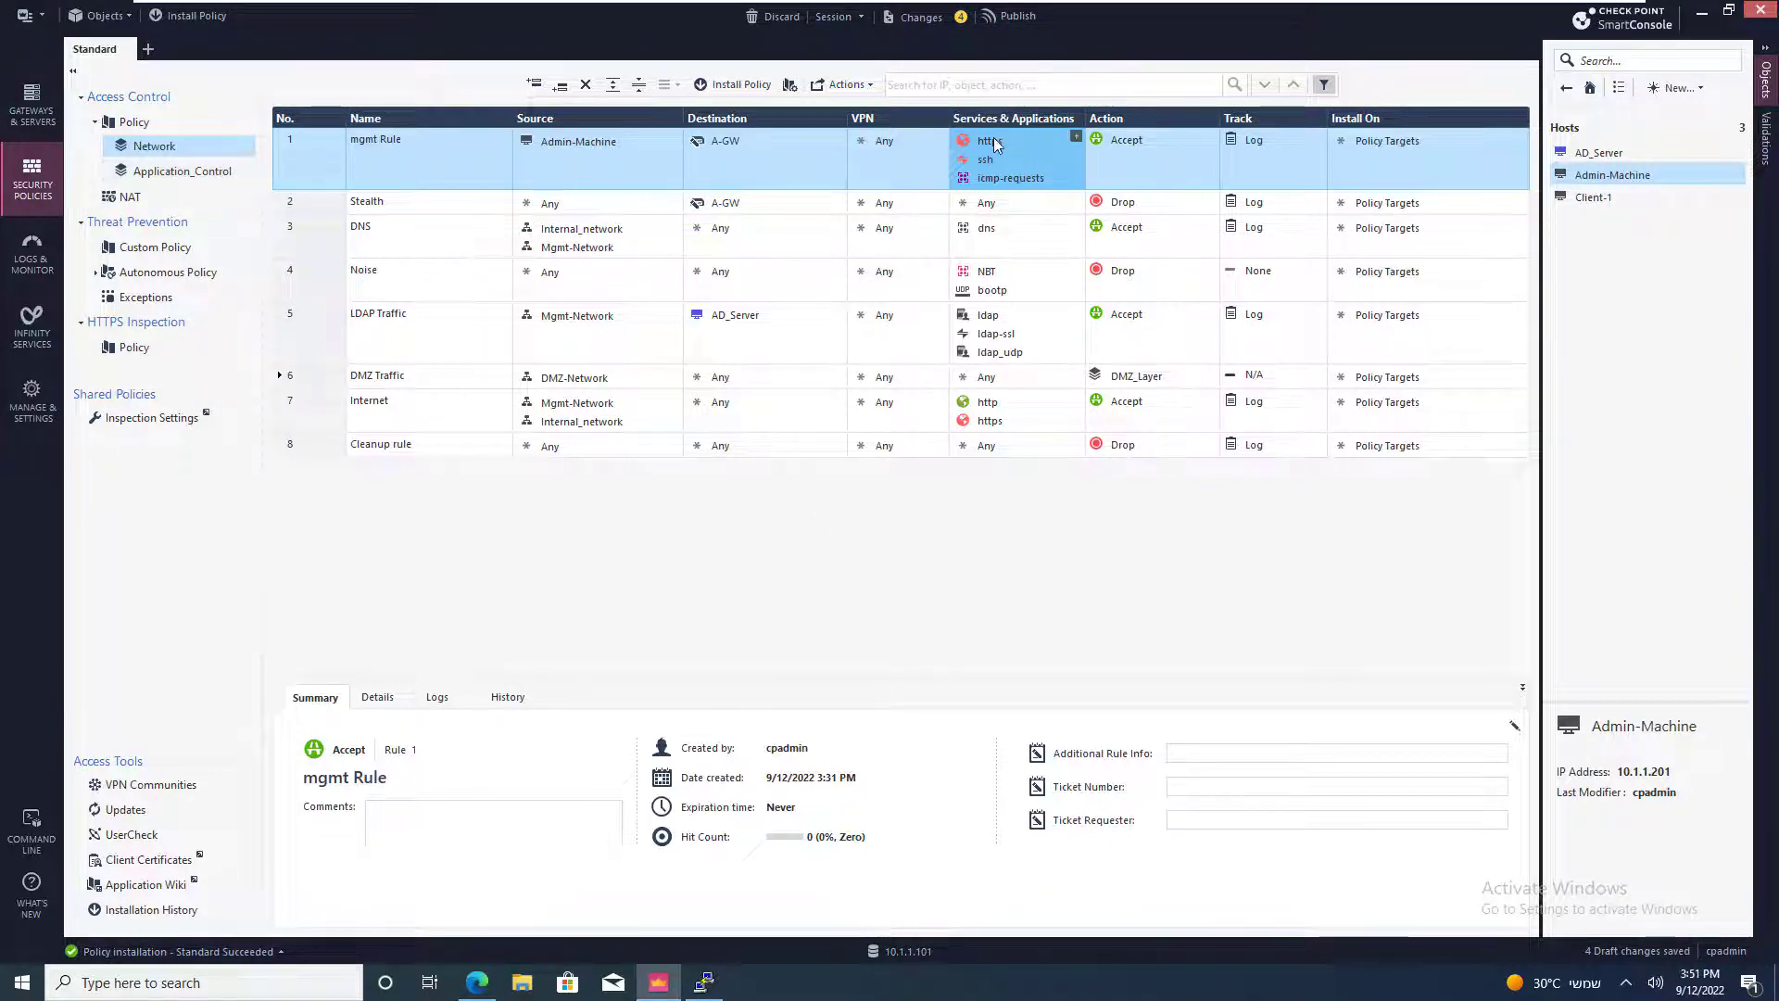
click(183, 171)
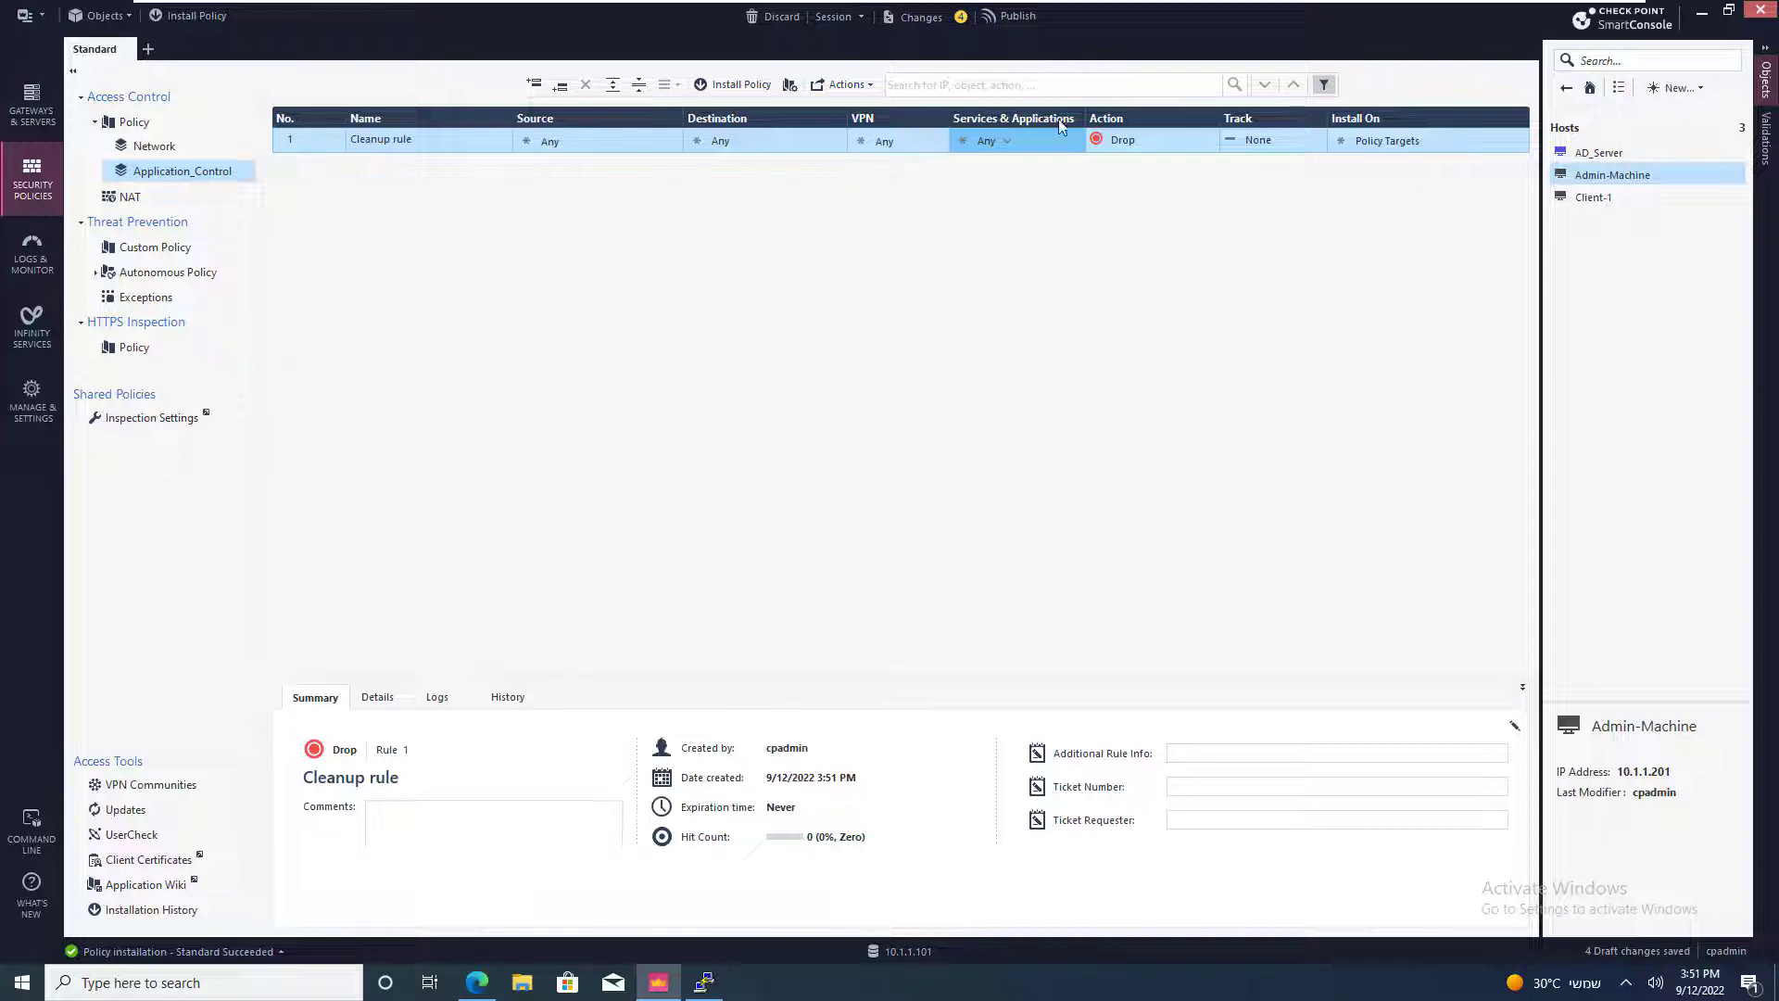
click(1151, 139)
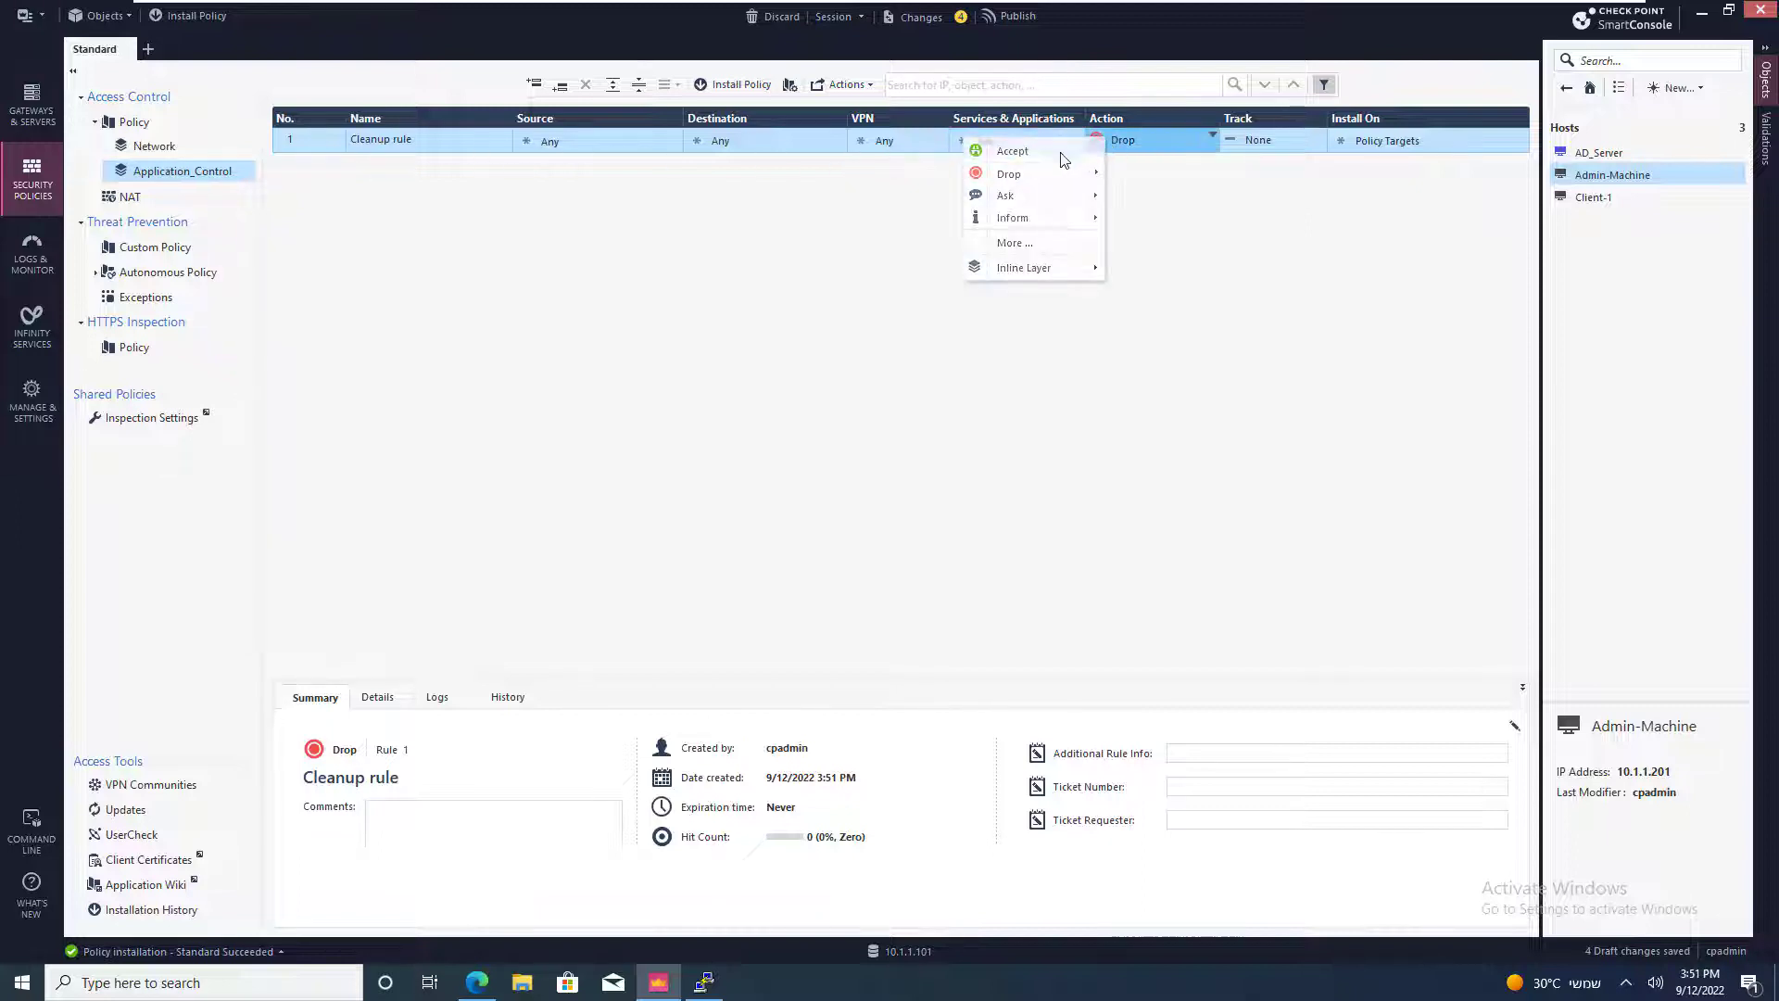
click(1011, 150)
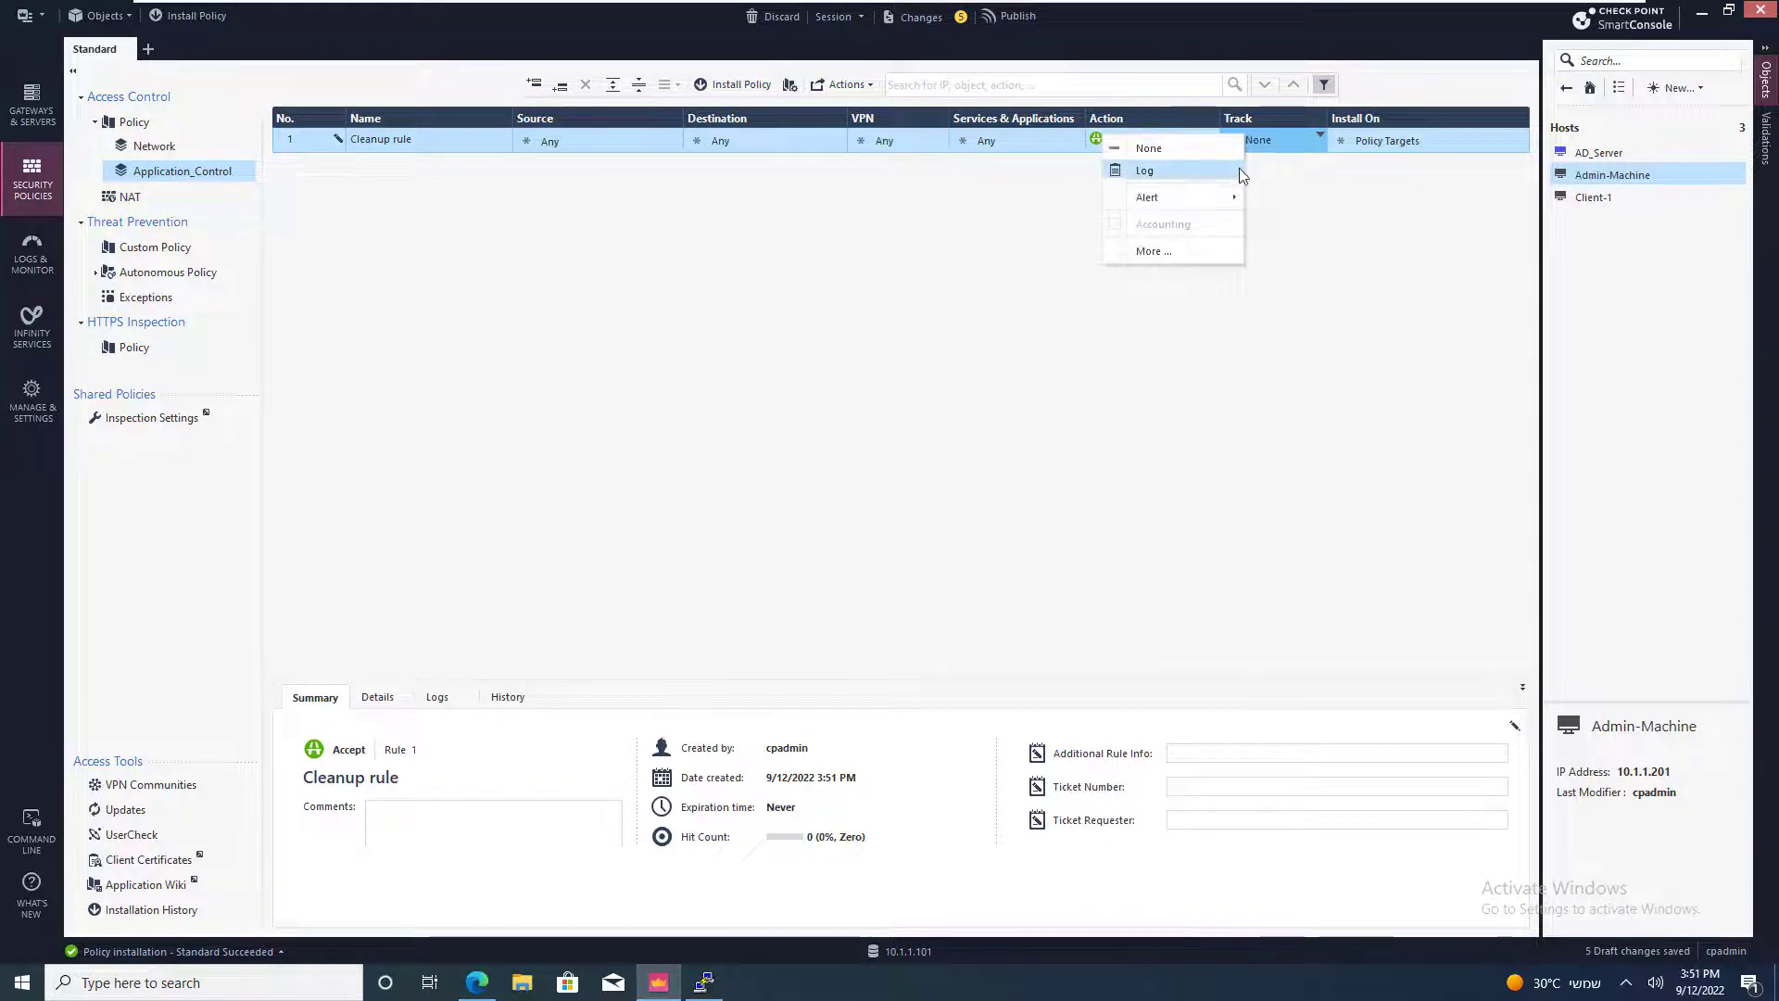
click(1143, 170)
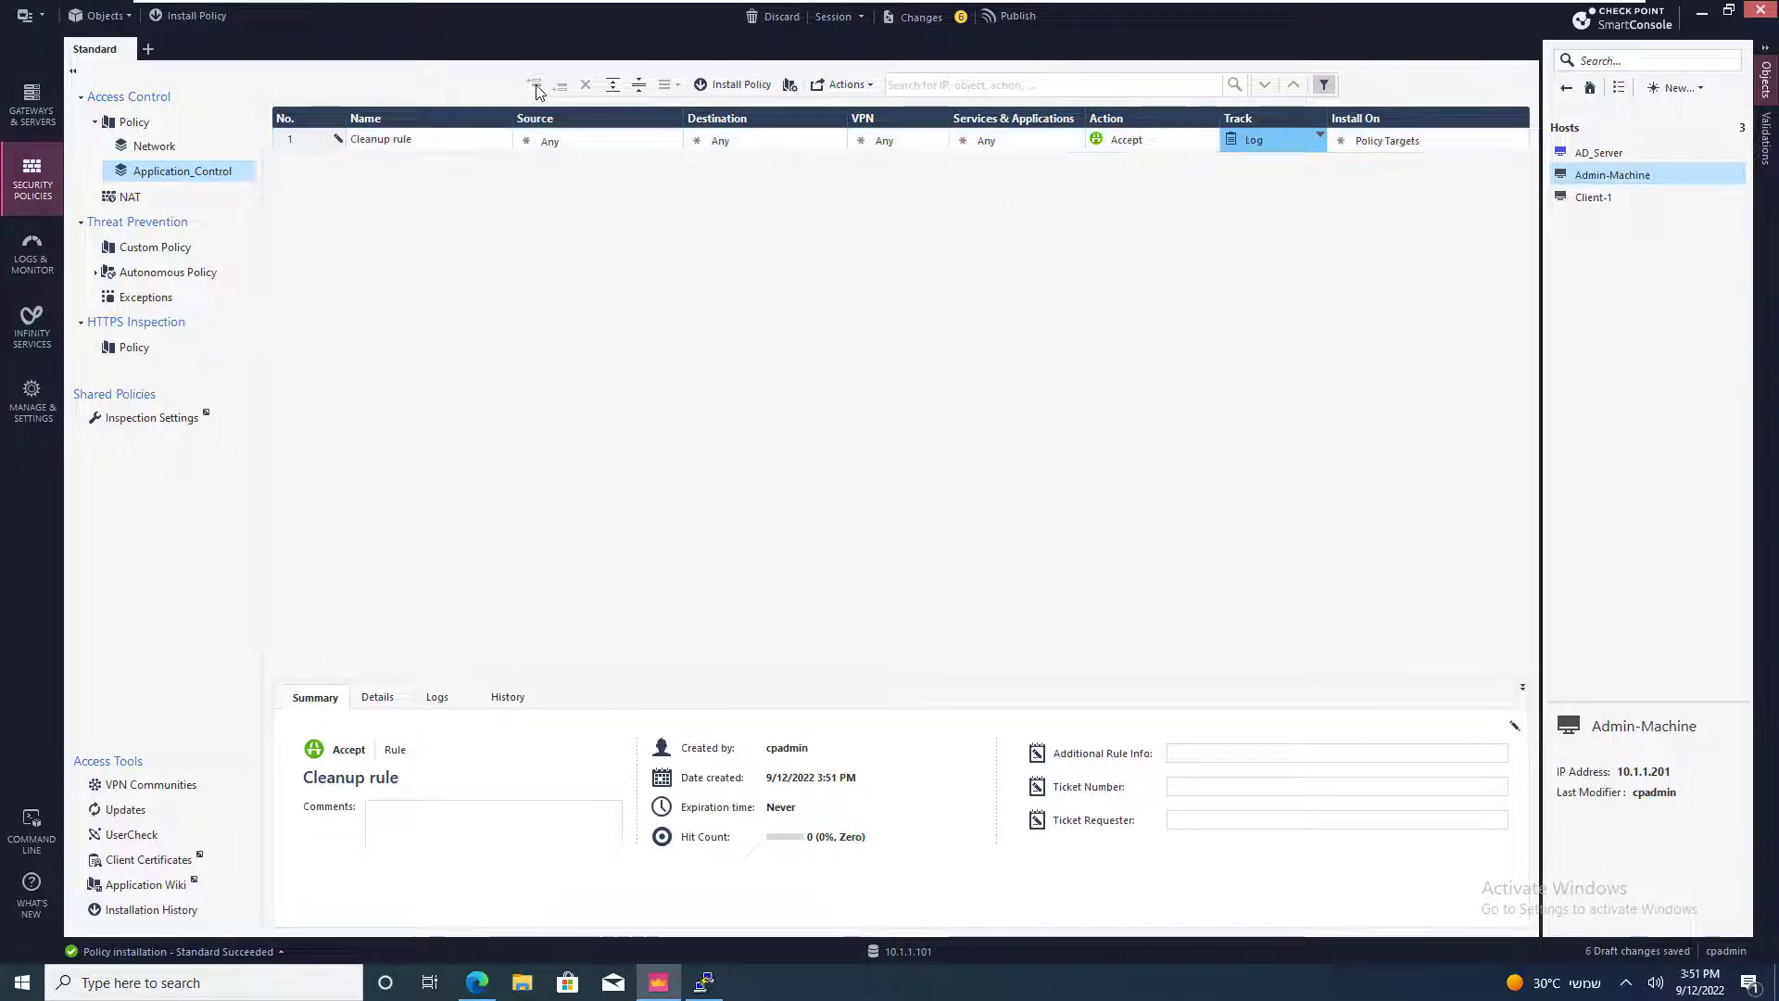
Add a rule above the cleanup rule and name it Block sites.
click(534, 84)
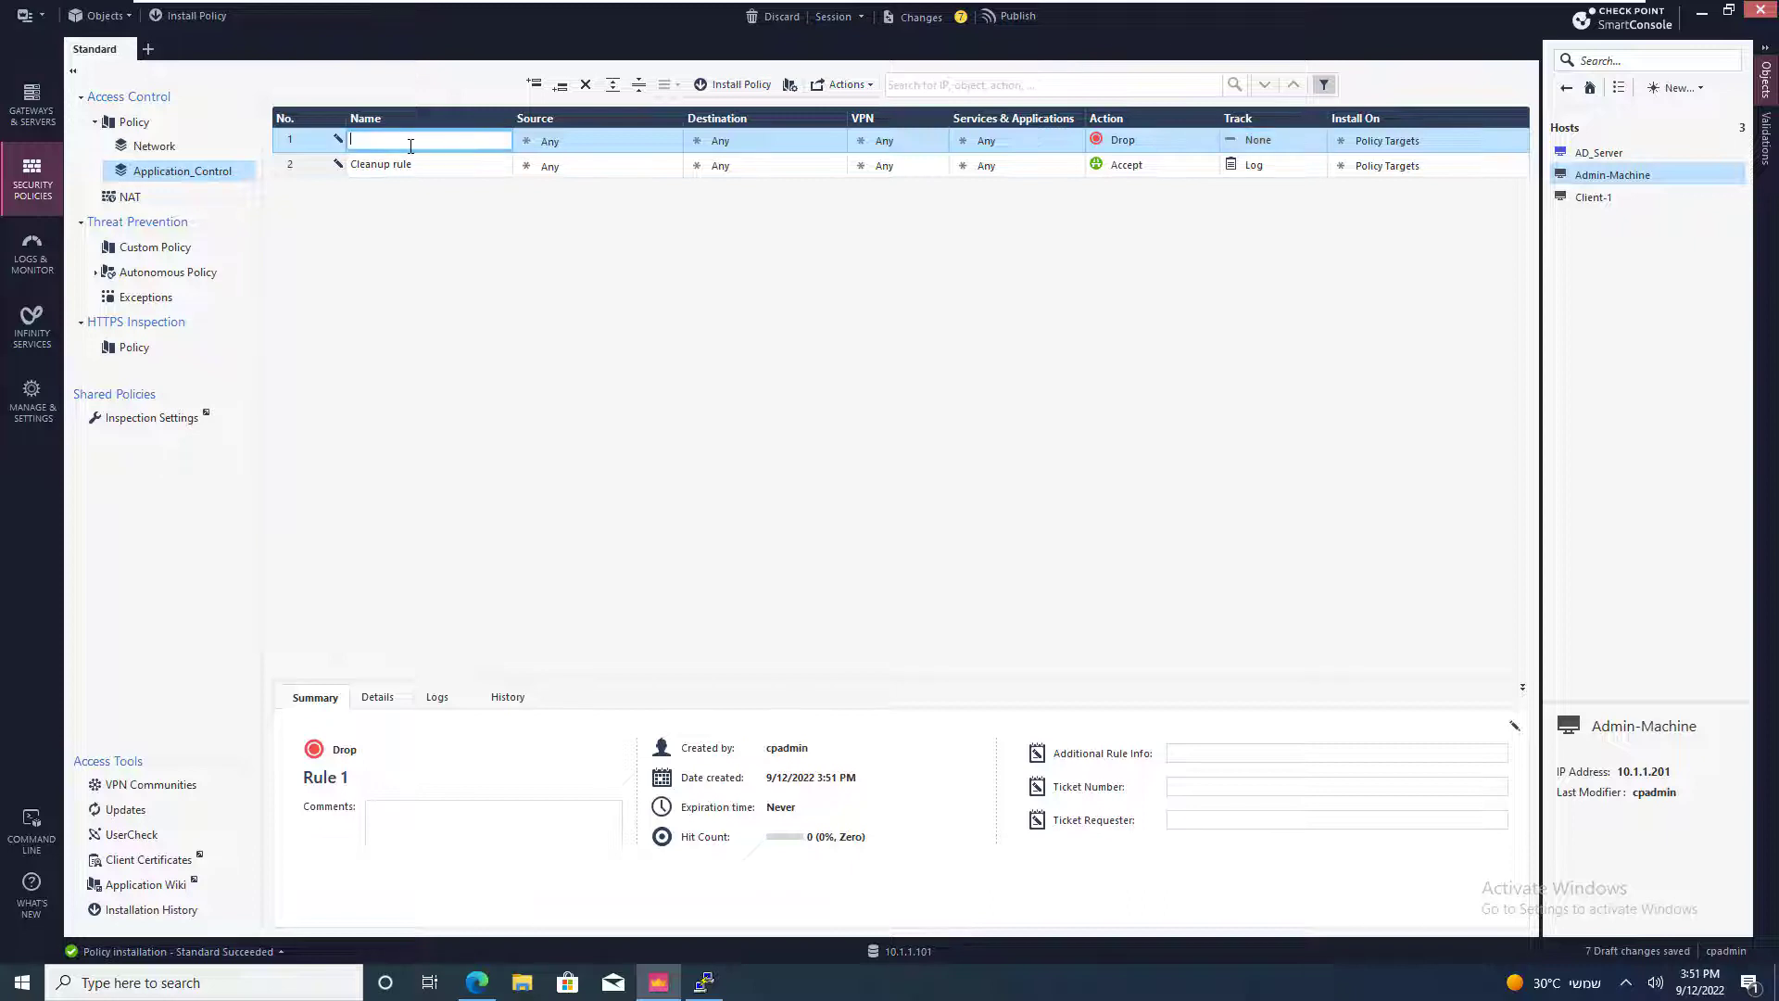
text(Block)
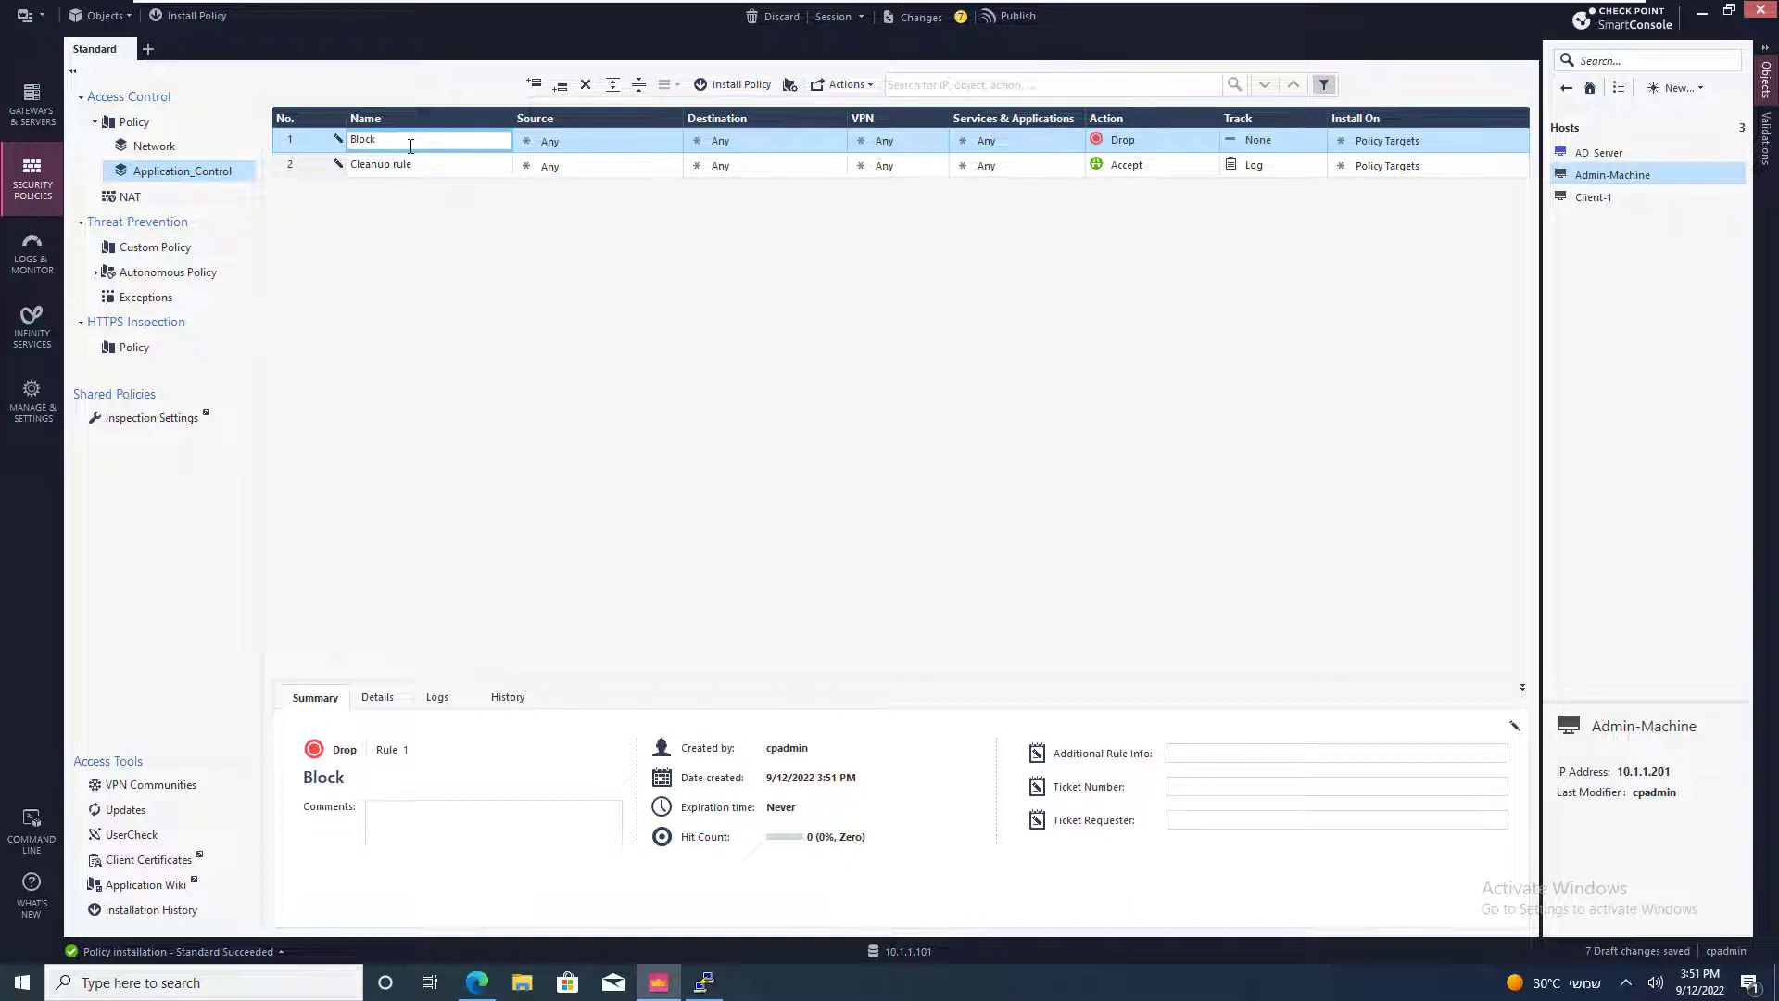
text(sites)
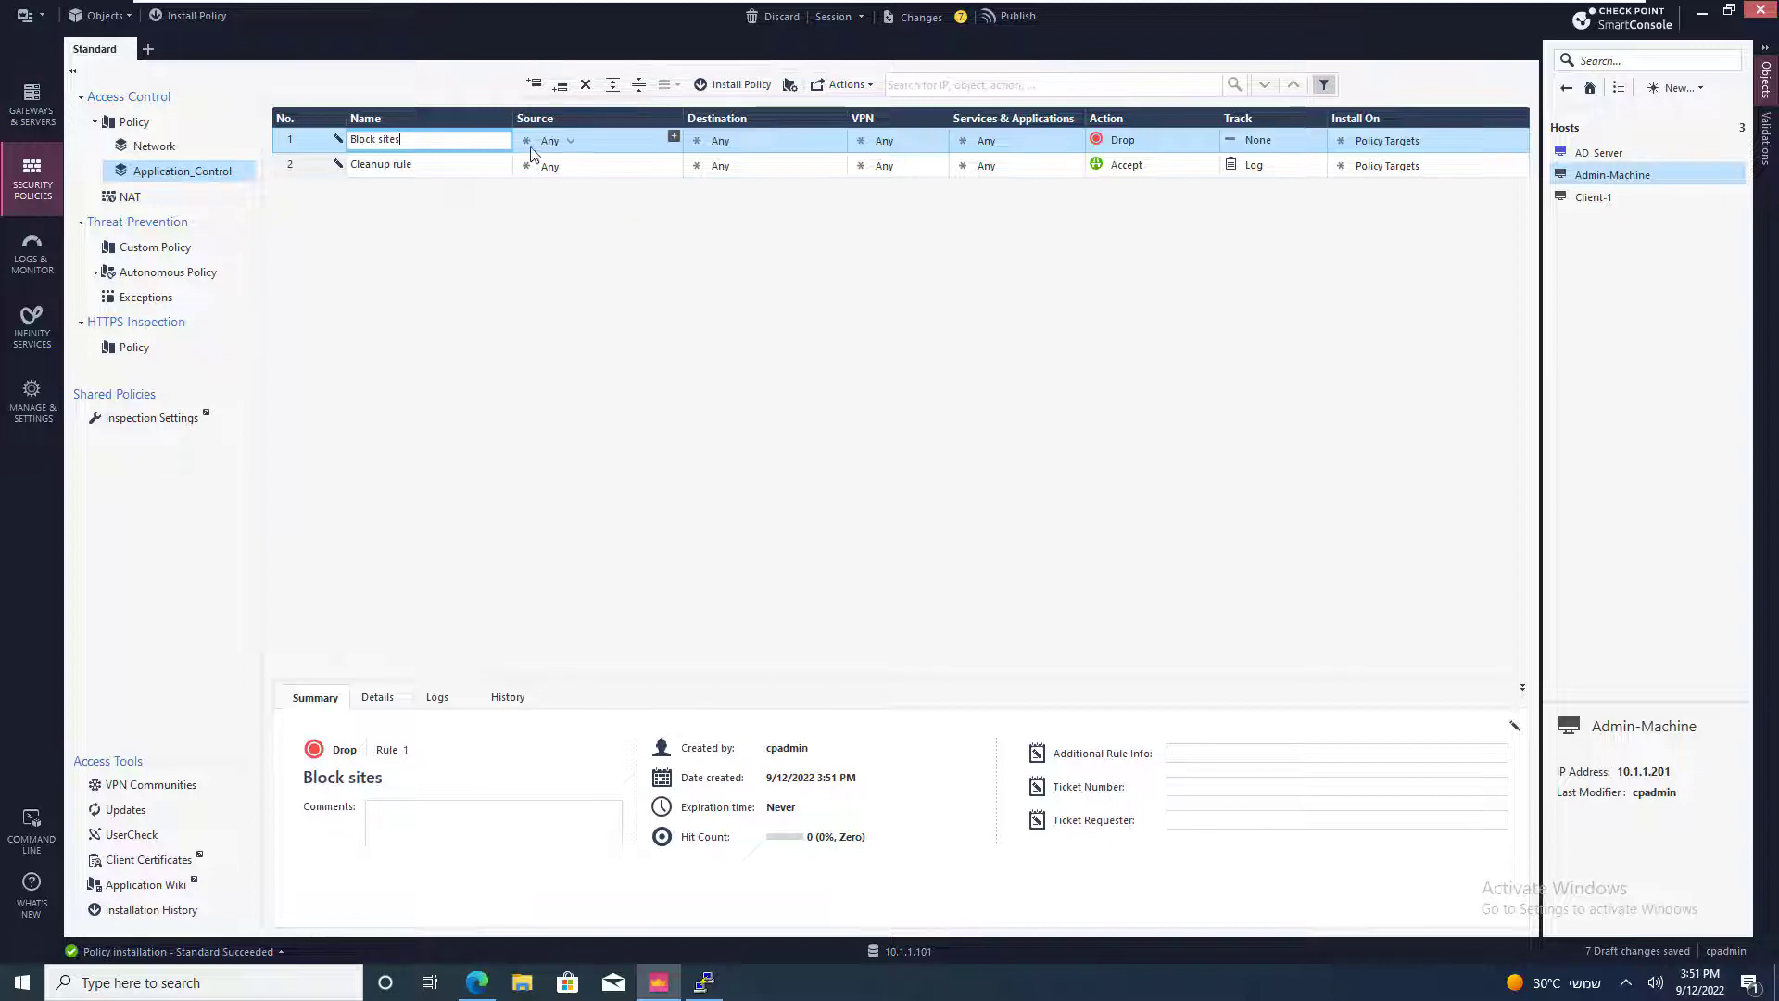
click(985, 139)
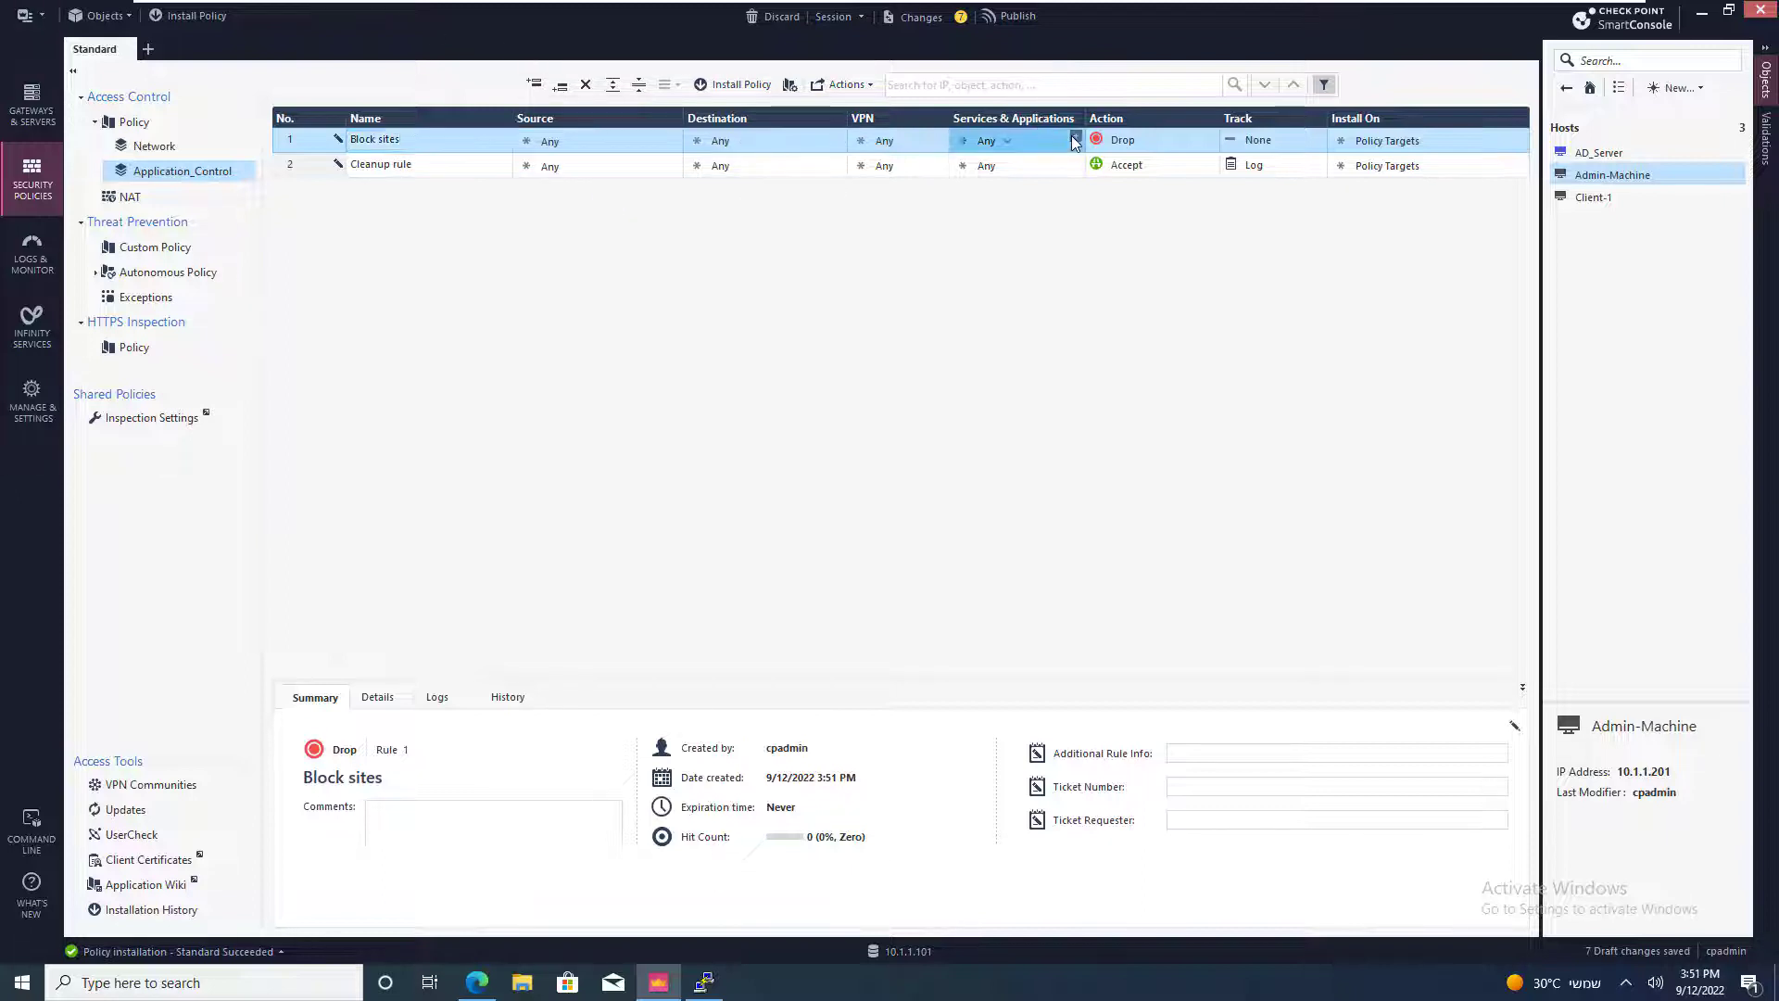
Block Gambling, Botnets and Anonymizer in the Block sites rule and log its matches.
click(1075, 139)
text(gam)
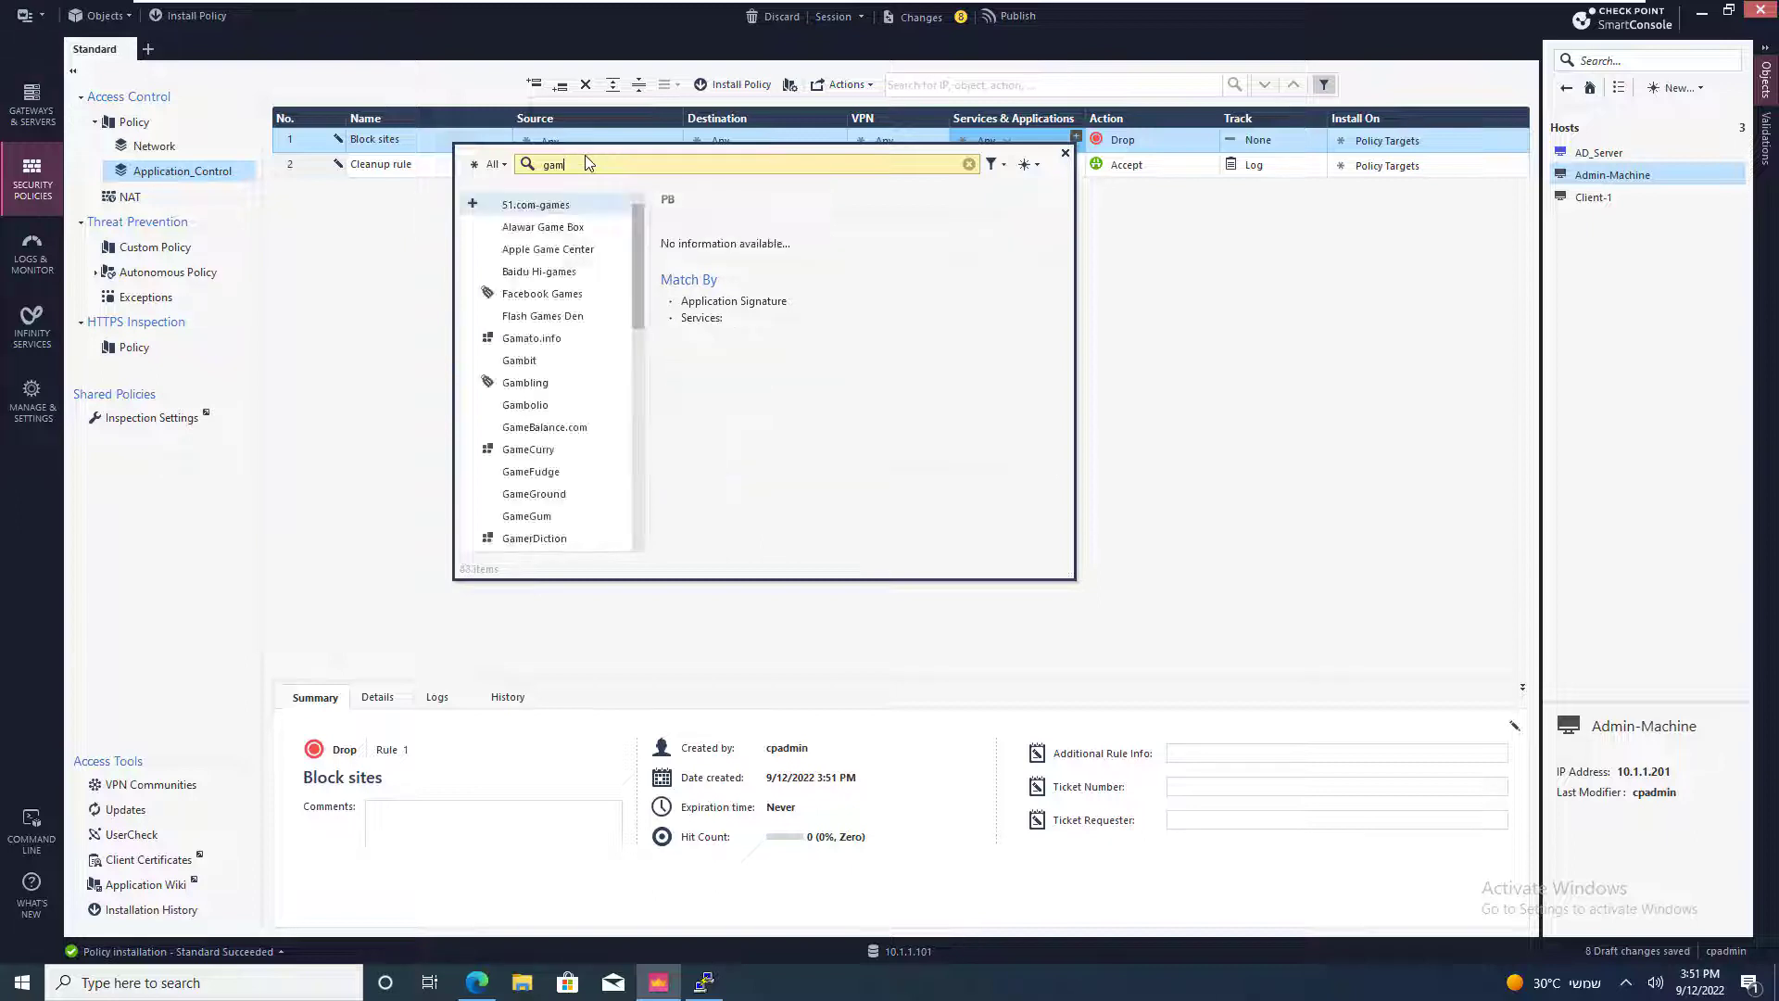
click(535, 204)
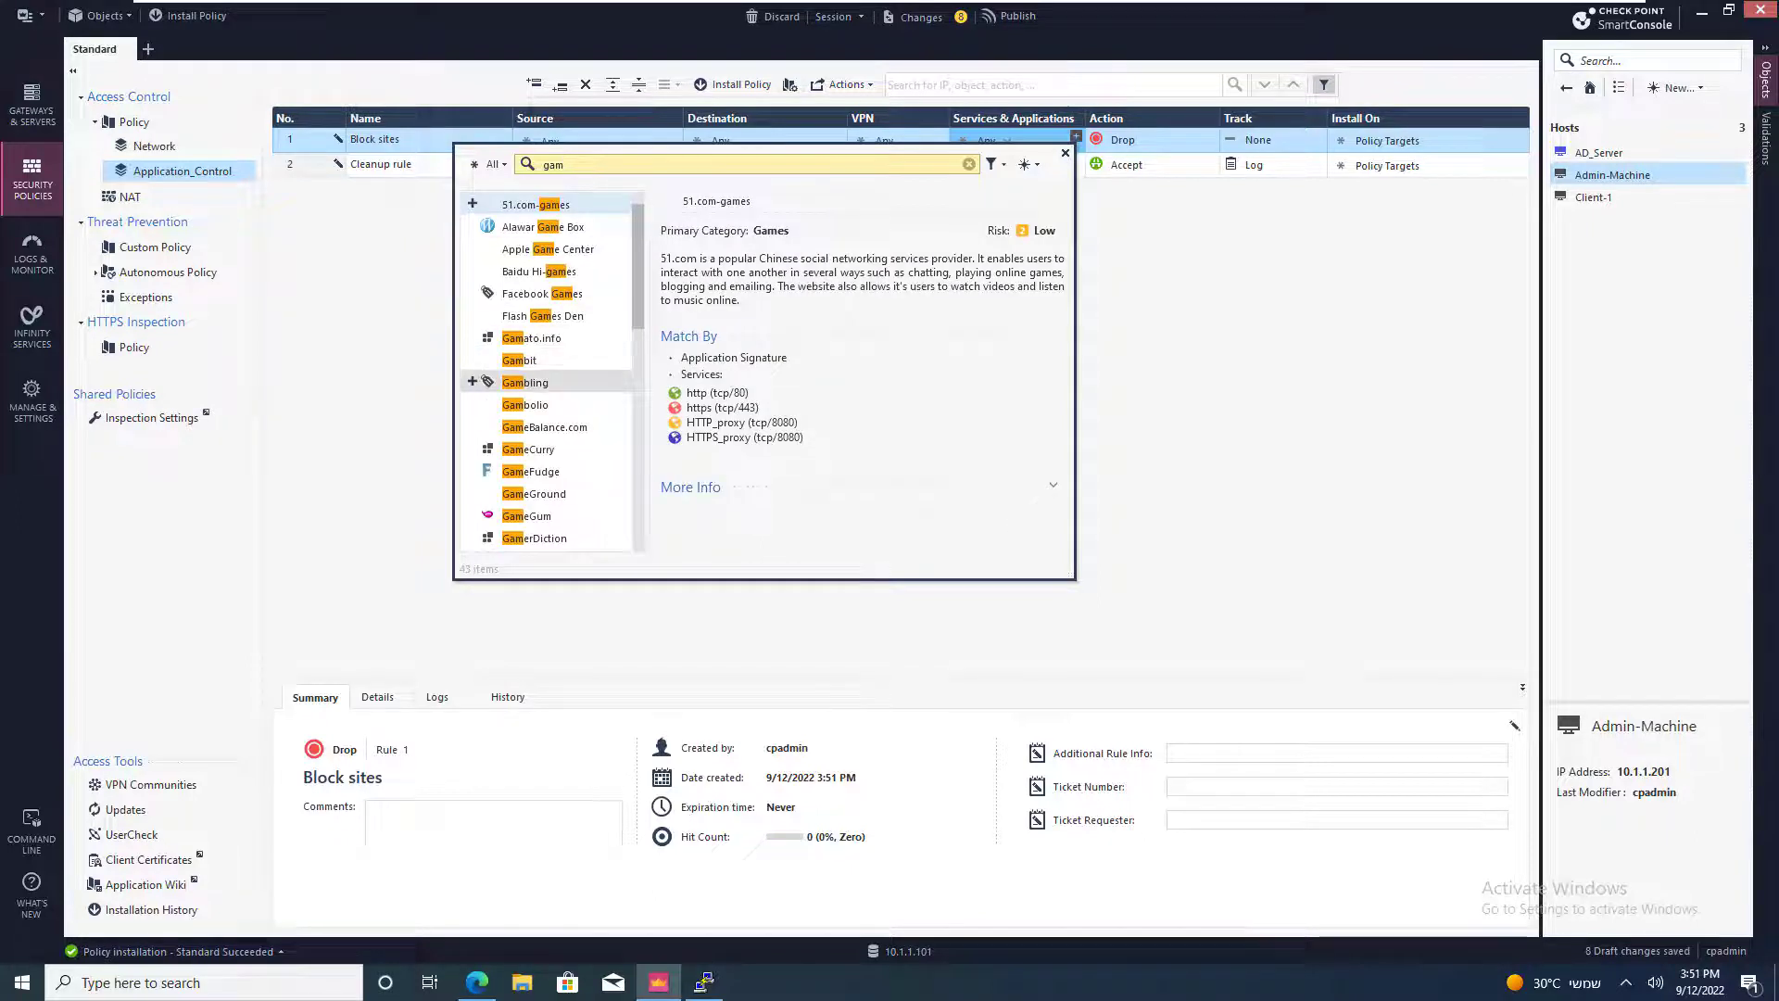
click(524, 382)
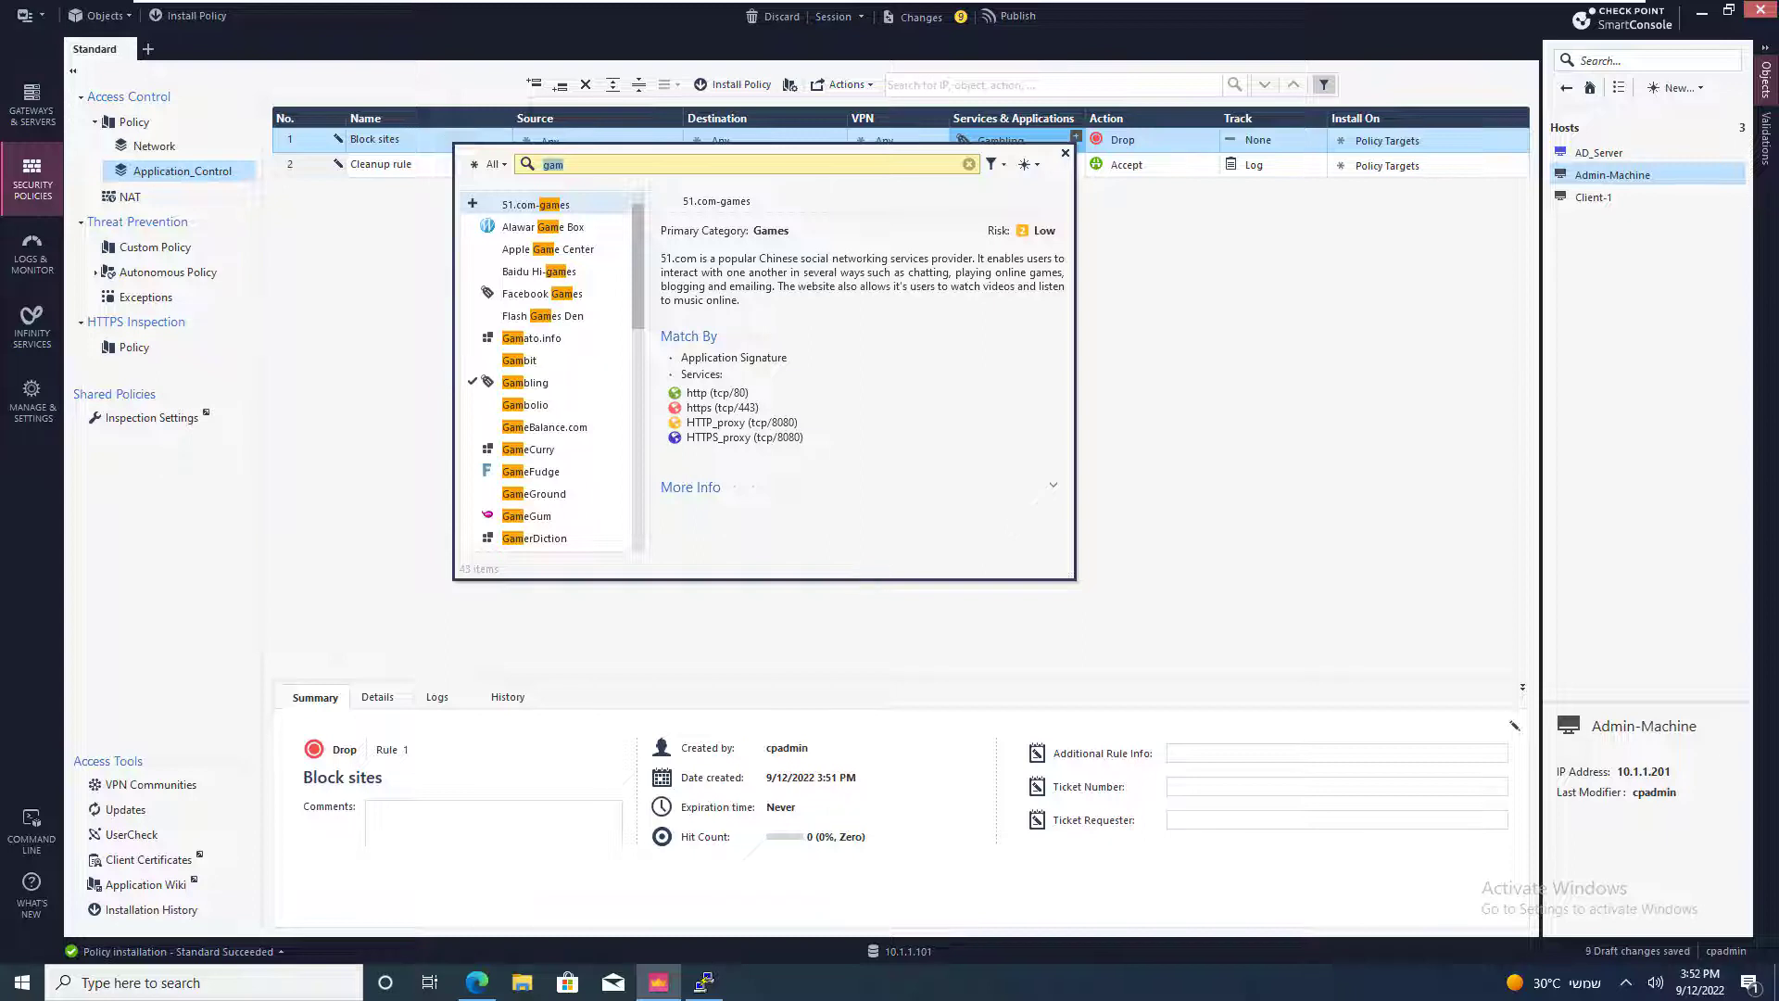
text(bot)
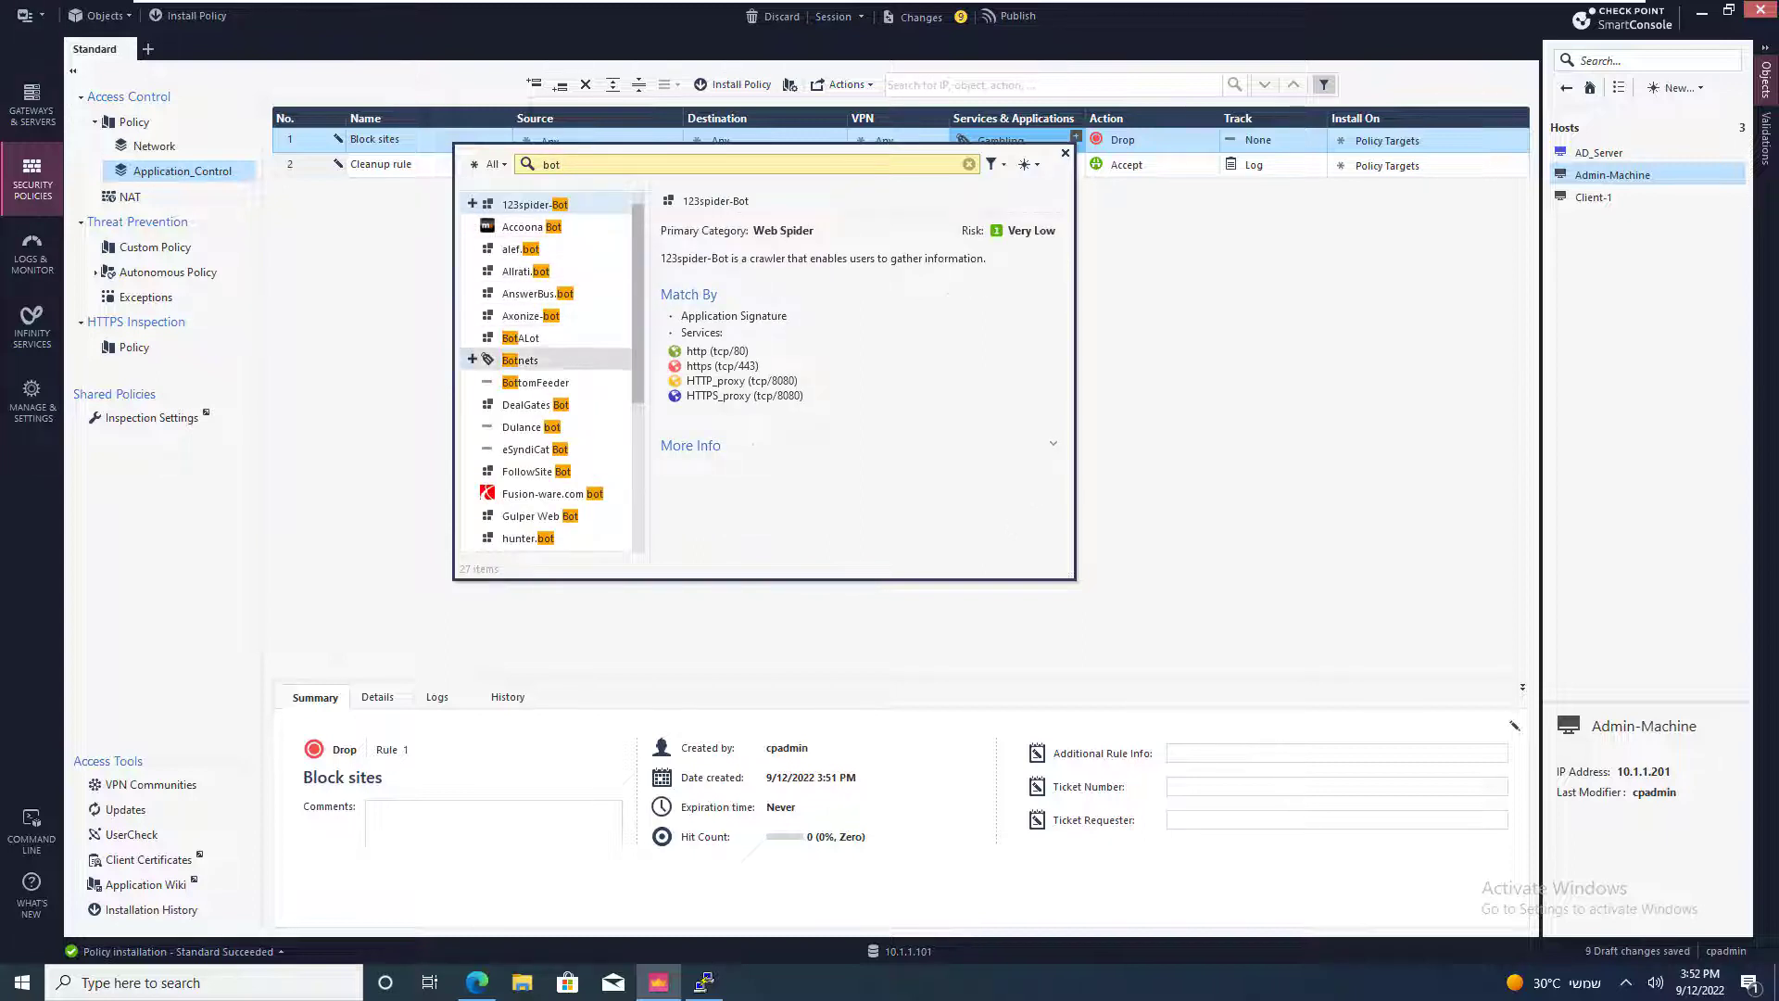
click(472, 359)
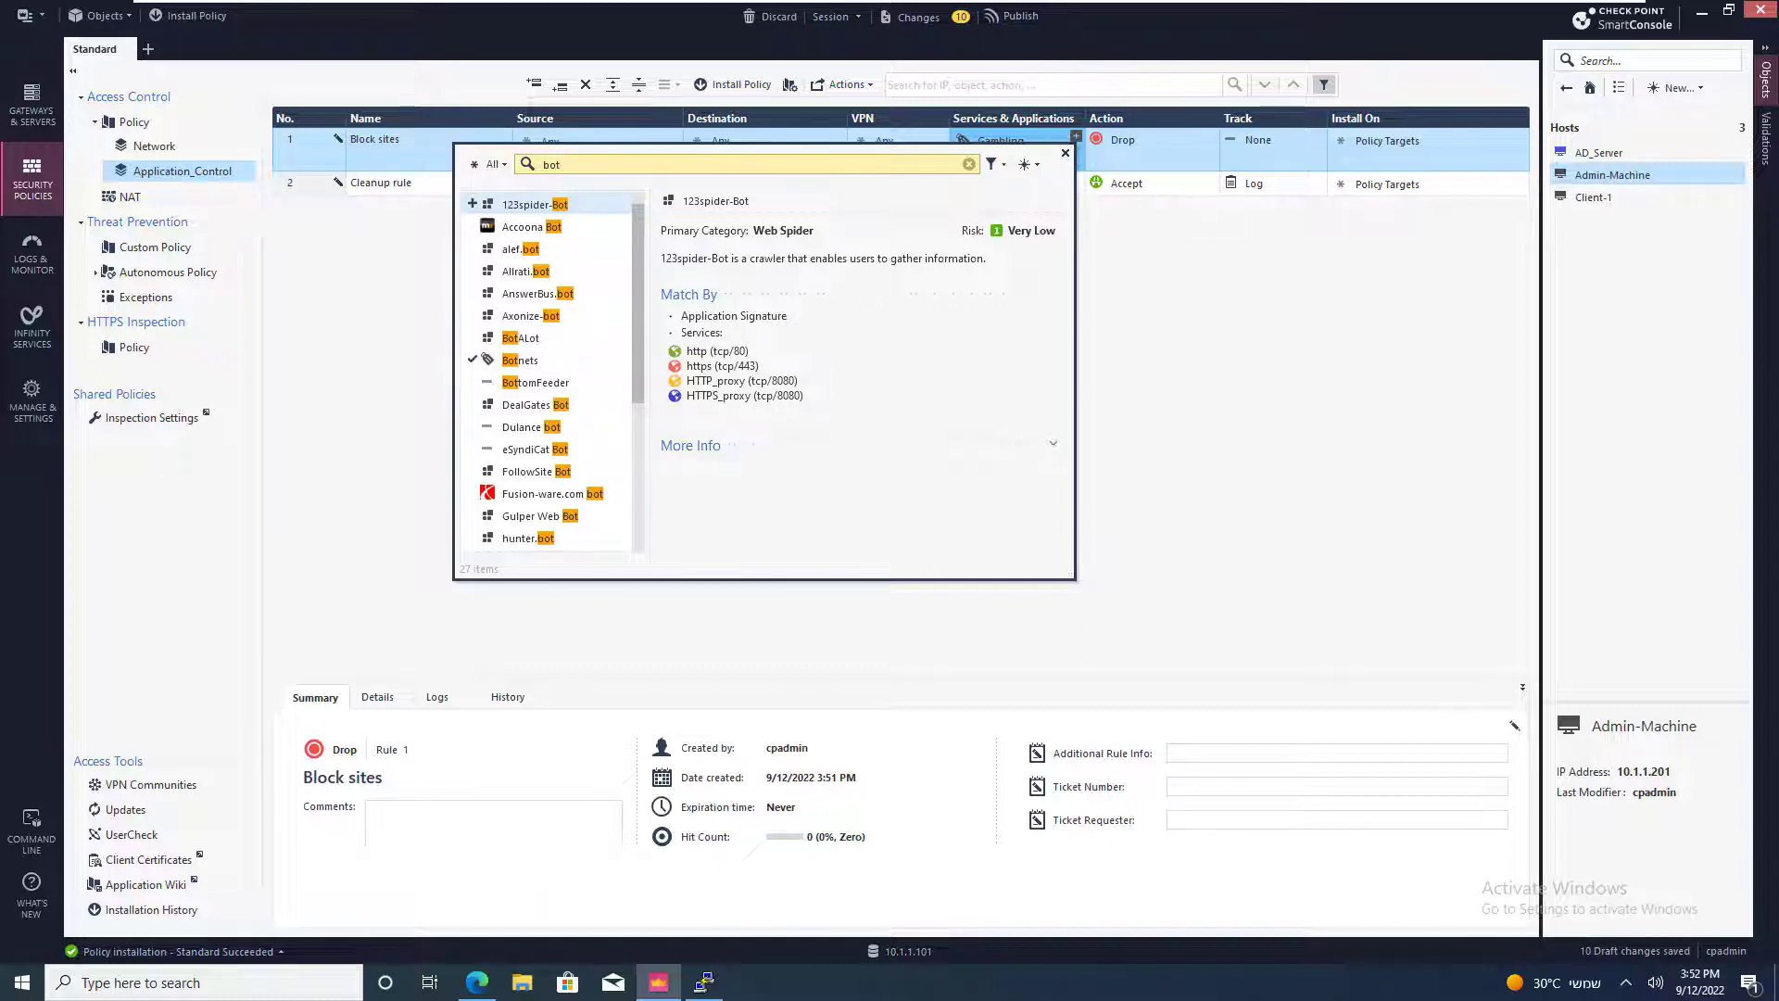
text(no)
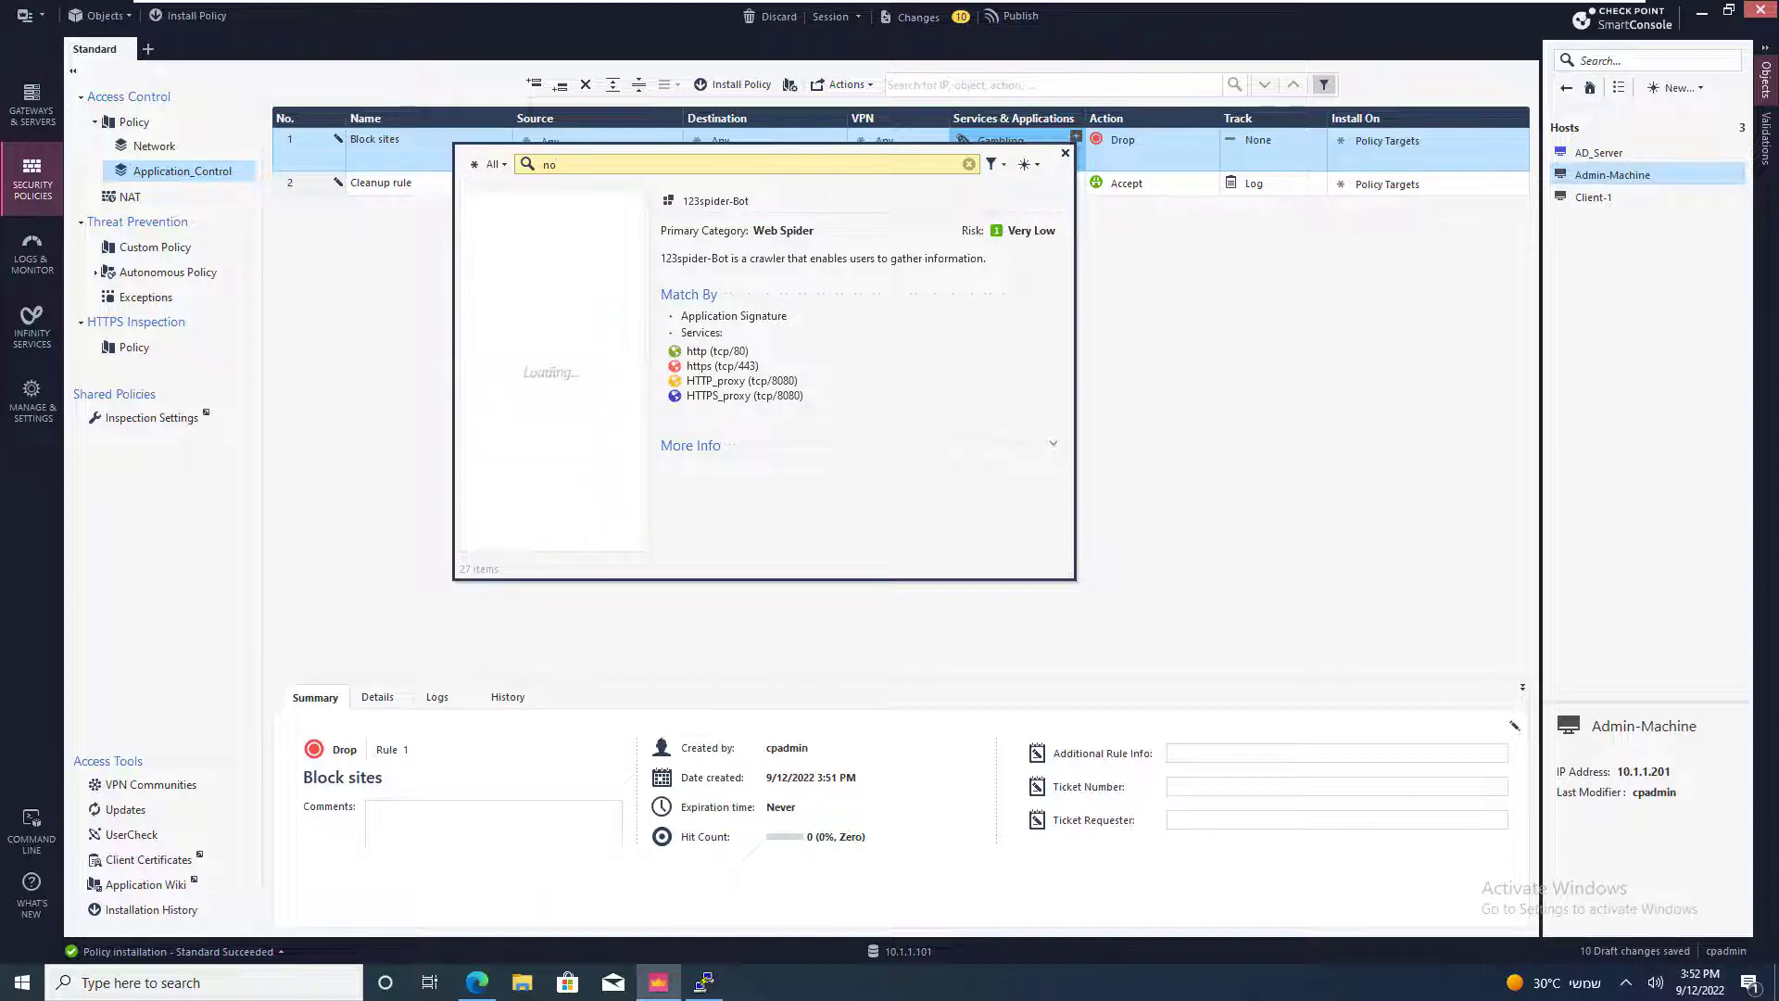
text(a)
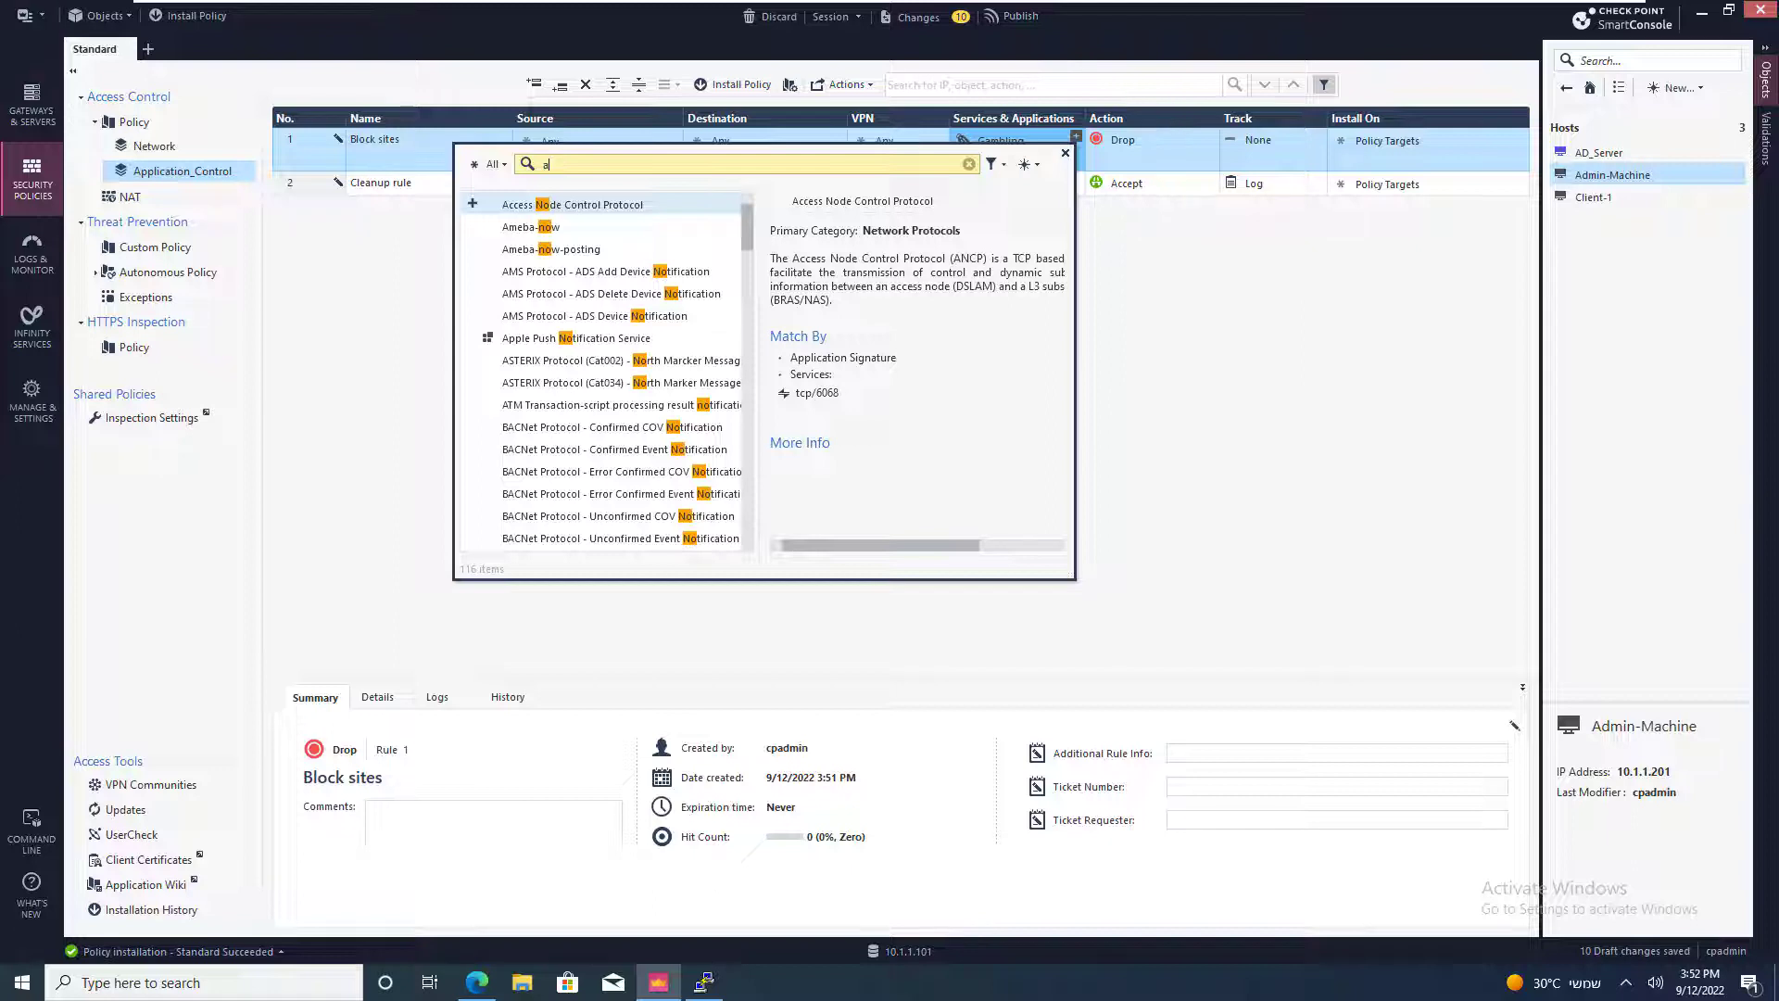
text(non)
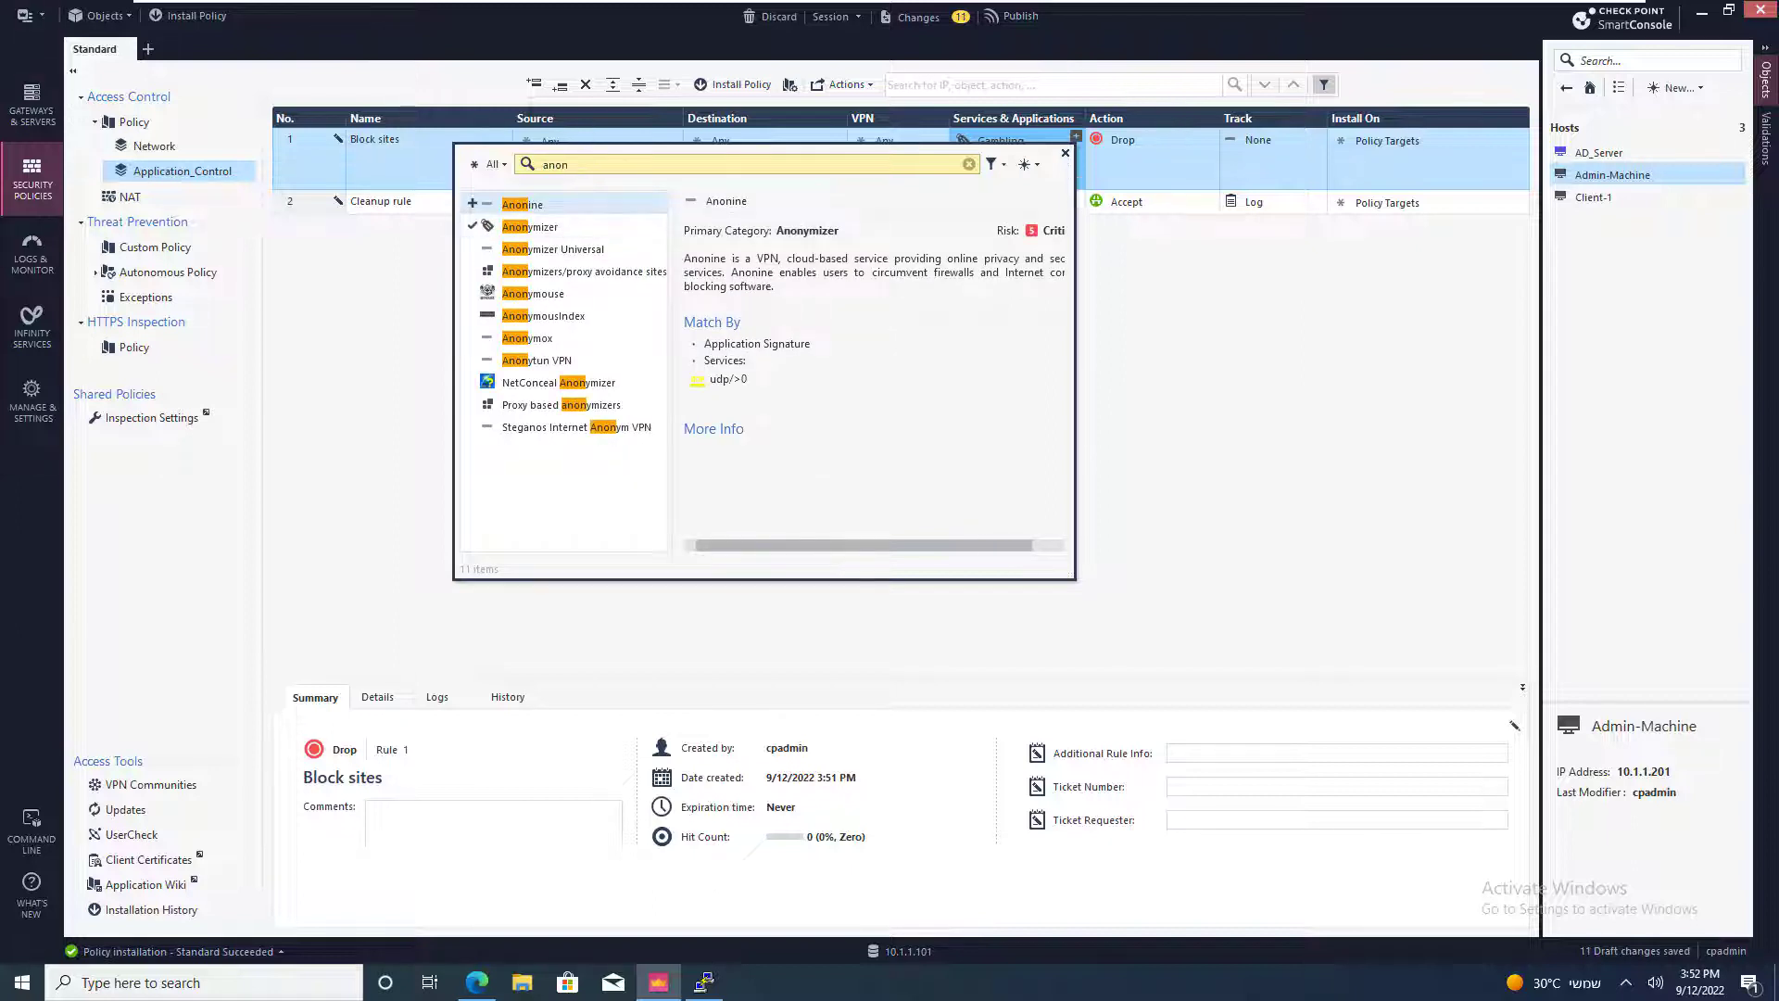
click(530, 226)
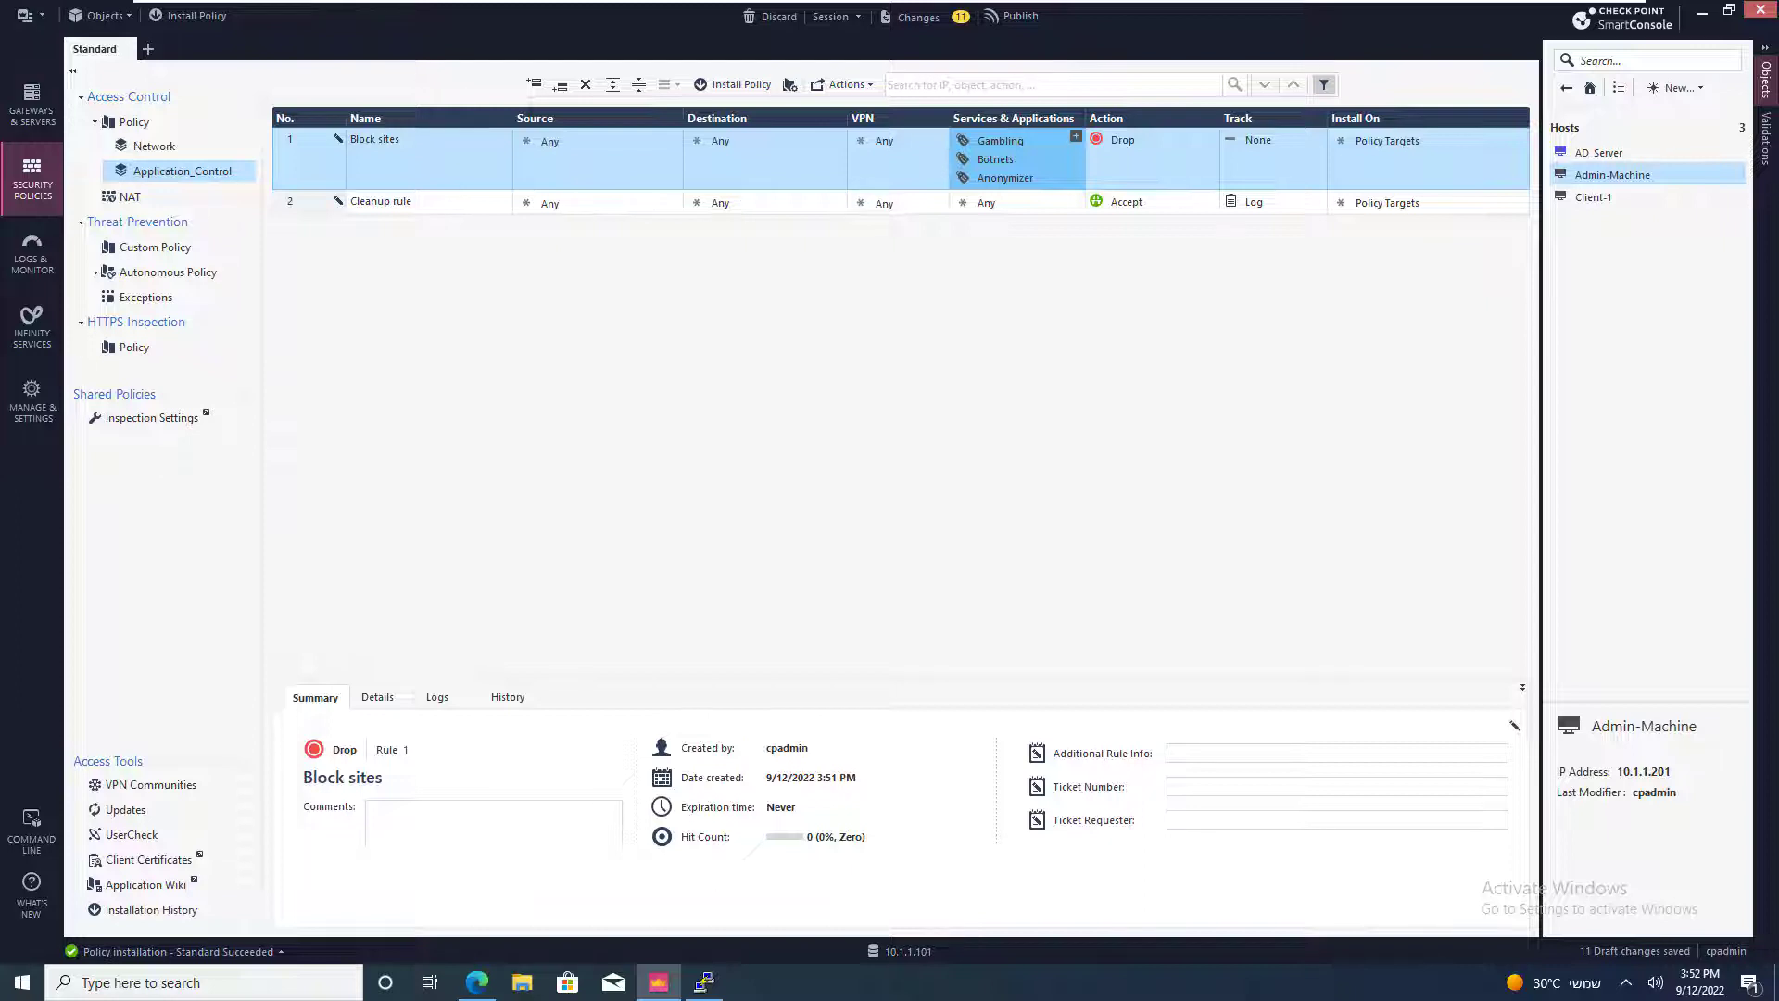
click(1271, 139)
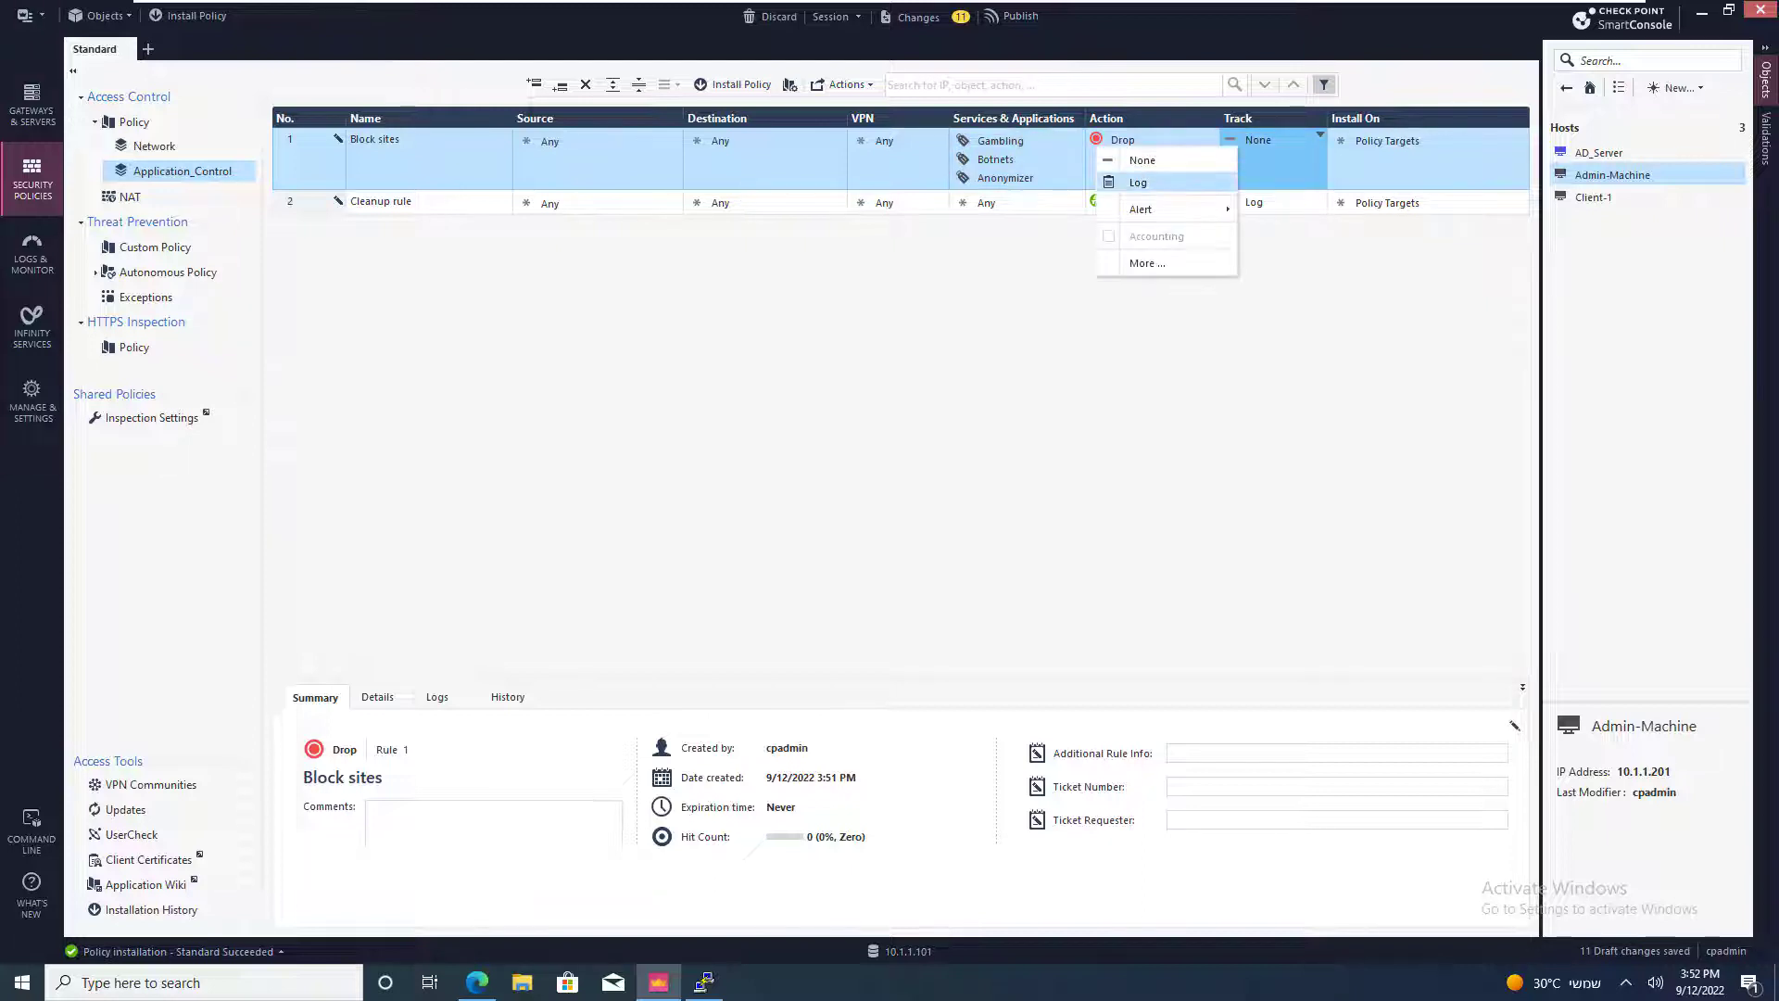
click(1136, 183)
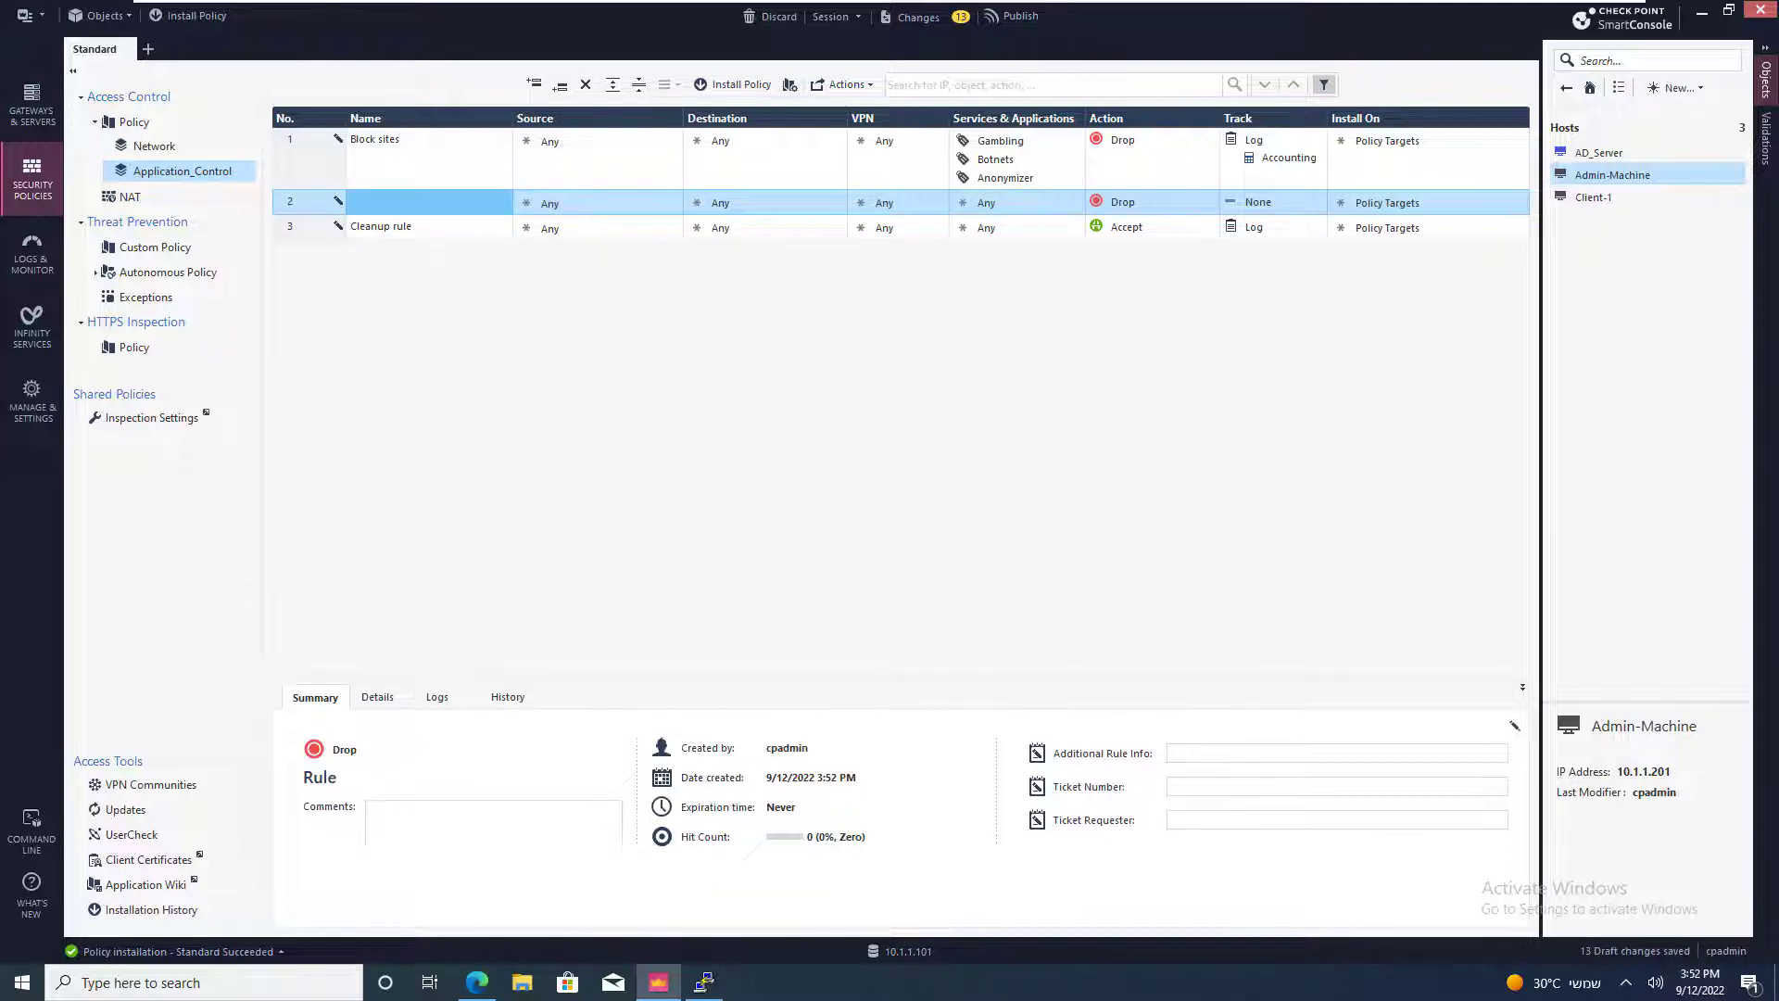
Name rule 2 Applications and add Facebook and Twitter to it.
text(A)
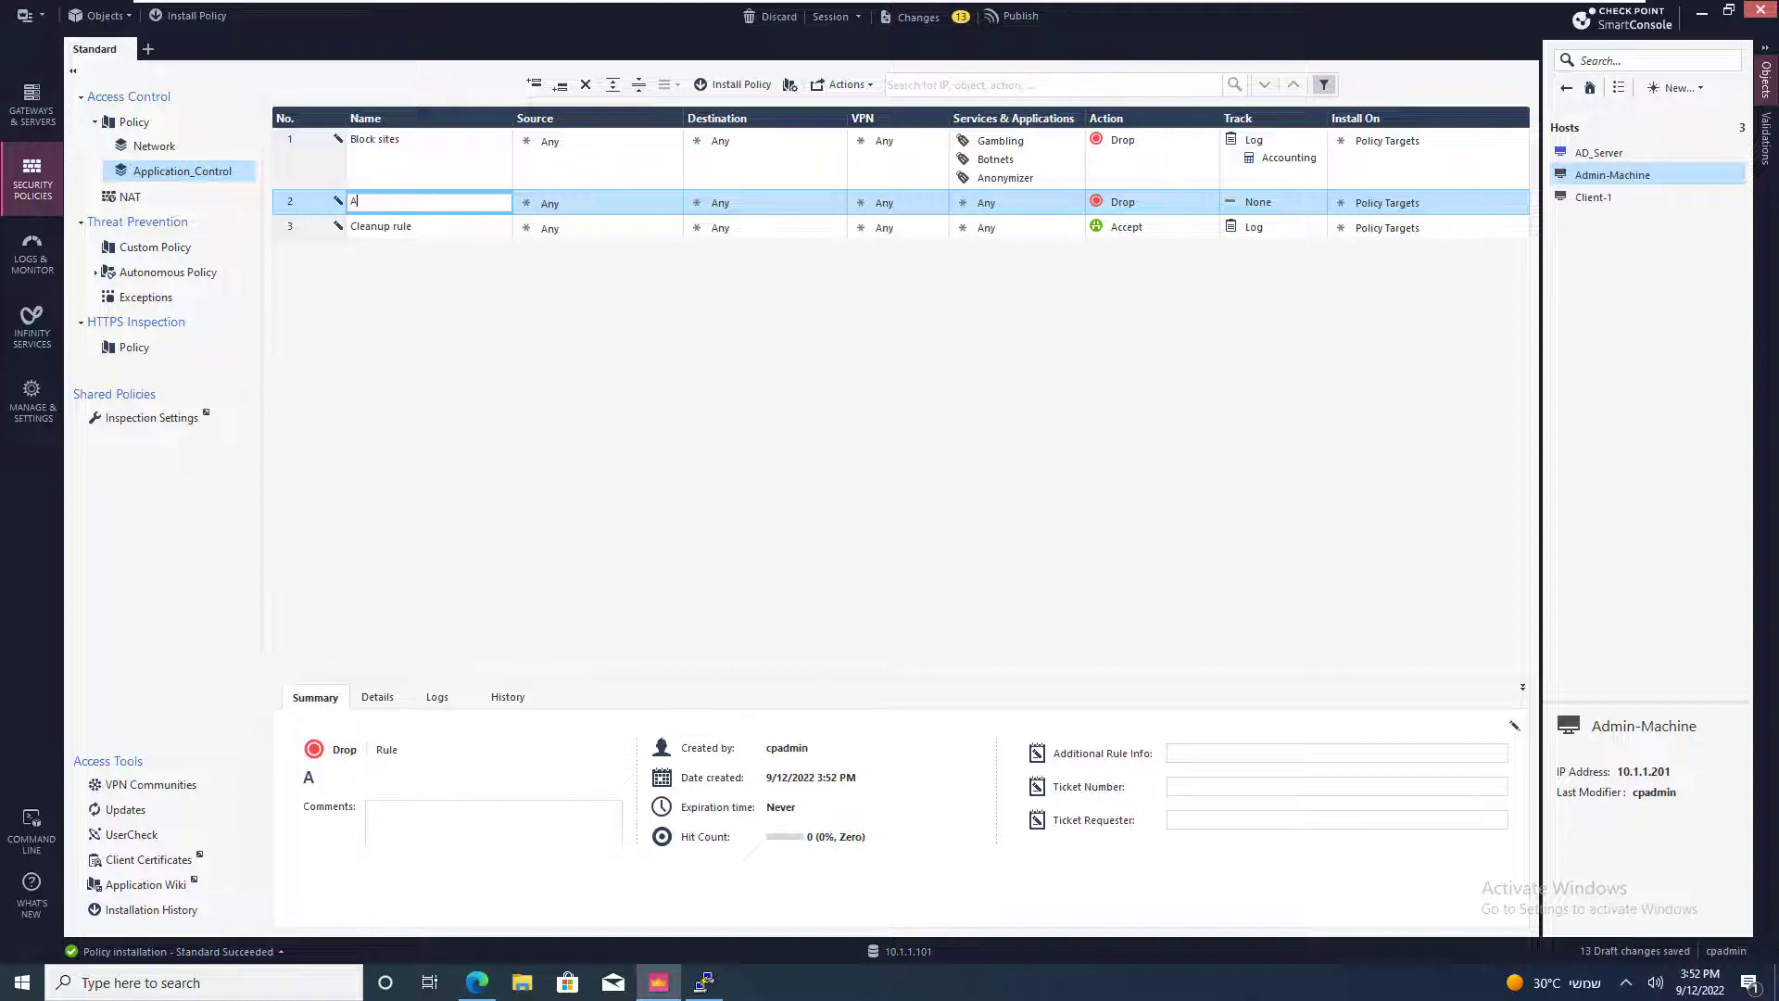
text(pplications)
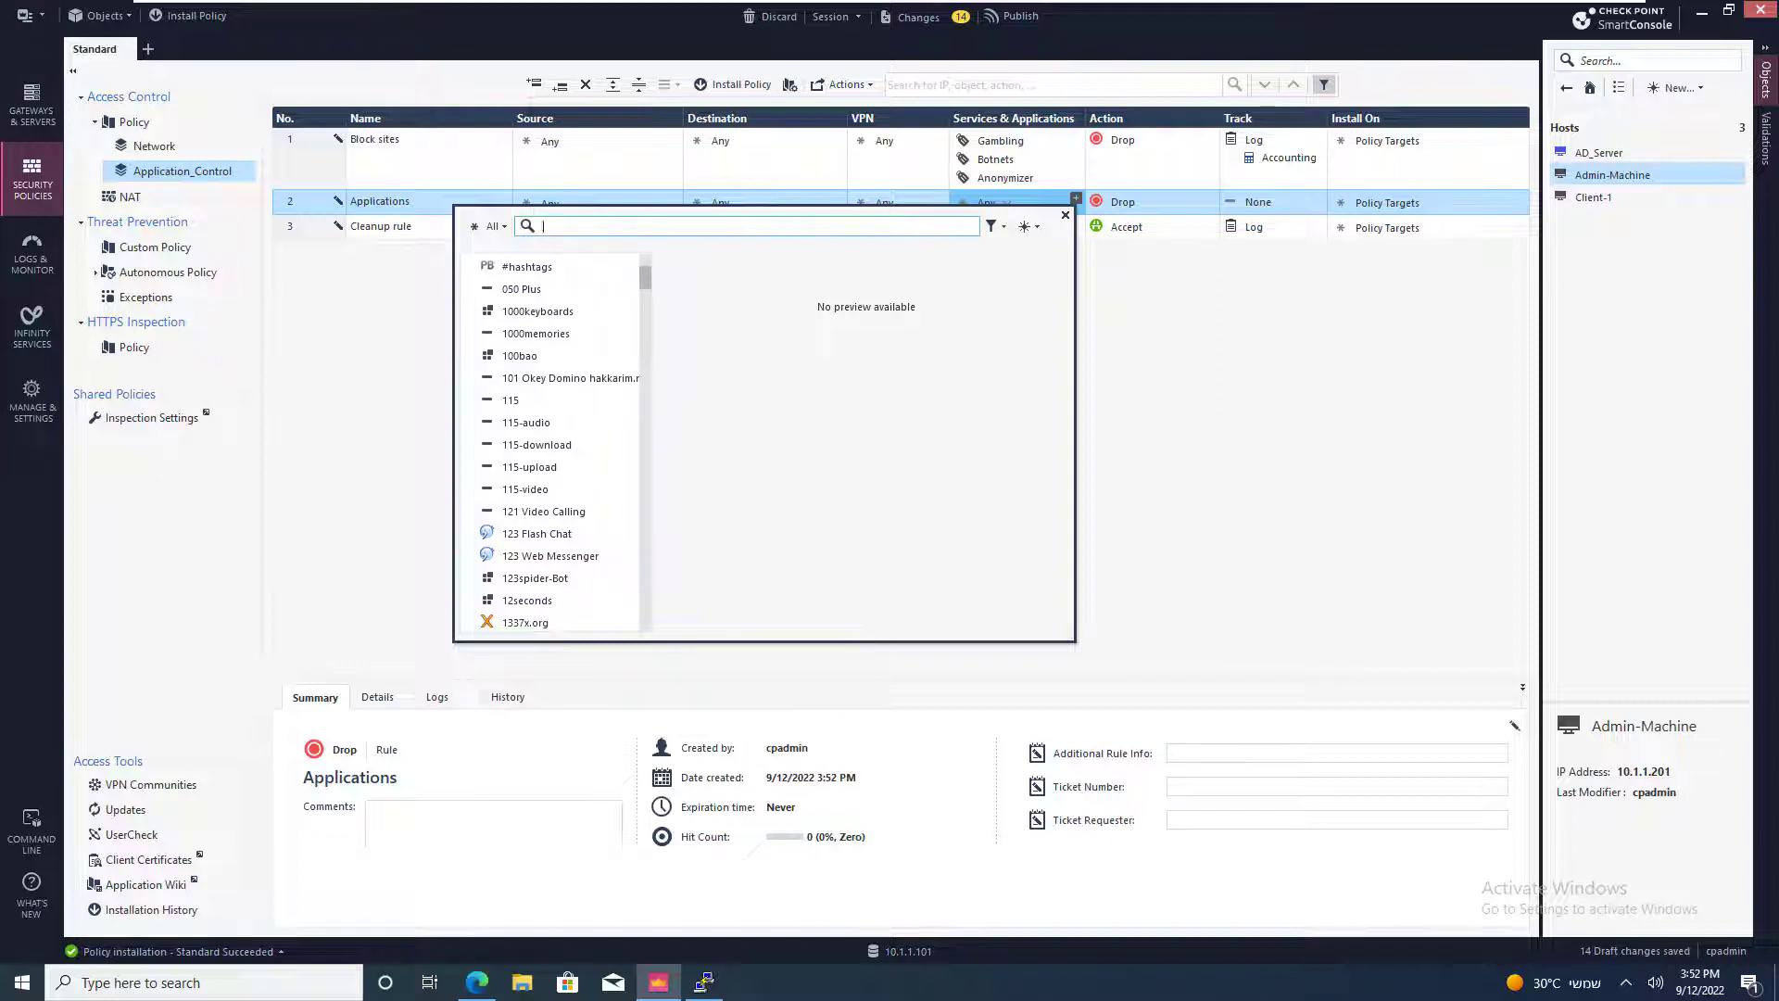
text(fac)
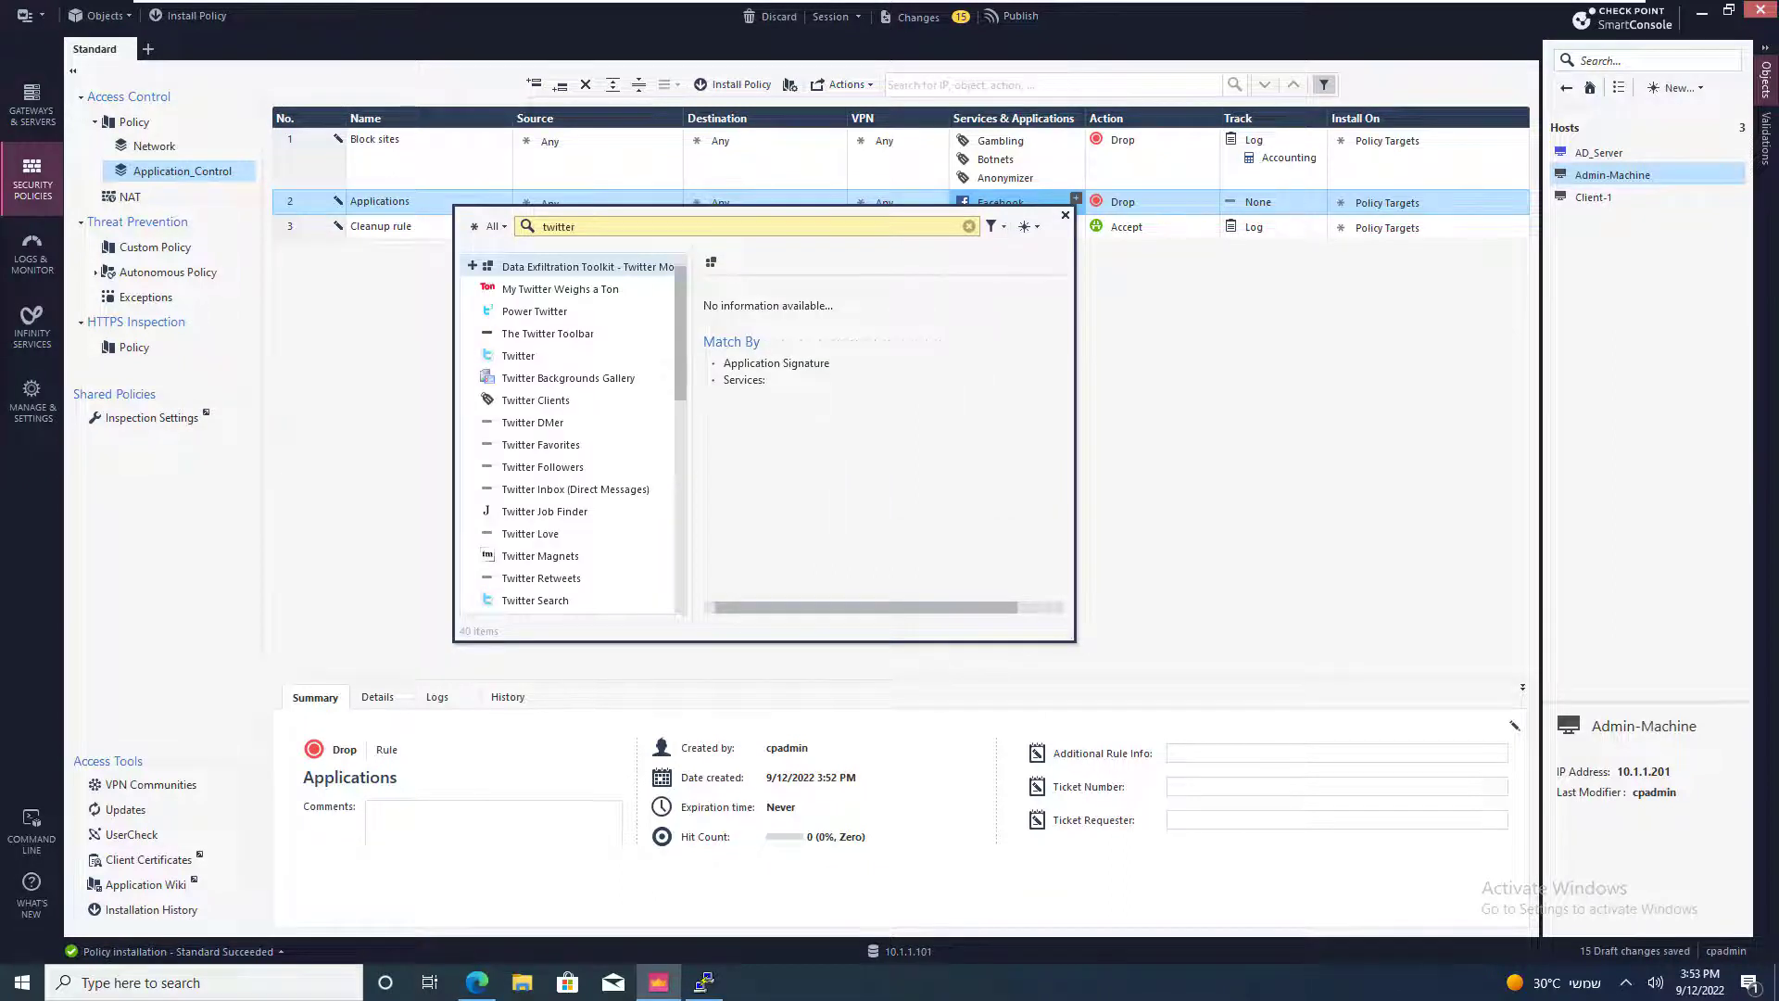
click(517, 356)
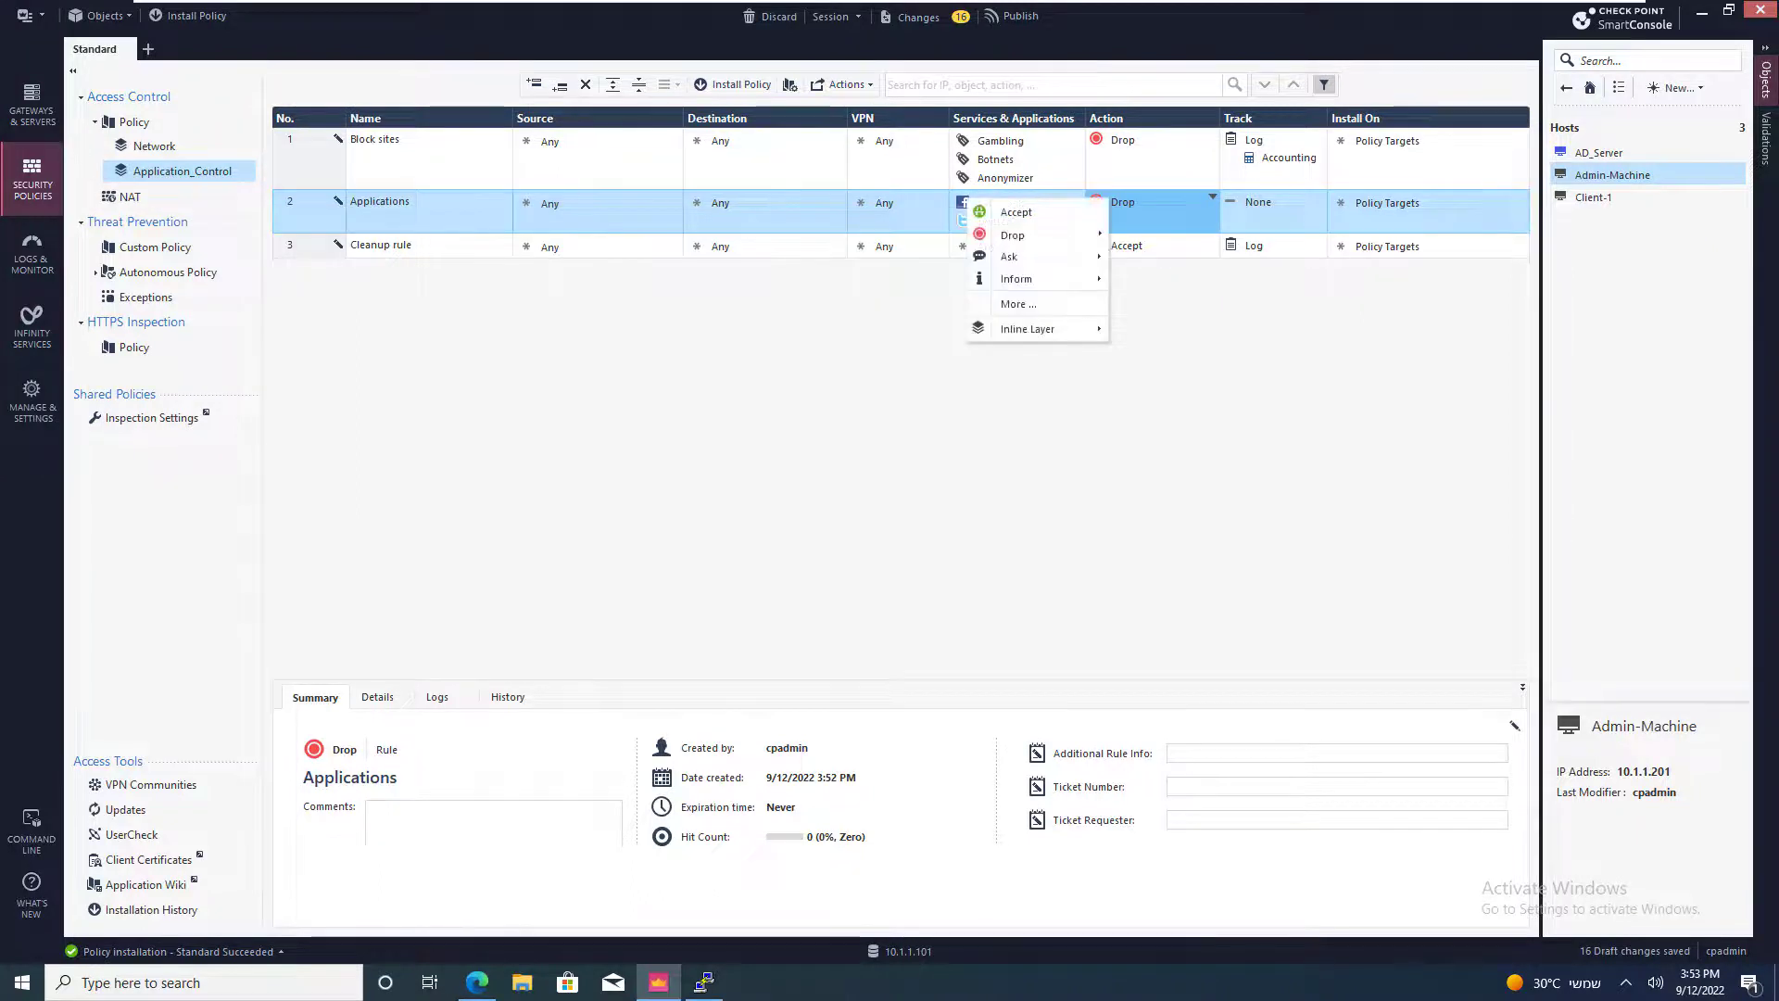
mouse_move(1016, 278)
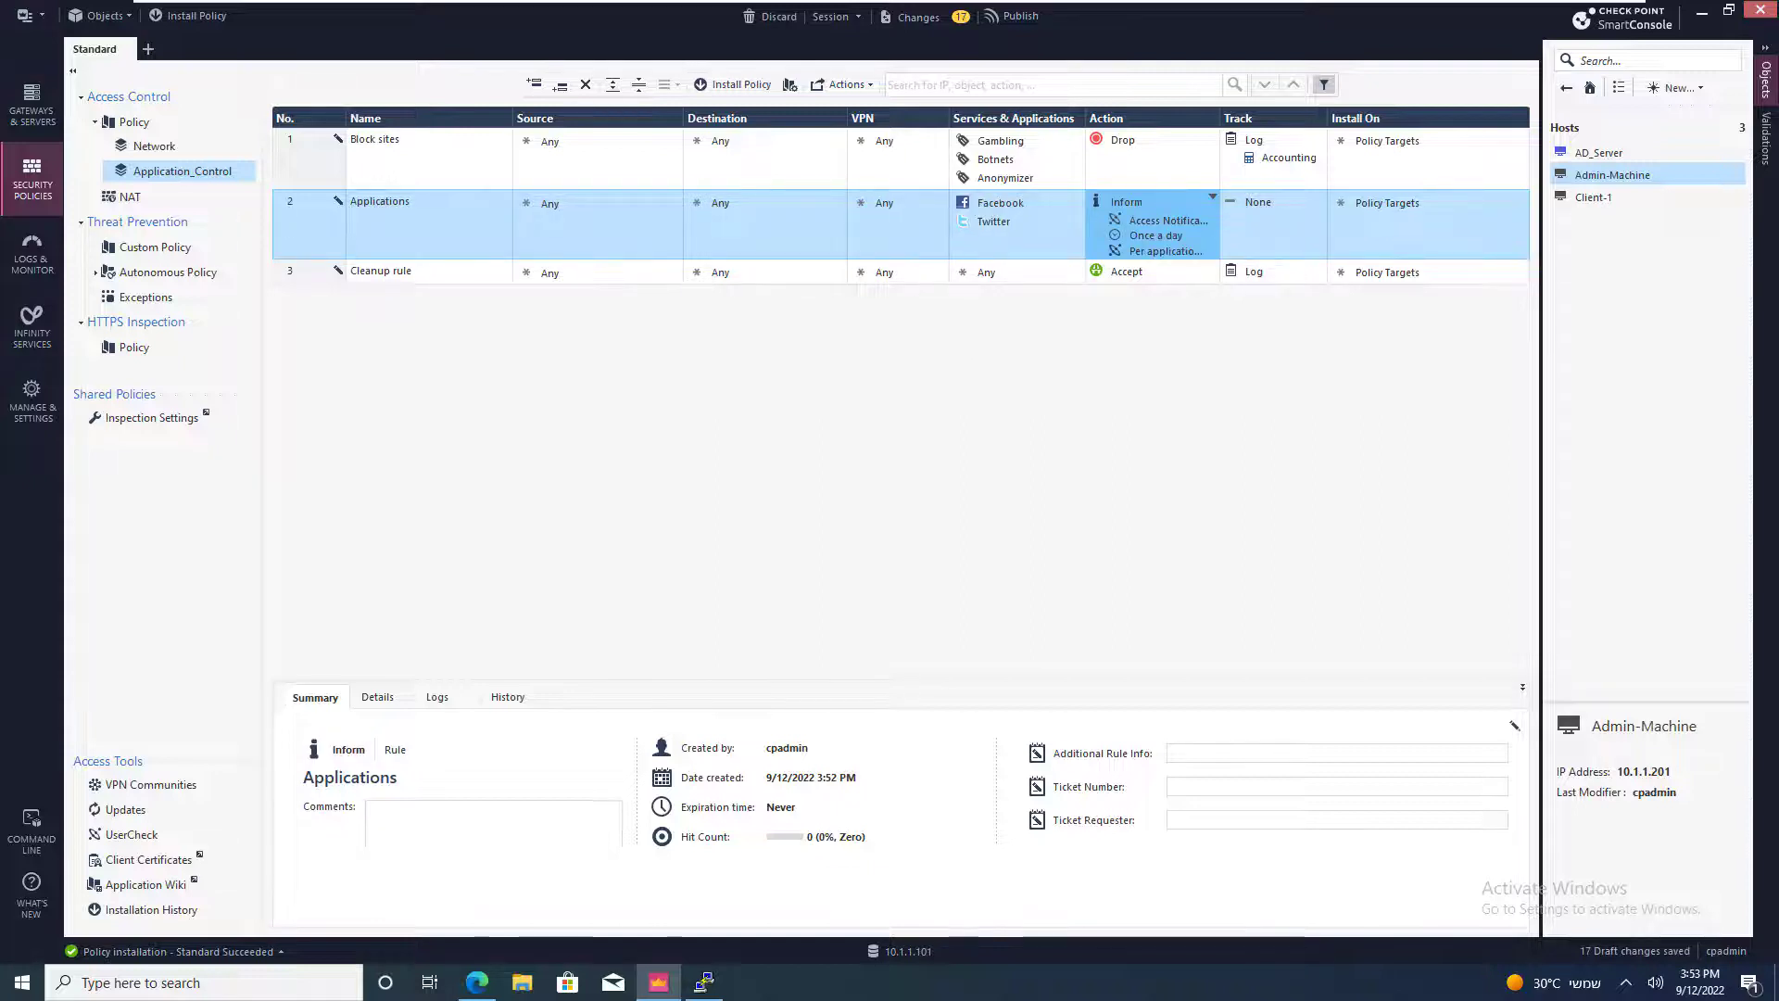
Set the Applications rule's tracking to Log and review its application choices.
click(1165, 219)
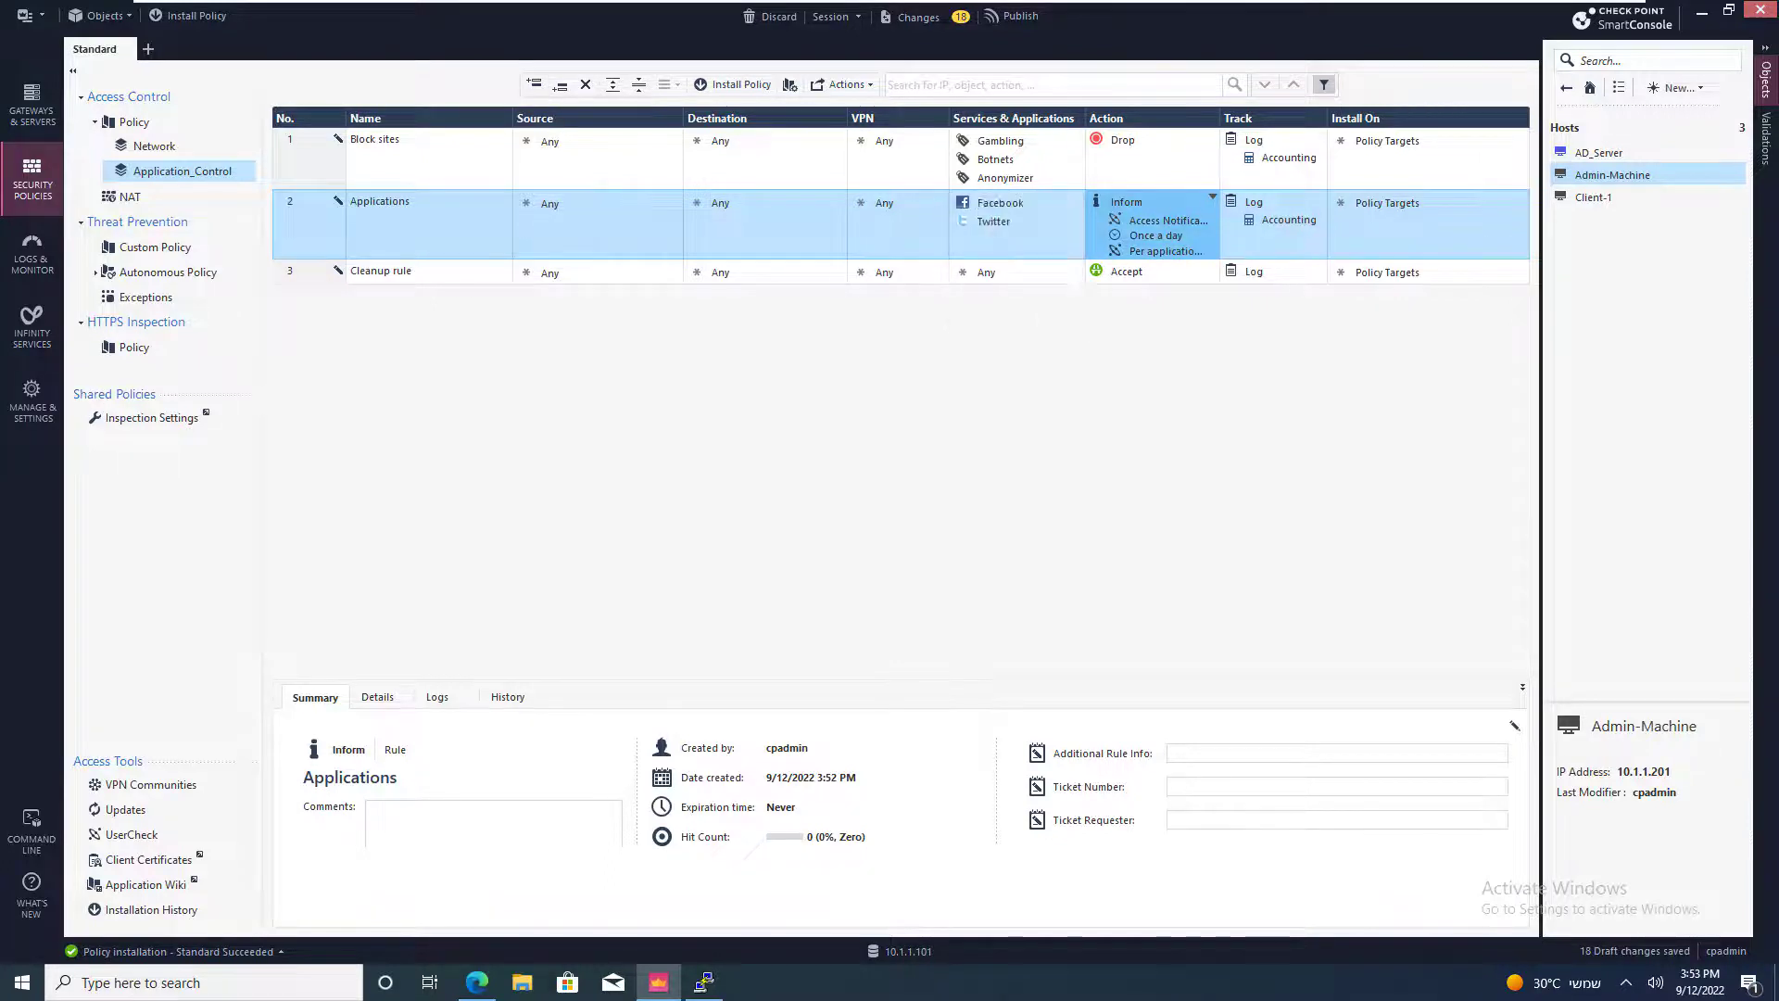
click(1010, 220)
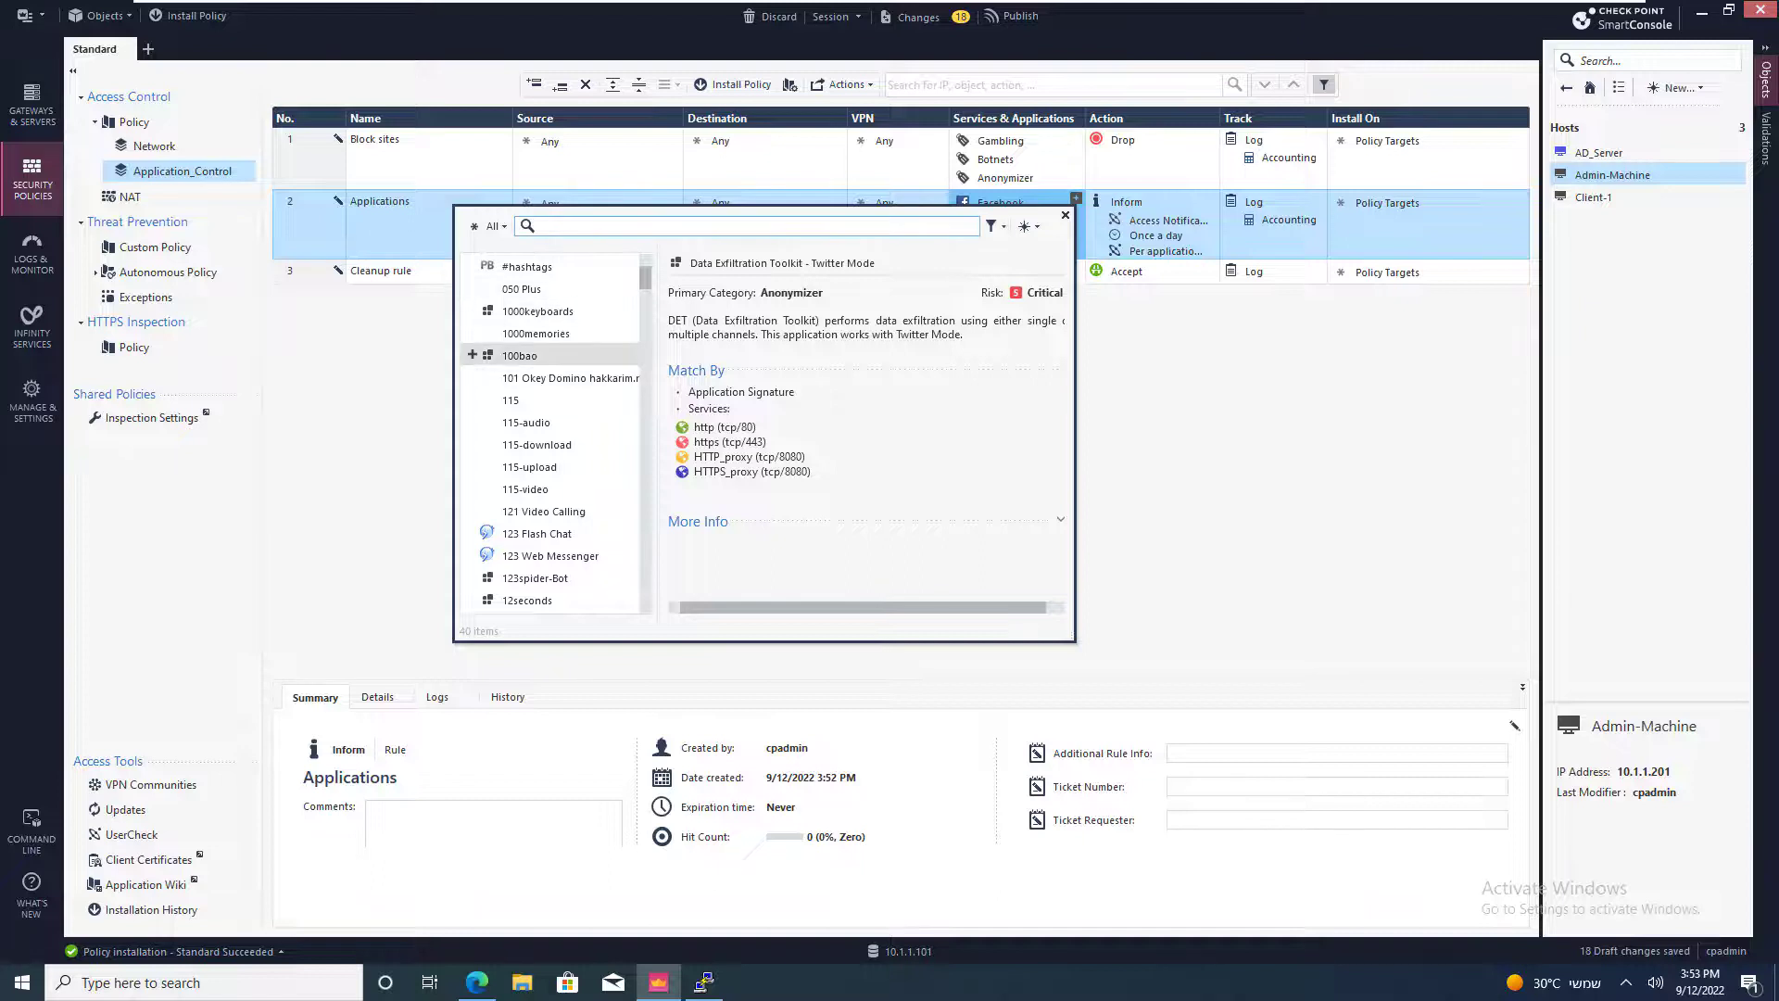
click(1064, 215)
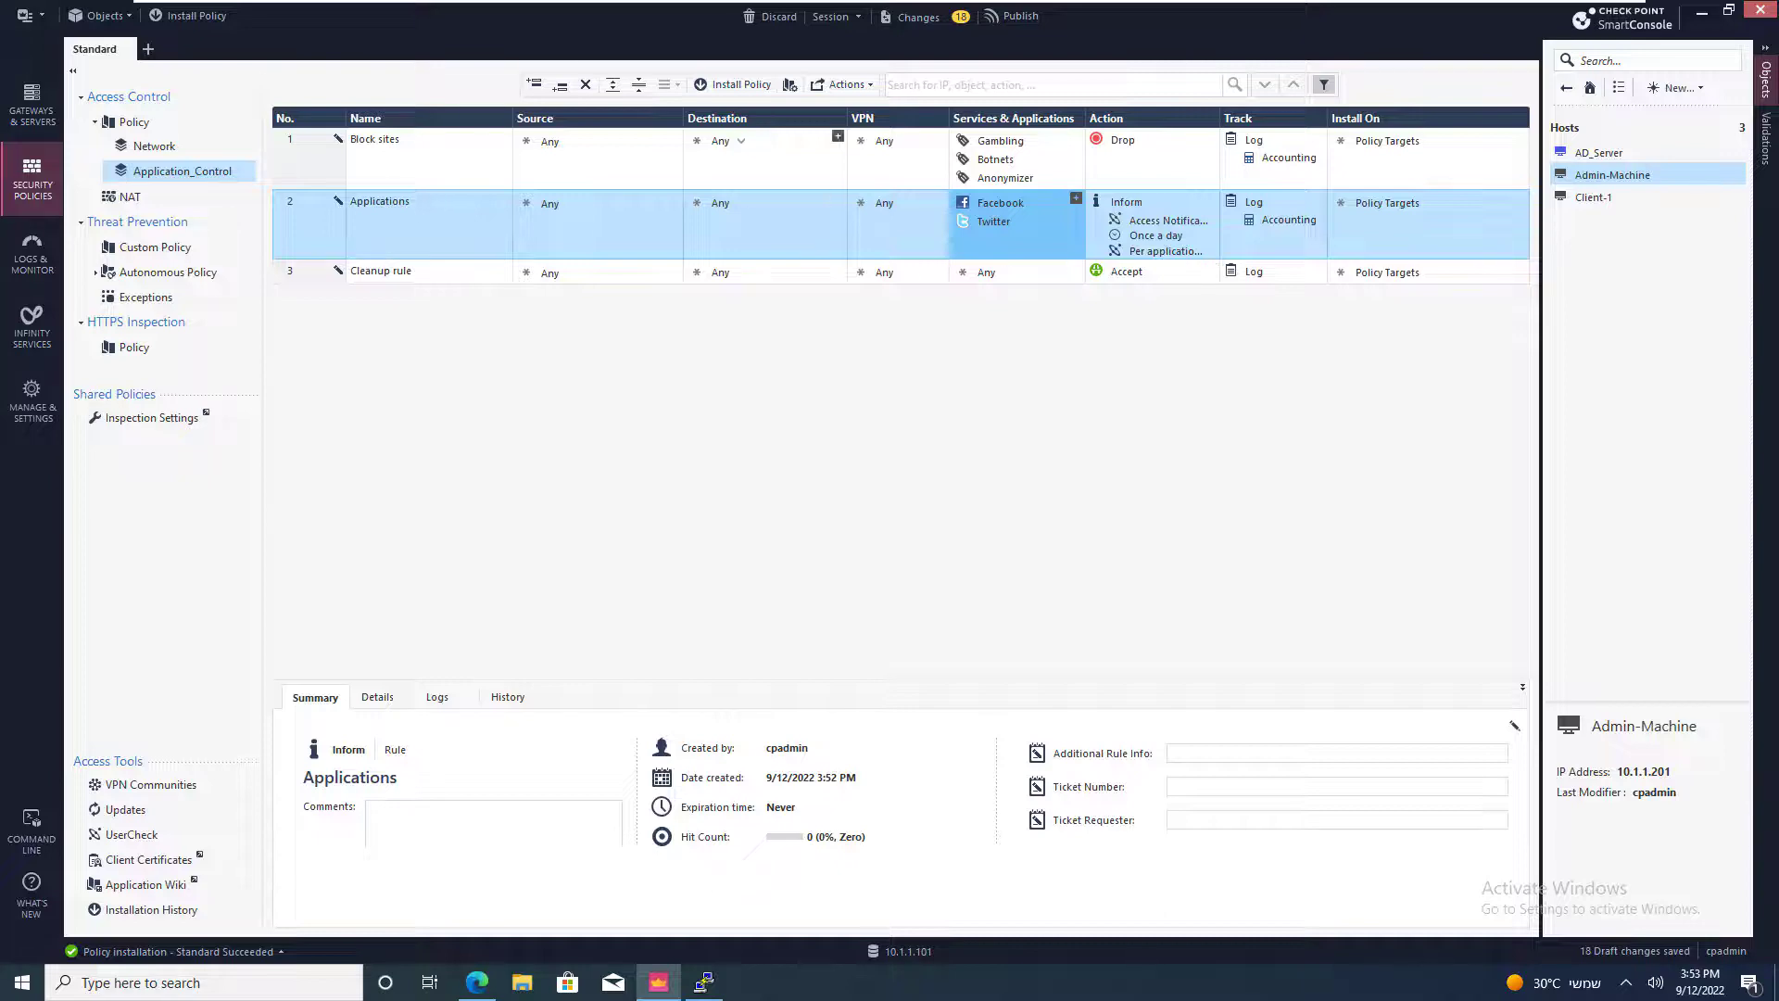
Install the Standard policy on gateway A-GW.
click(1011, 16)
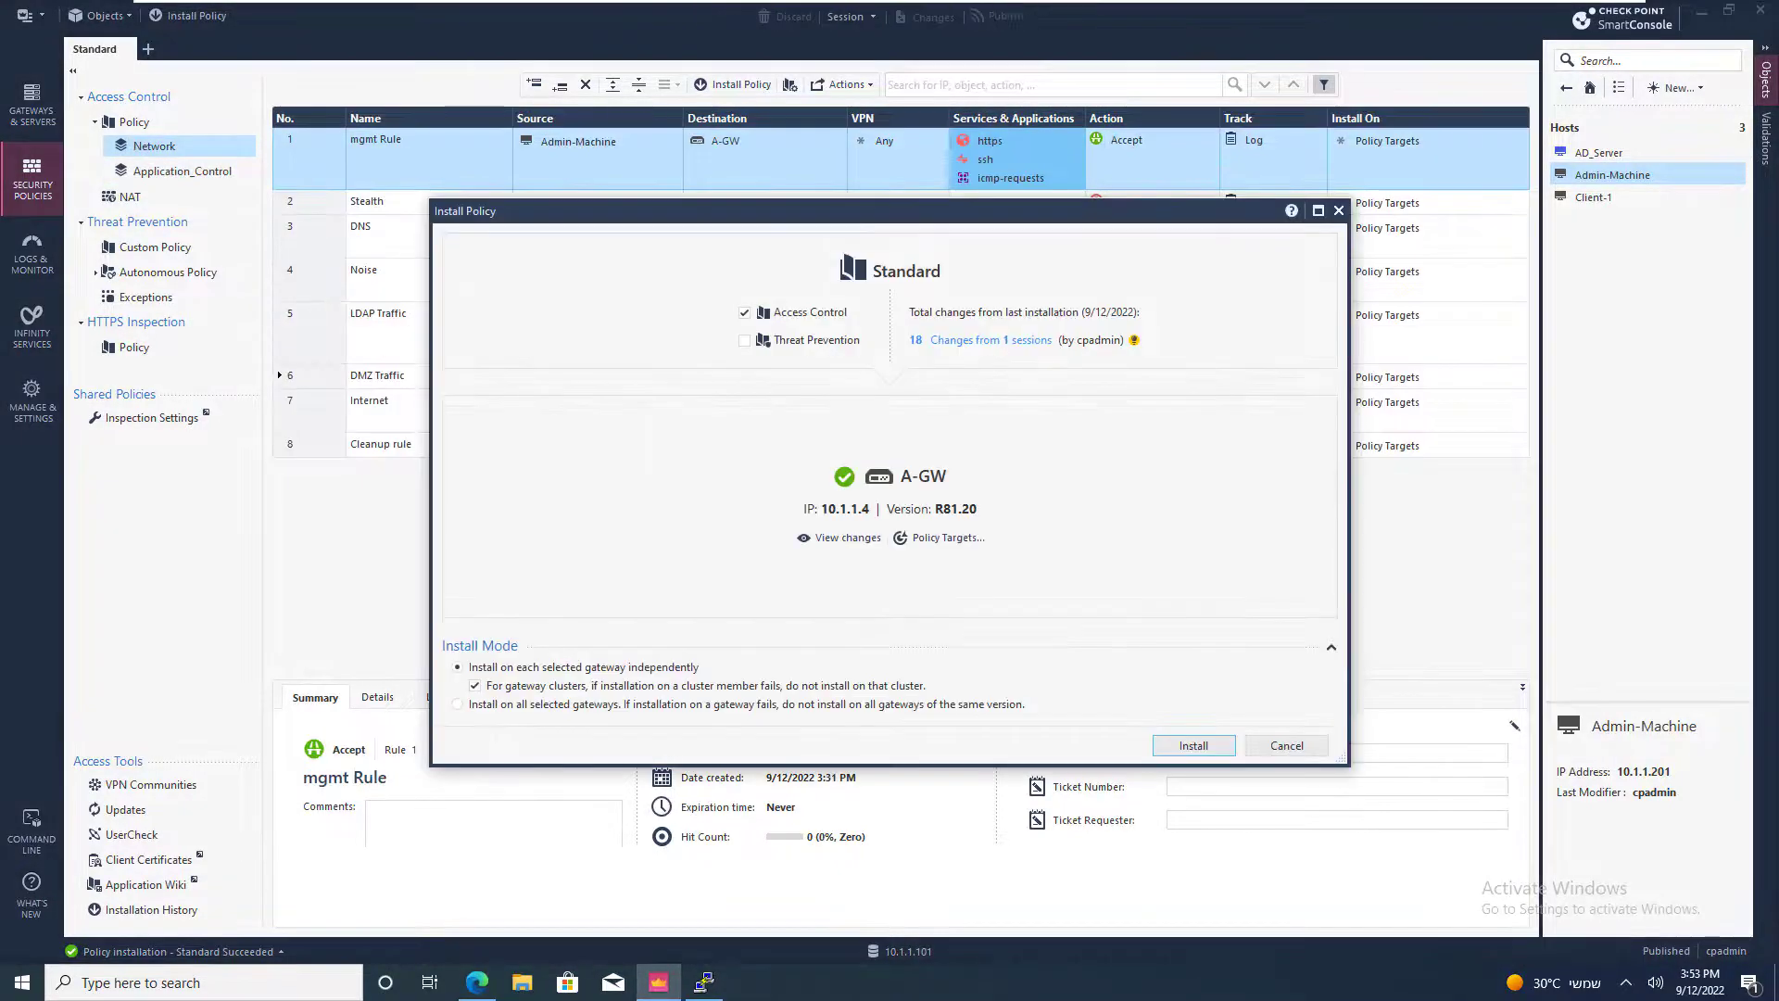
click(1192, 745)
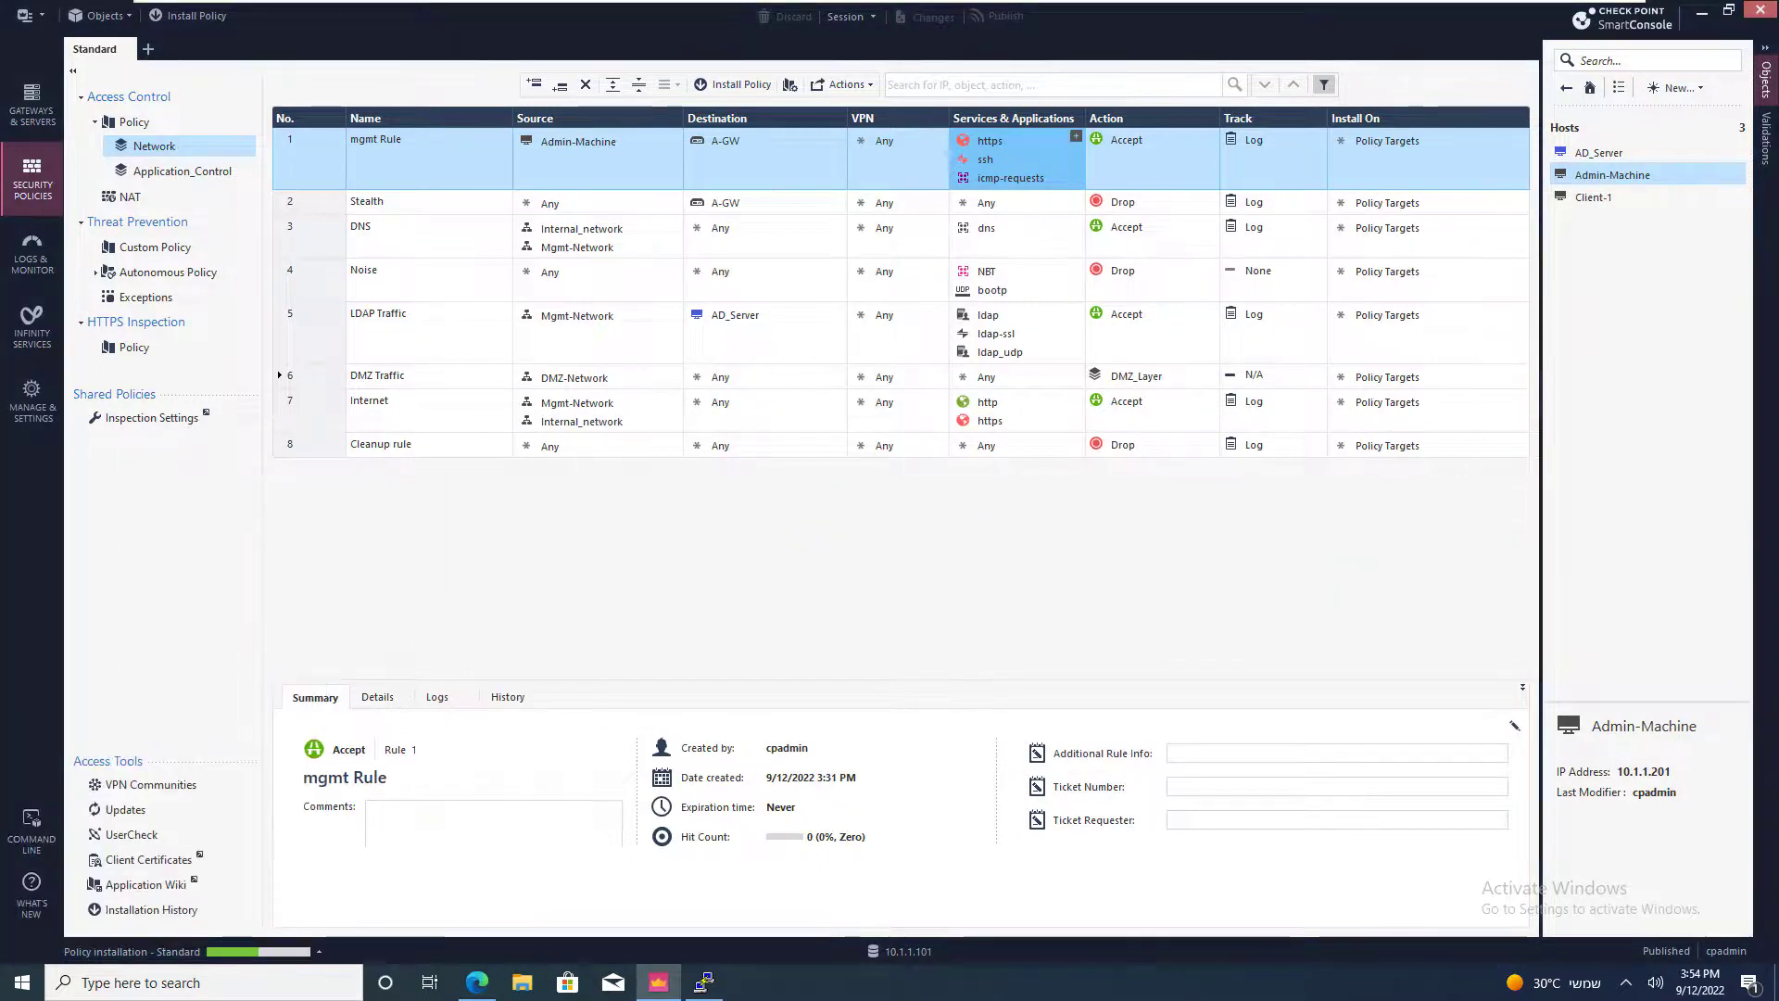